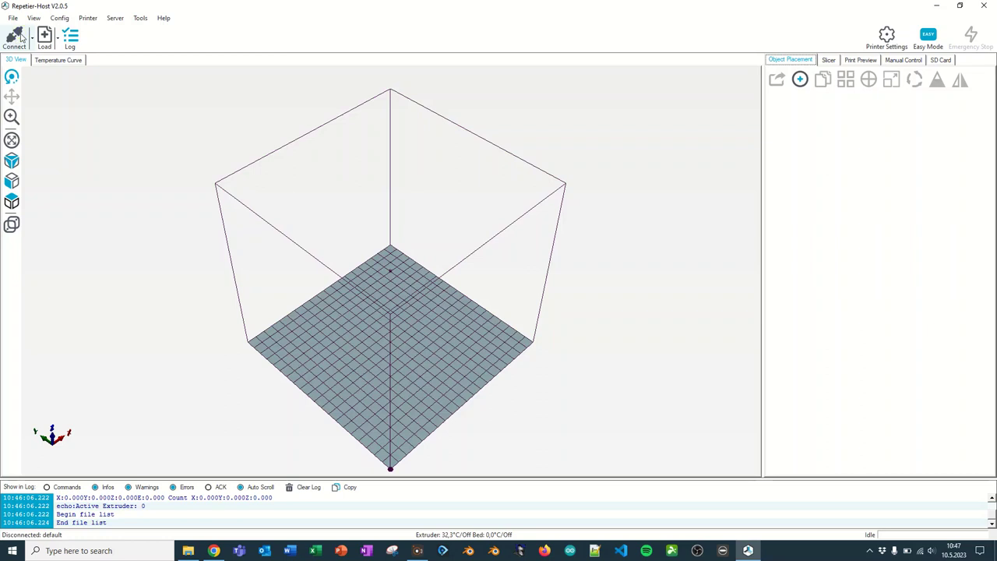
Step: Connect to the printer, disconnect, then retry the connection
click(16, 35)
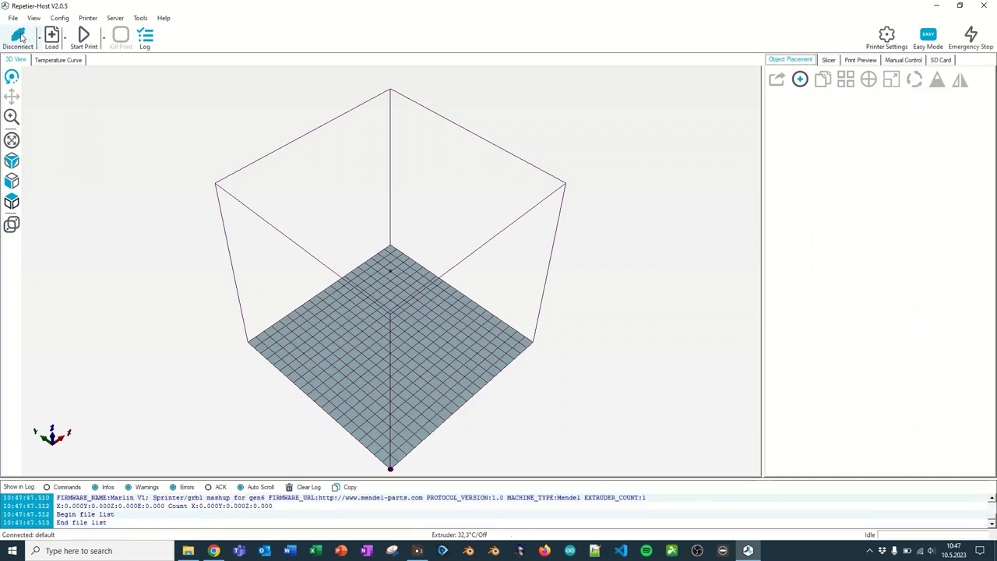
click(17, 36)
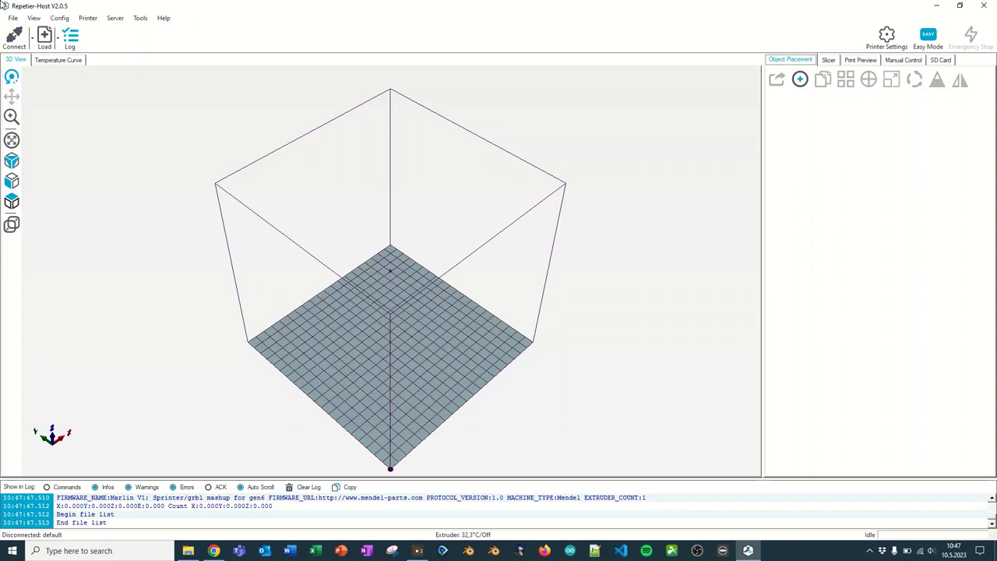
click(12, 38)
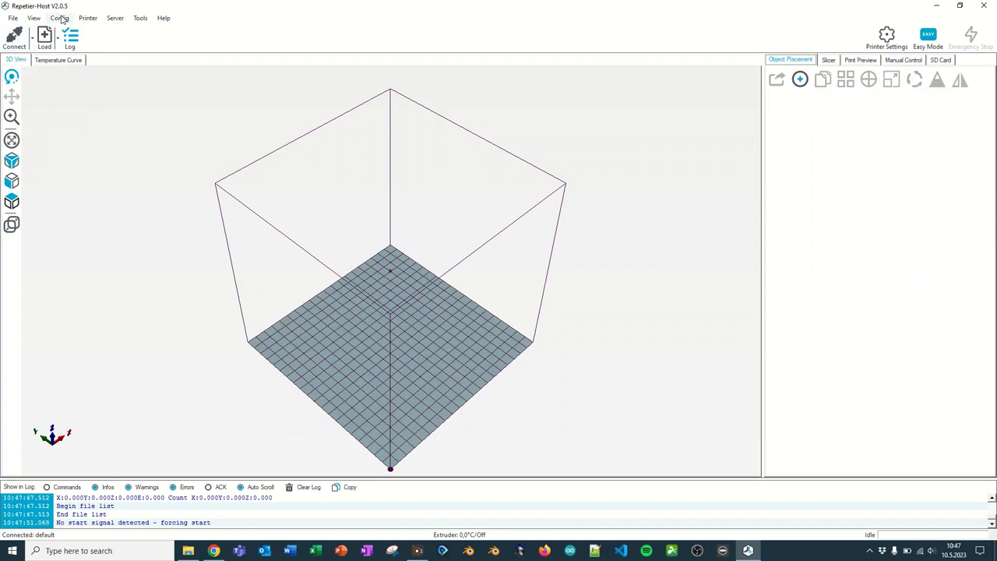
Step: Confirm the printer connection at port COM7 and 115200 baud, then reconnect
click(58, 17)
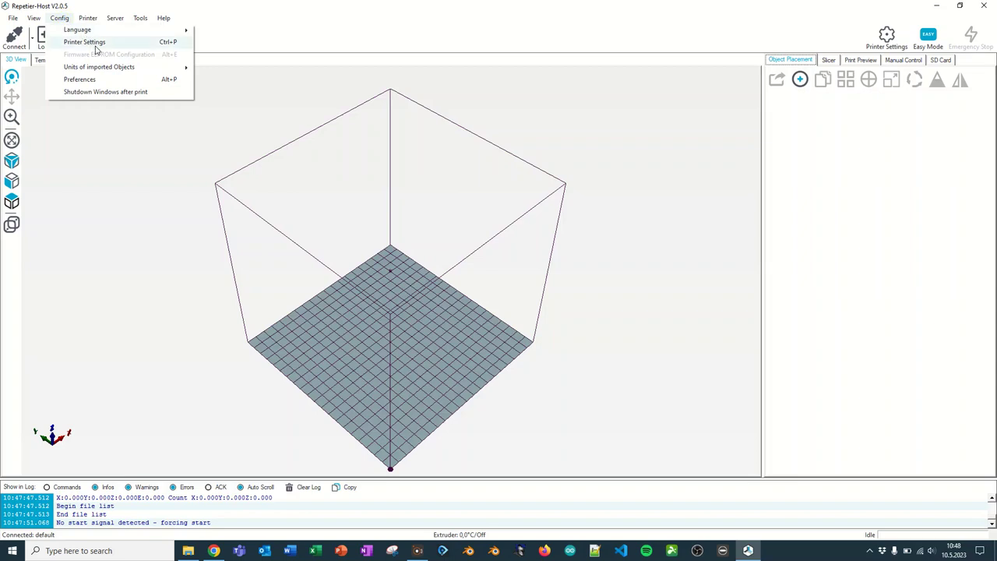
click(90, 42)
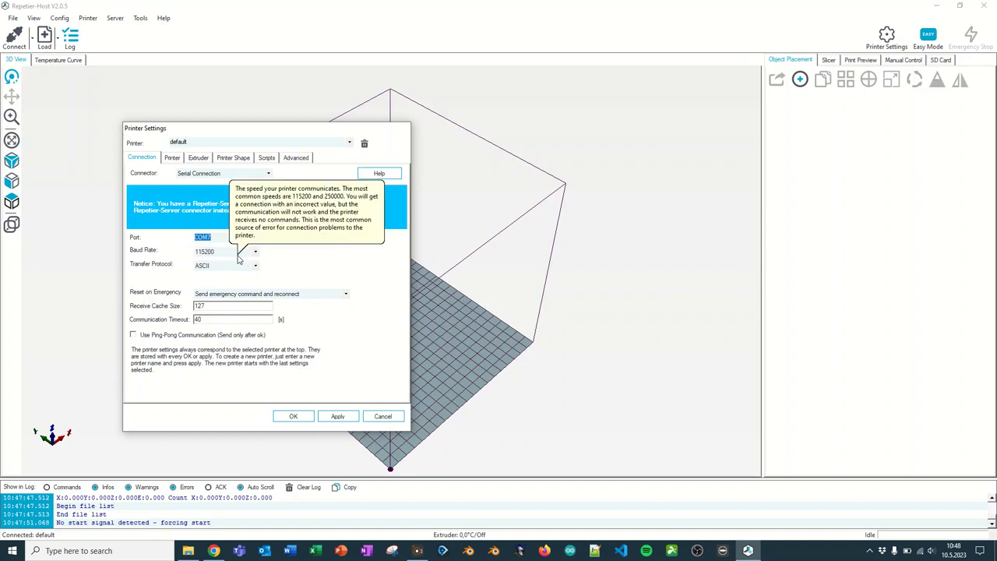
mouse_move(300, 419)
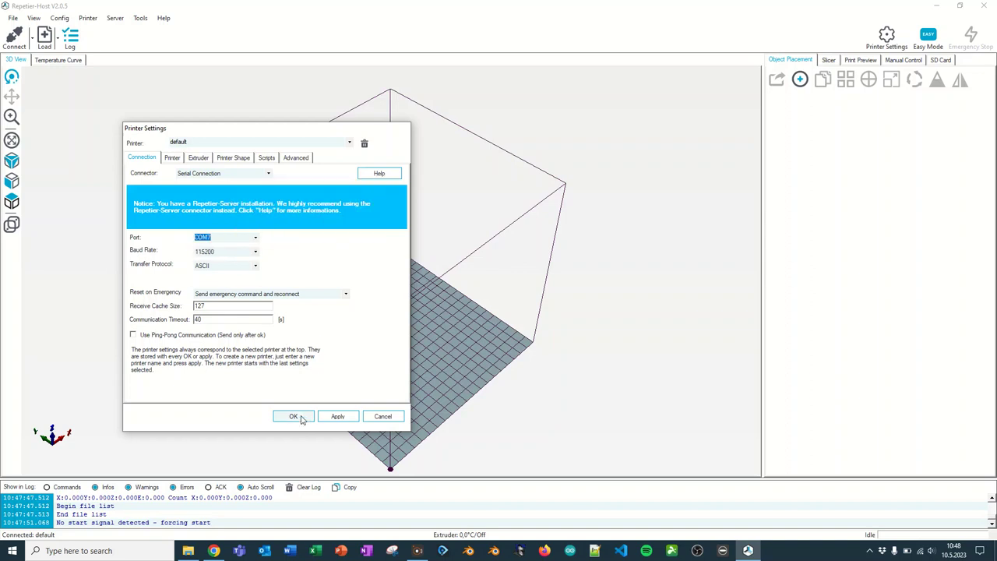
mouse_move(325, 420)
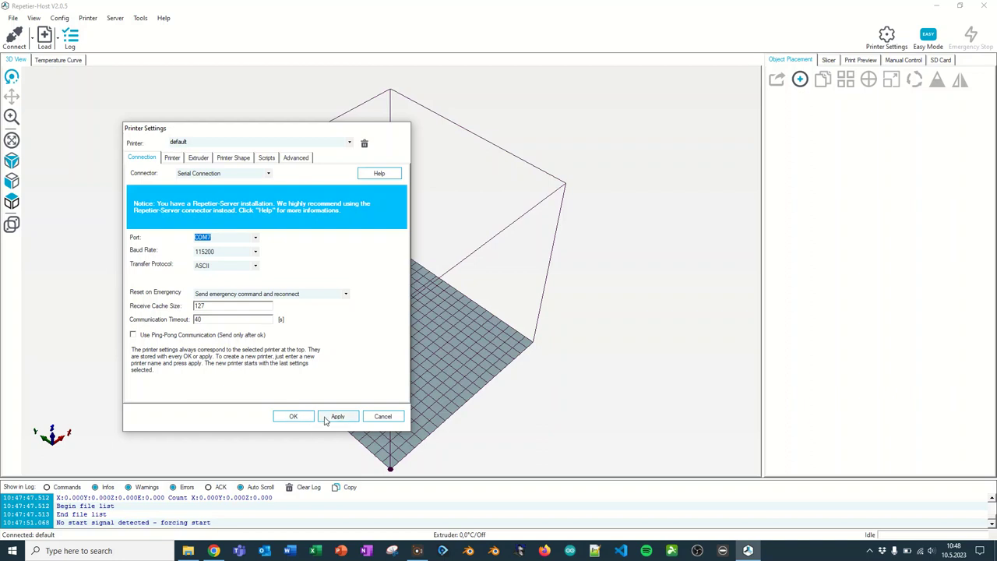
click(292, 416)
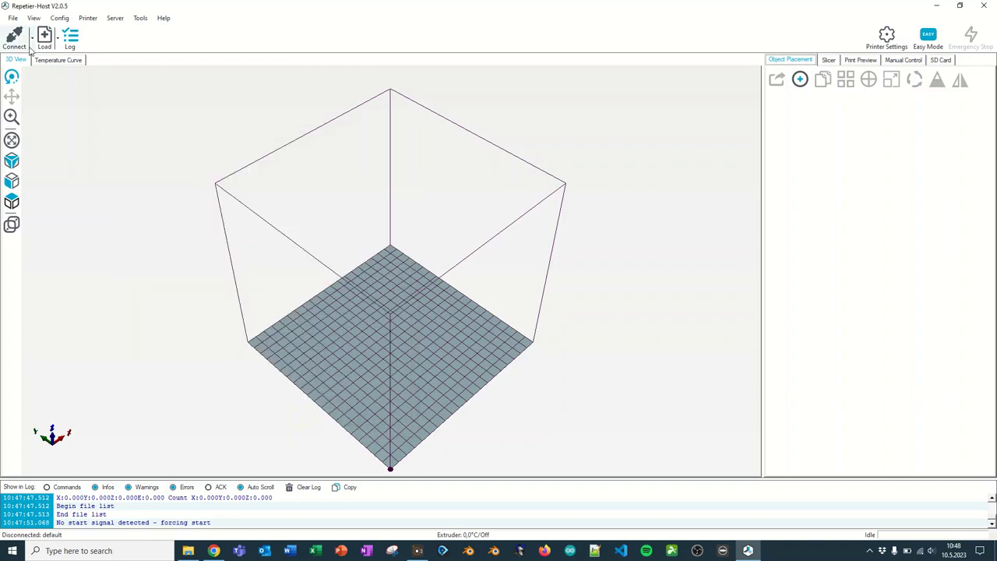
mouse_move(579, 219)
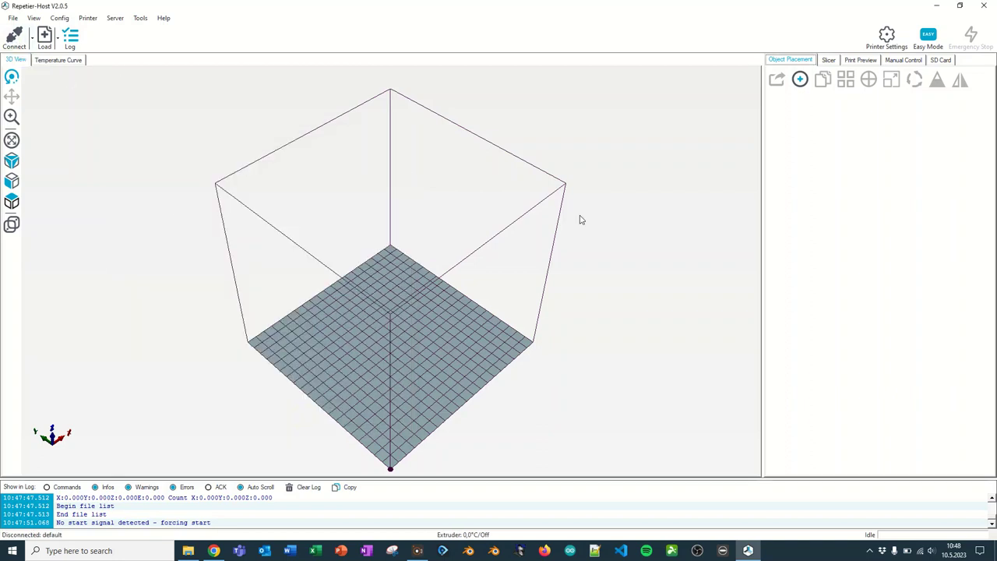
click(11, 38)
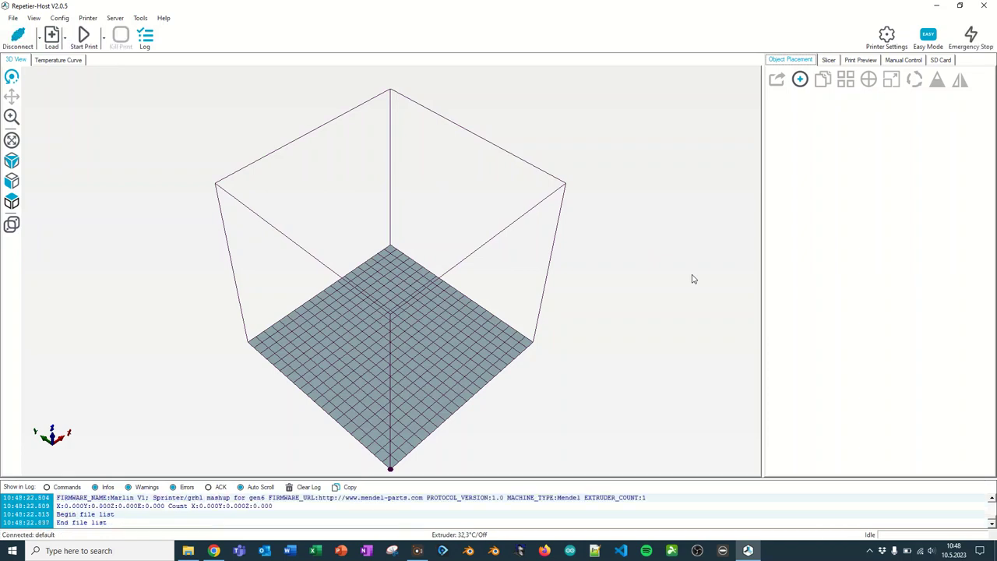
mouse_move(937, 81)
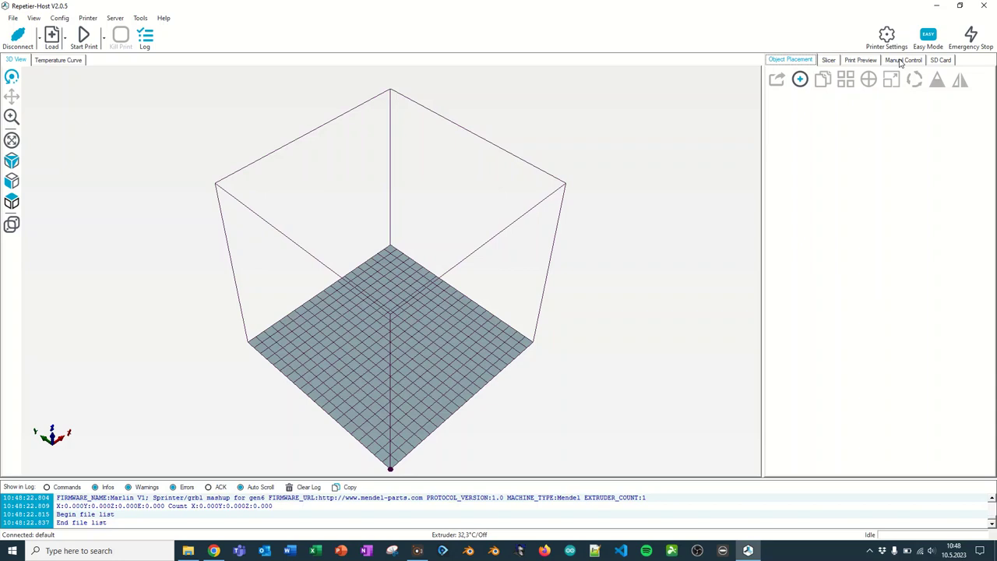
Step: In Manual Control, jog the head: Z +0.01, X -0.1, Z -1 and Z +10 mm
click(904, 60)
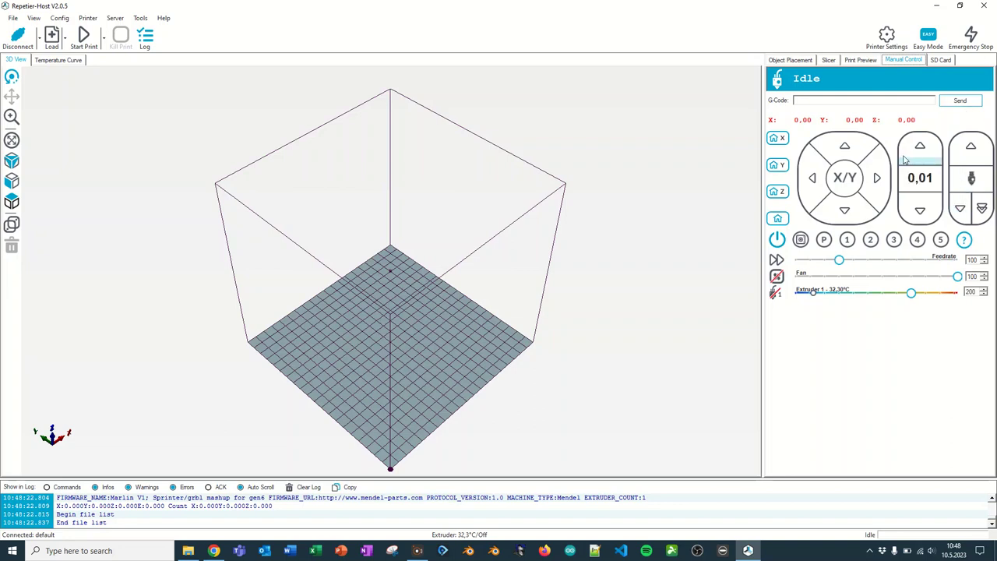
click(845, 211)
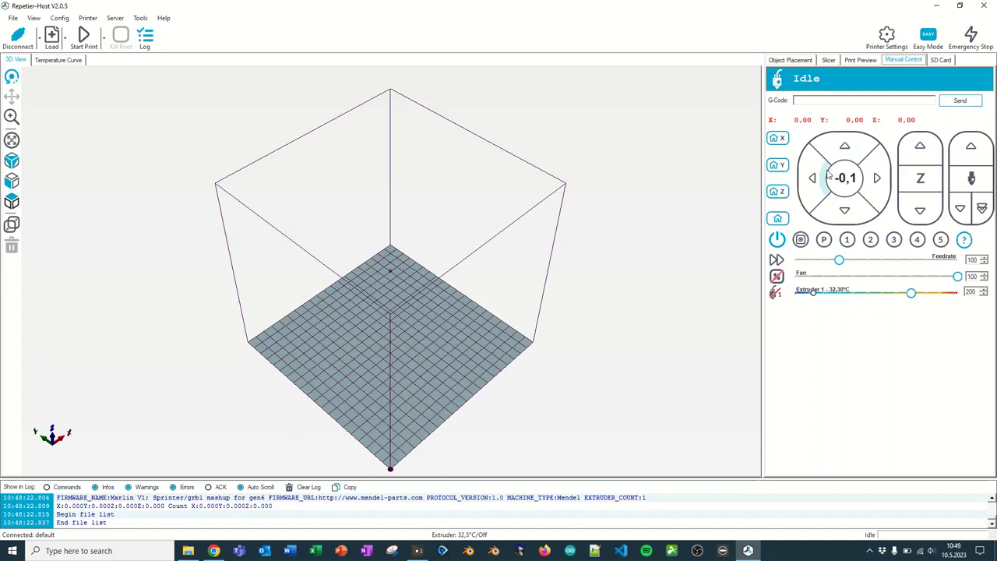
click(844, 210)
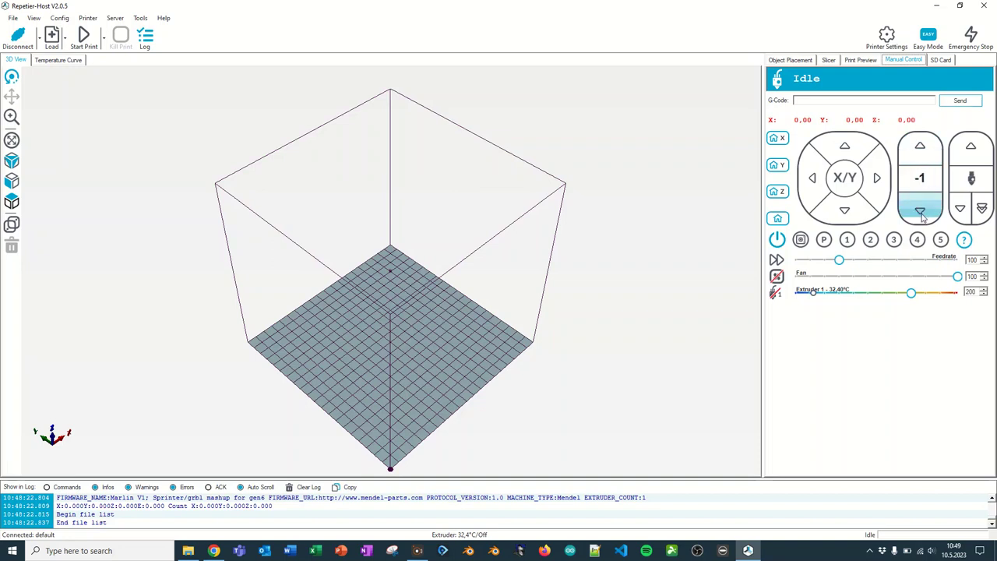
click(918, 144)
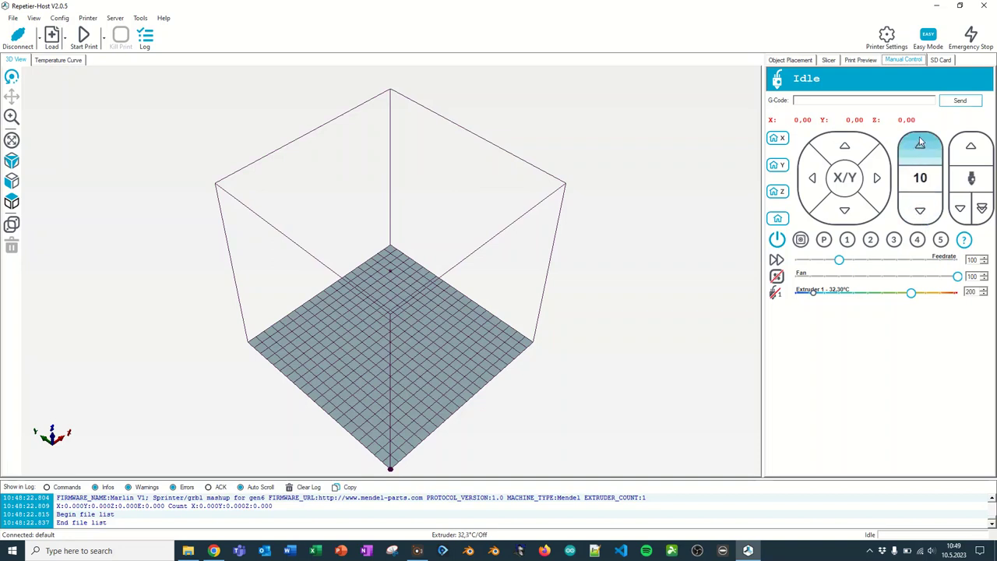
click(920, 211)
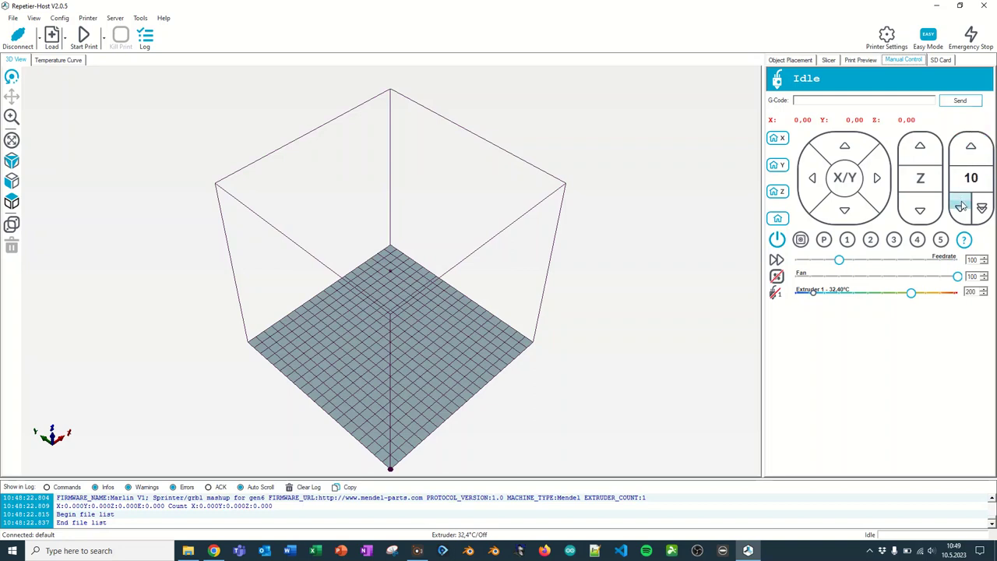
Step: Move filament through the extruder in 10 mm, 50 mm and 10 mm steps
click(960, 205)
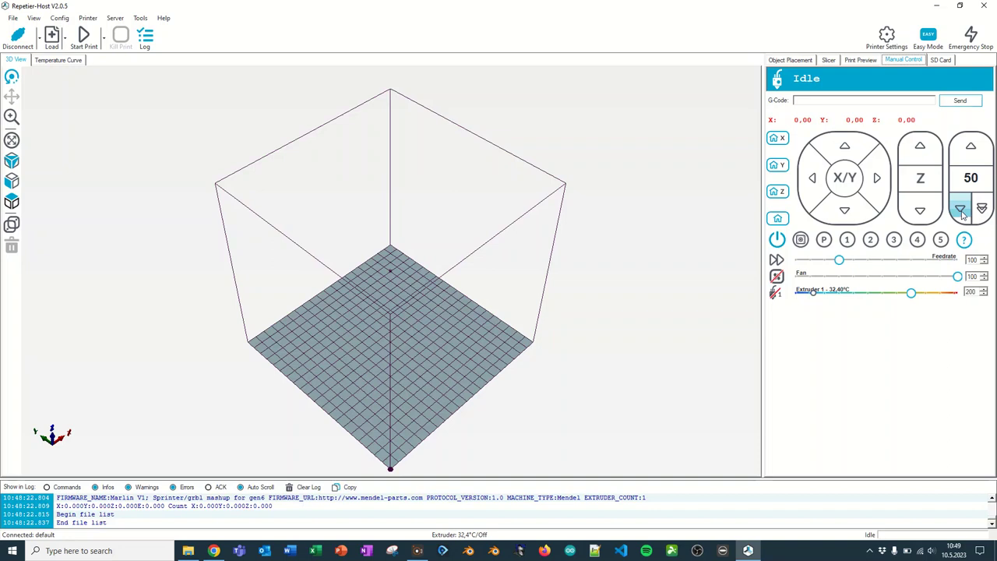
click(958, 208)
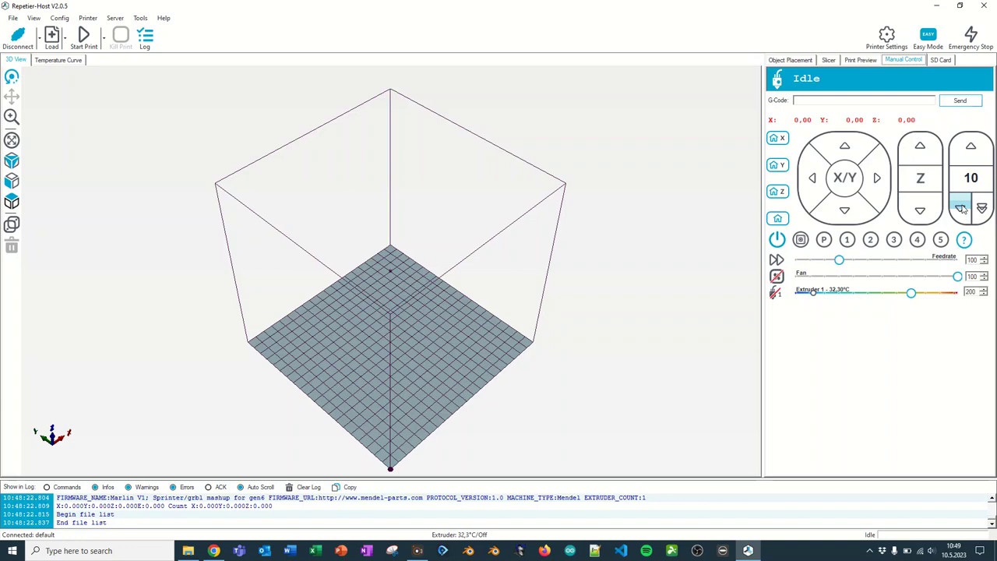
click(961, 207)
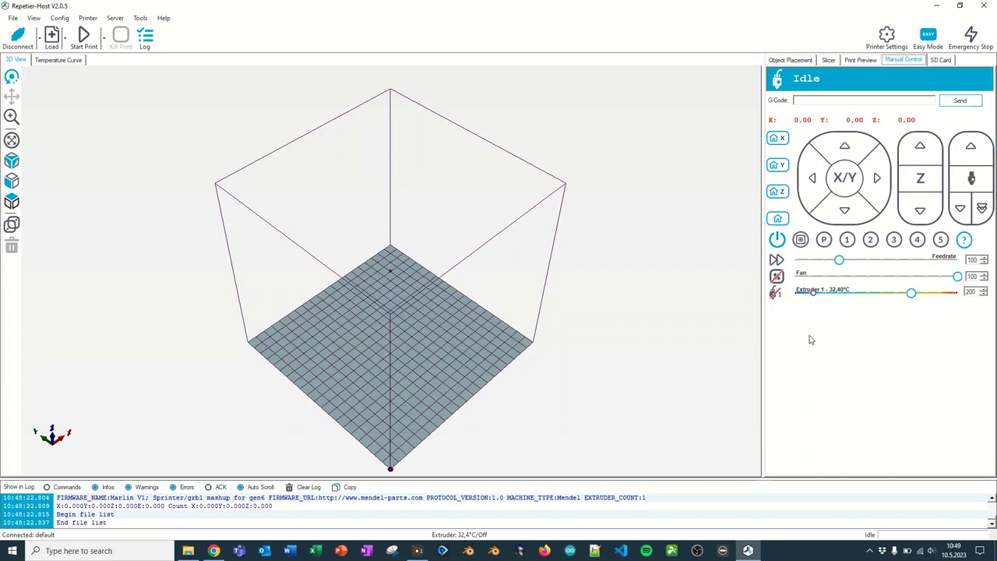
Step: Switch on the extruder heater and raise its target from 200 °C to 215 °C
click(775, 292)
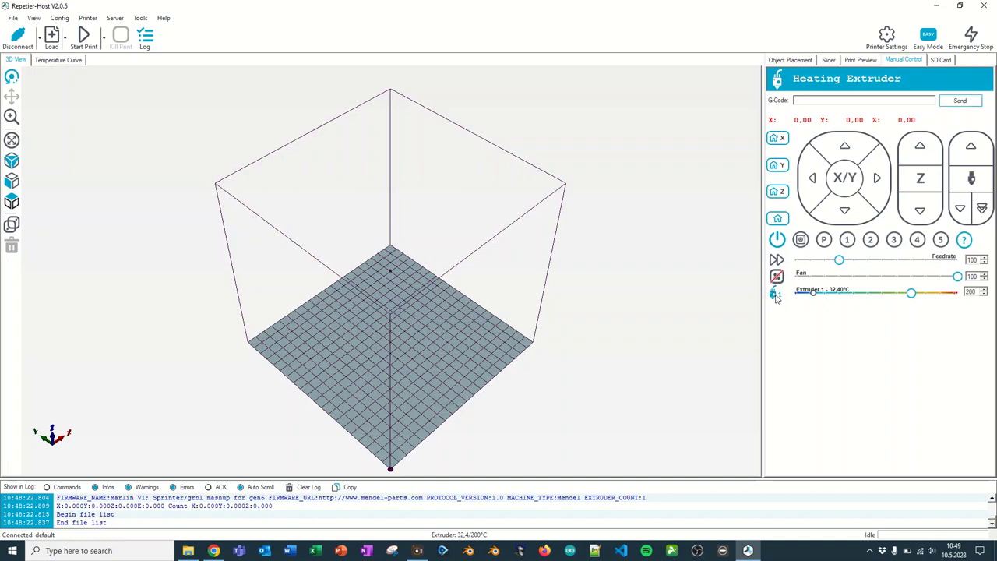
mouse_move(775, 294)
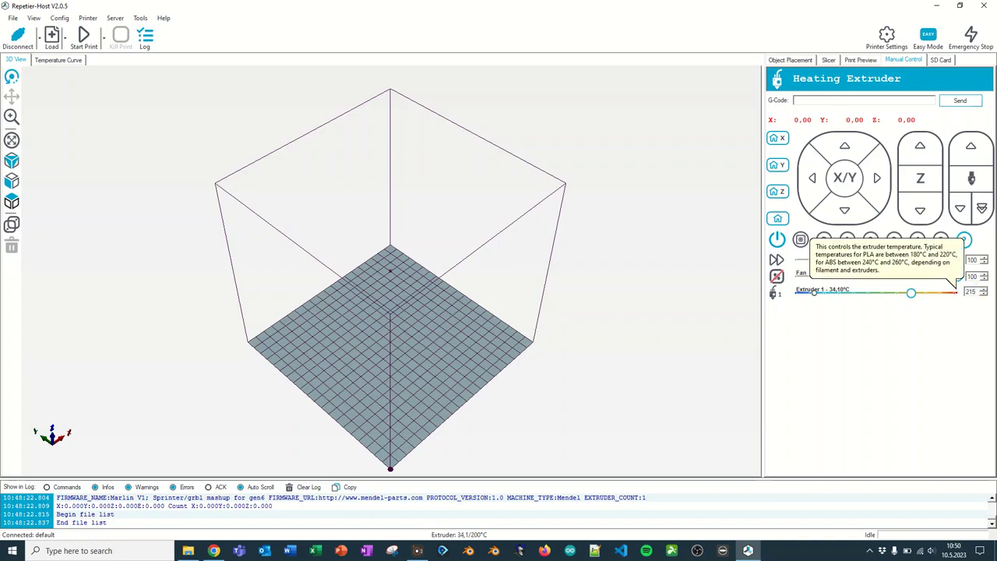
drag(911, 291, 919, 291)
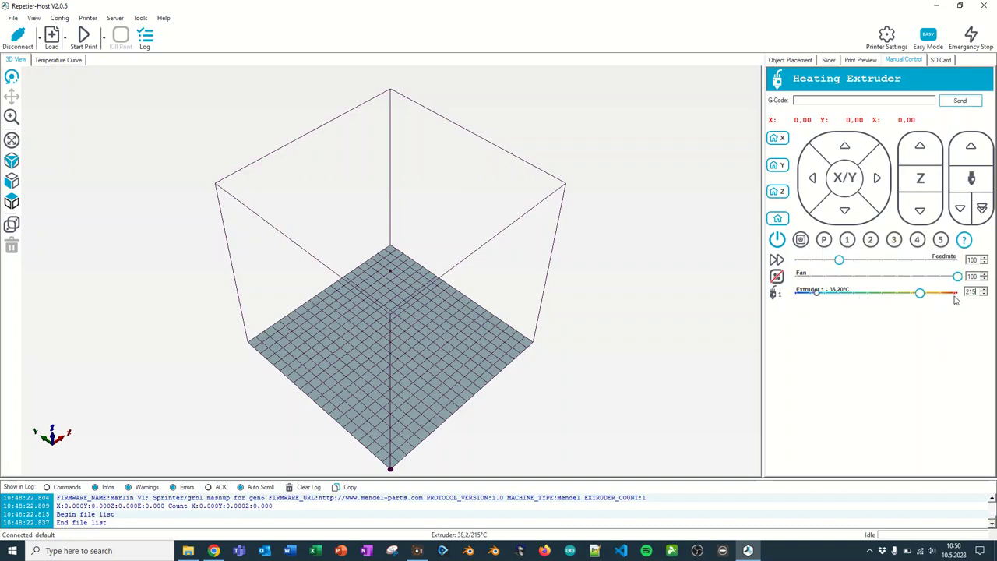
mouse_move(979, 300)
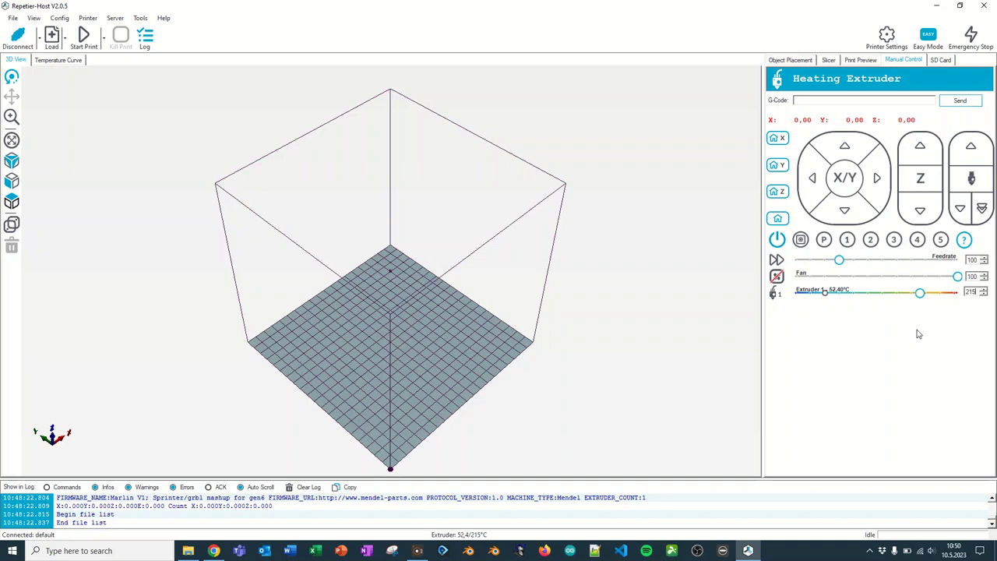
mouse_move(865, 346)
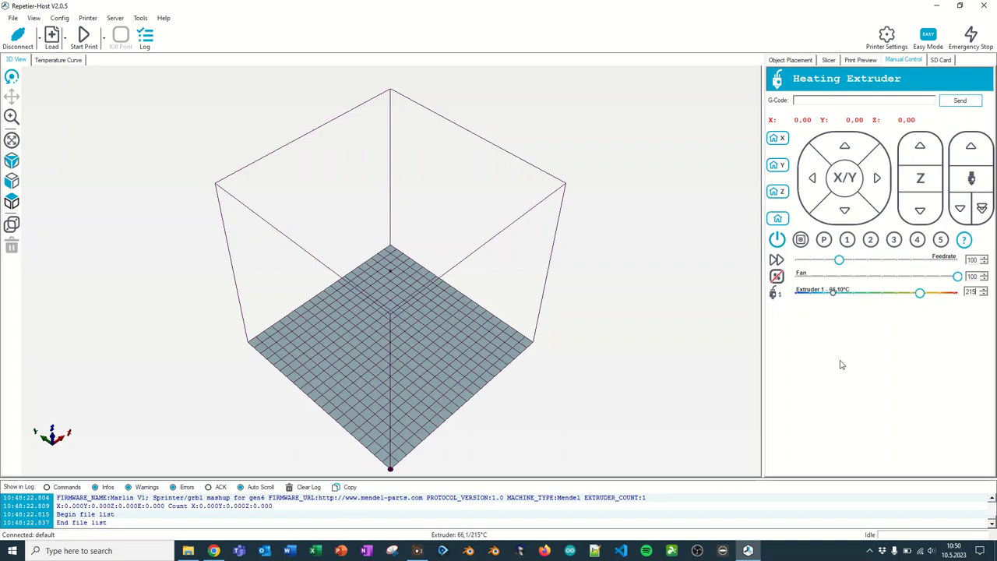
mouse_move(332, 276)
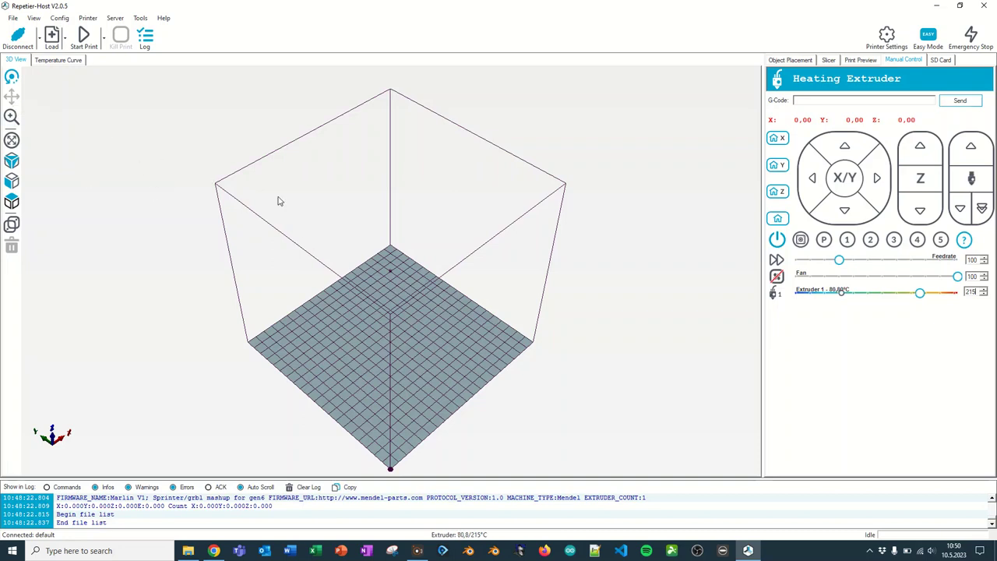
Step: Load torni.stl from the Desktop folder through File > Load
click(14, 17)
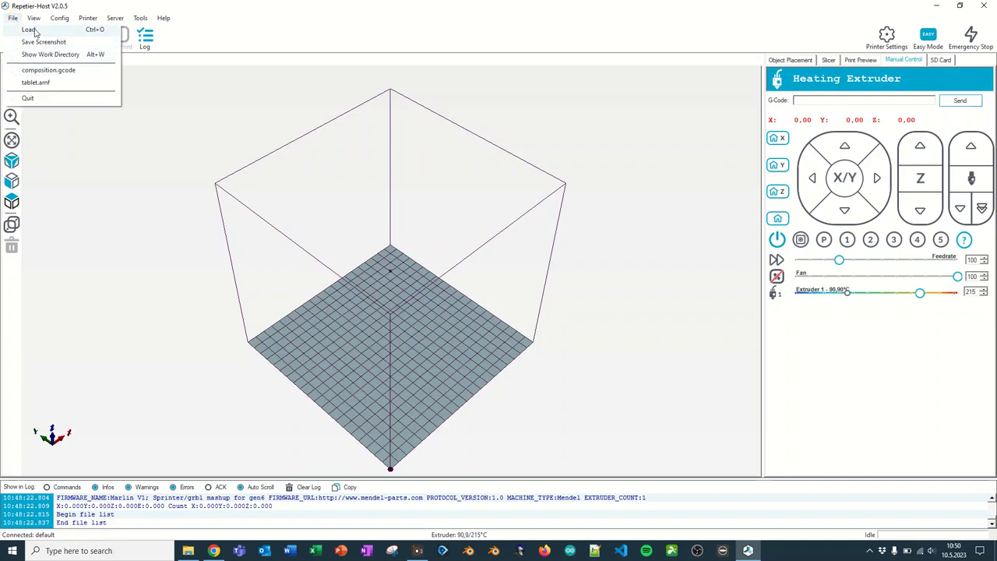
click(37, 27)
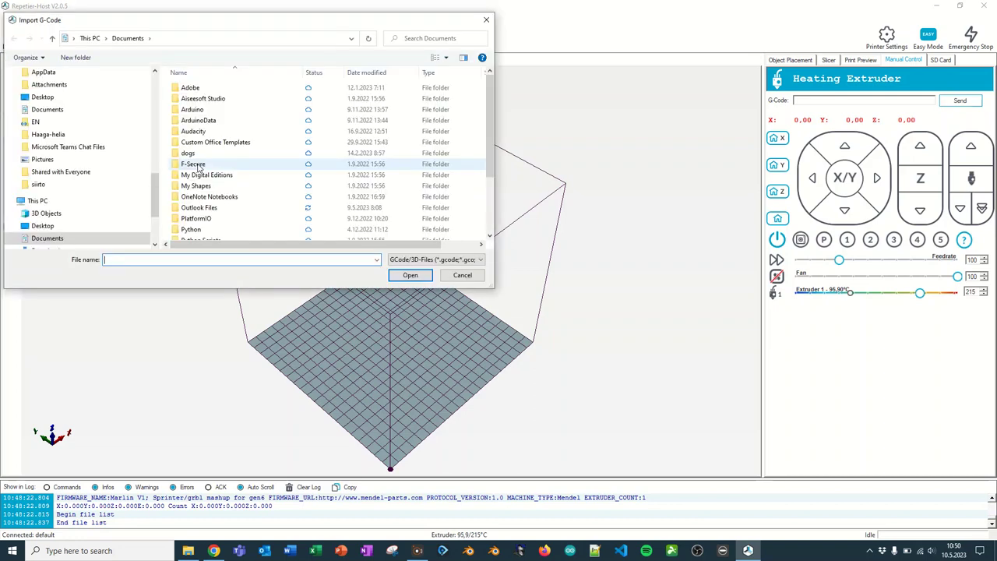
click(42, 225)
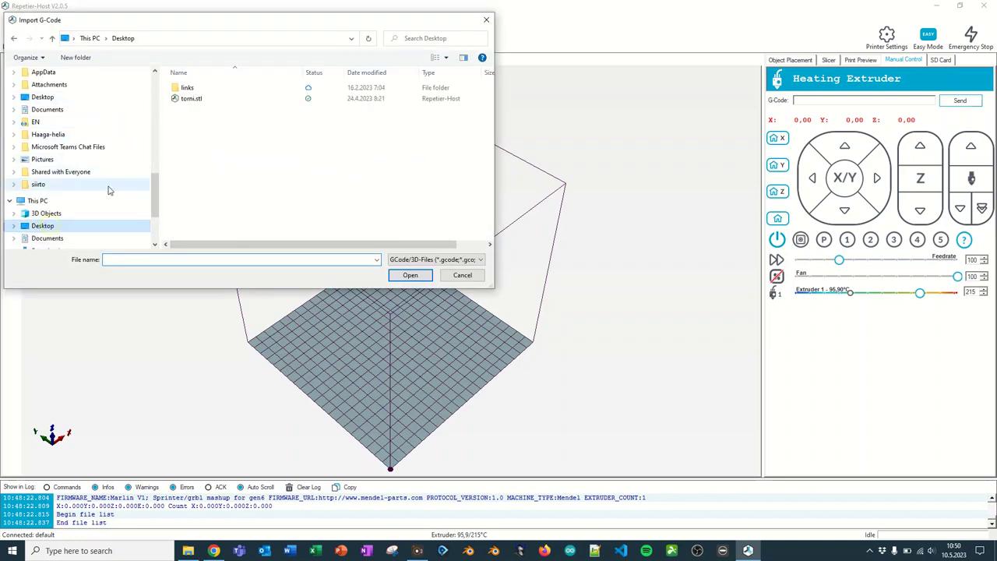
click(191, 98)
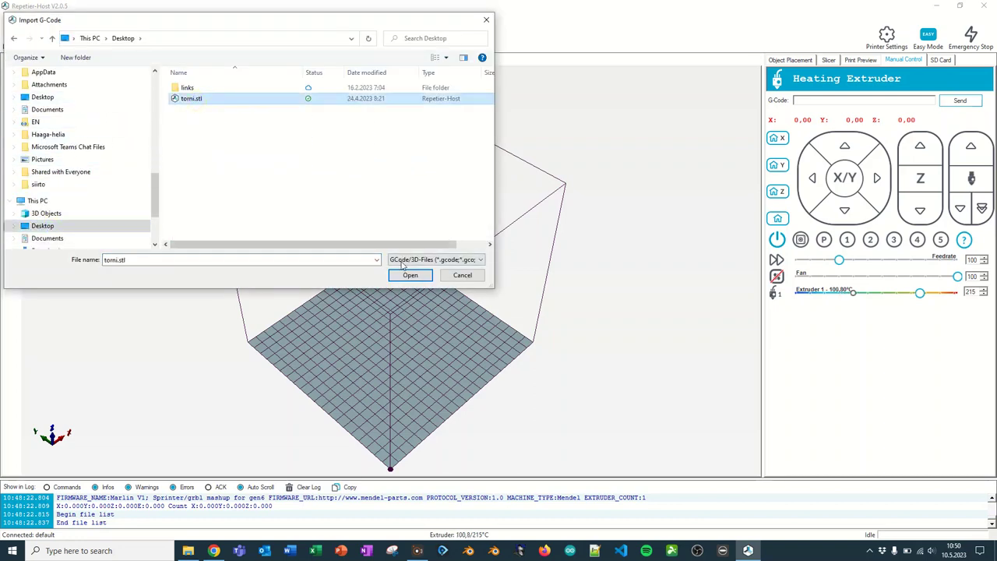
click(409, 274)
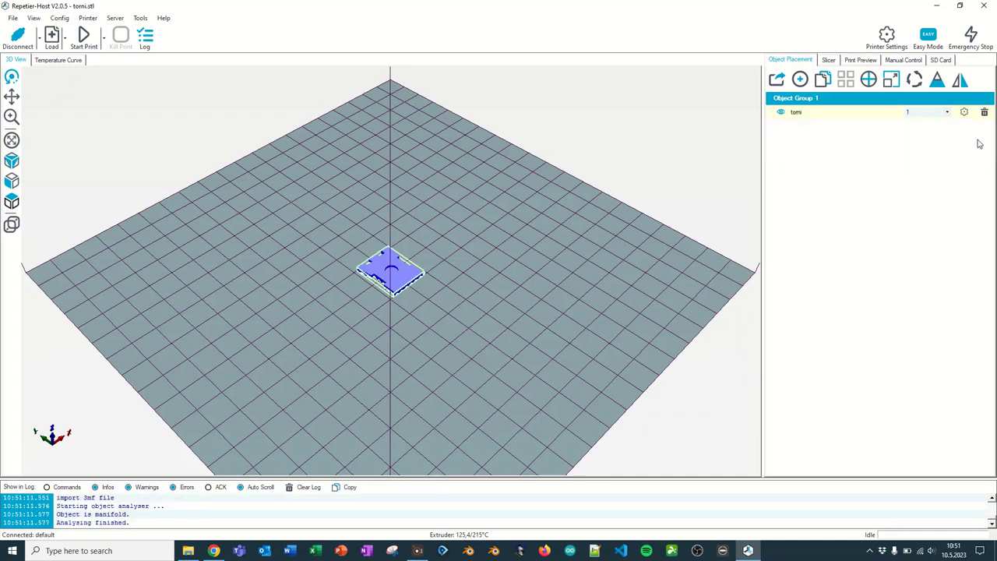
mouse_move(434, 142)
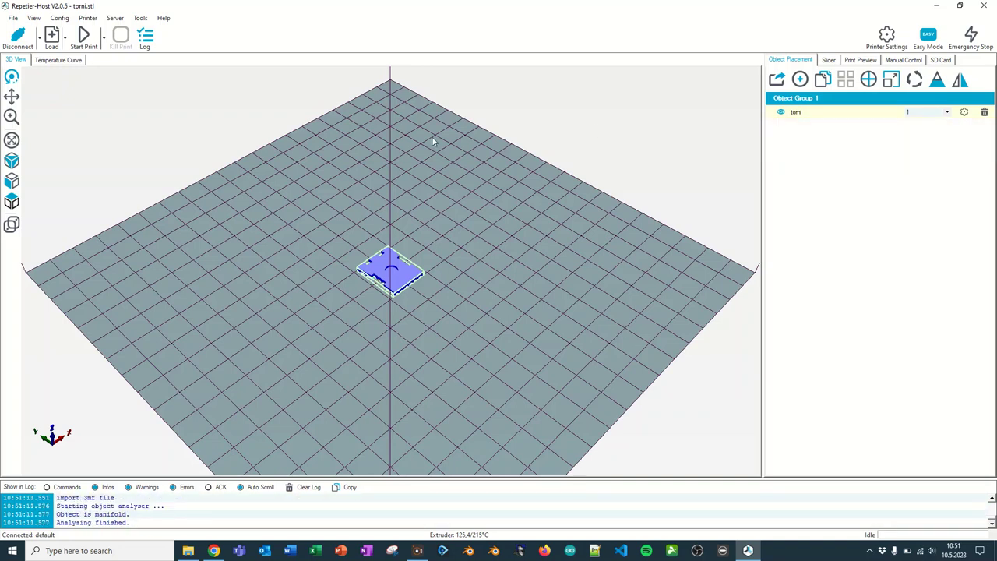
mouse_move(116, 170)
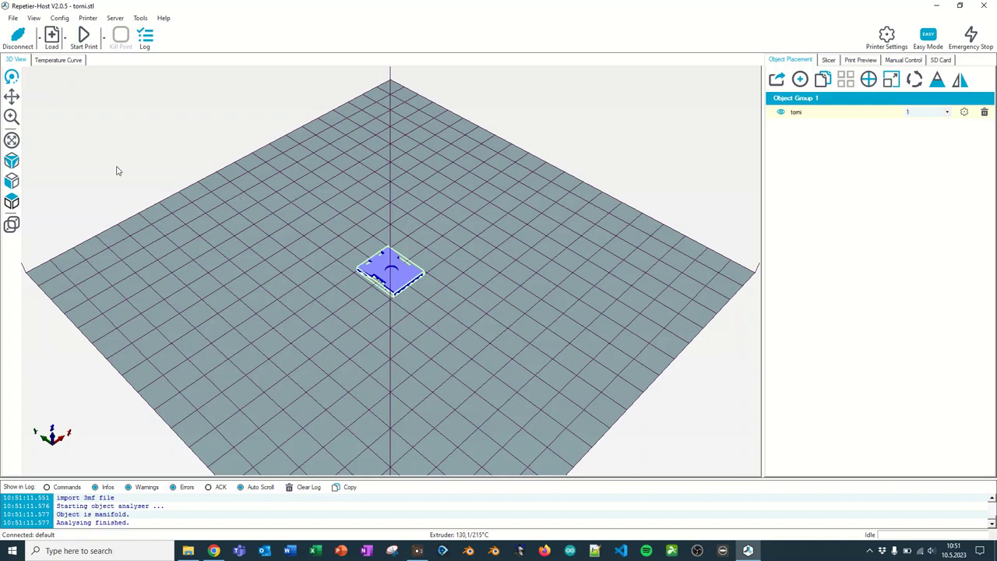
mouse_move(165, 182)
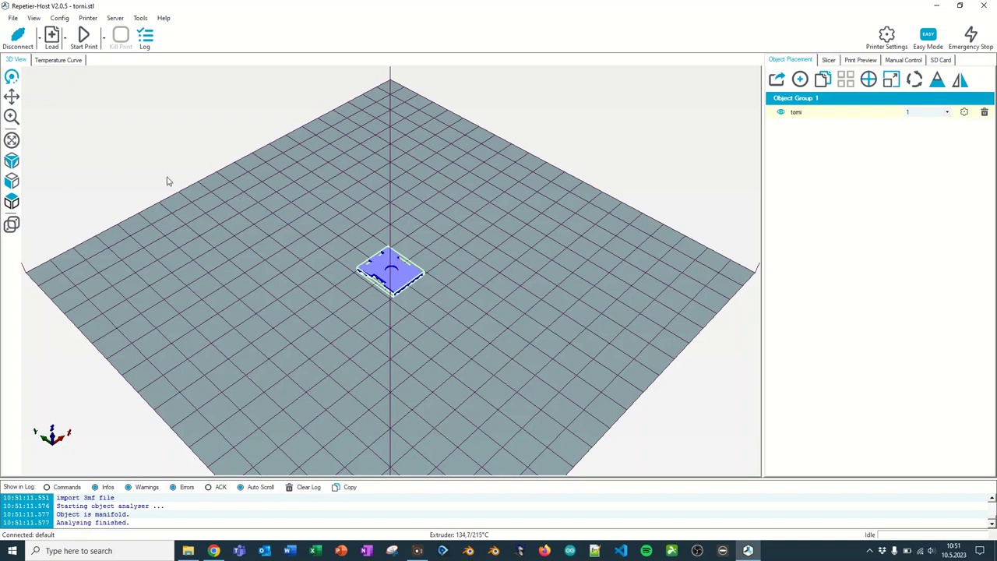
mouse_move(10, 141)
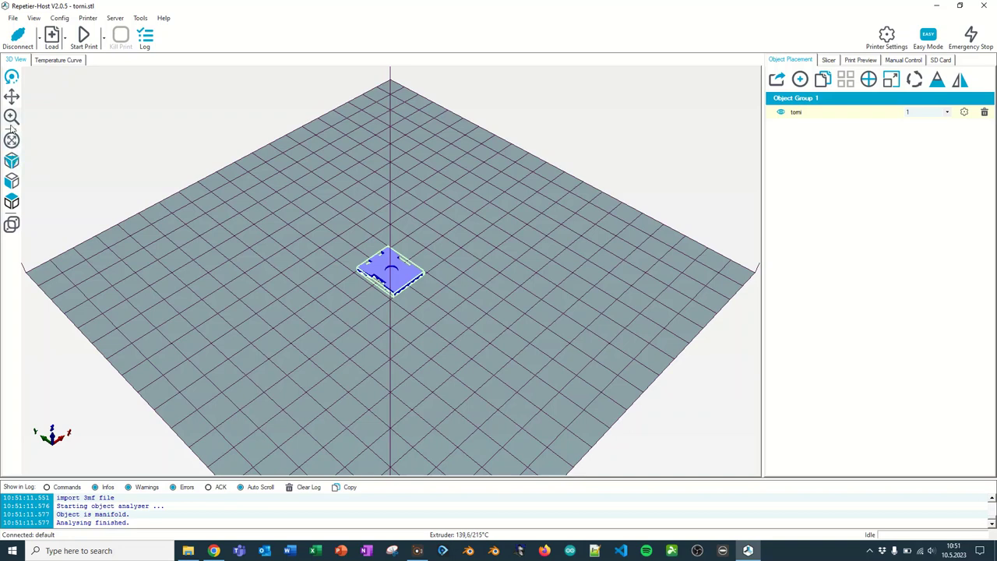
Step: Drag the part off the bed centre and check it from front and other views
click(10, 97)
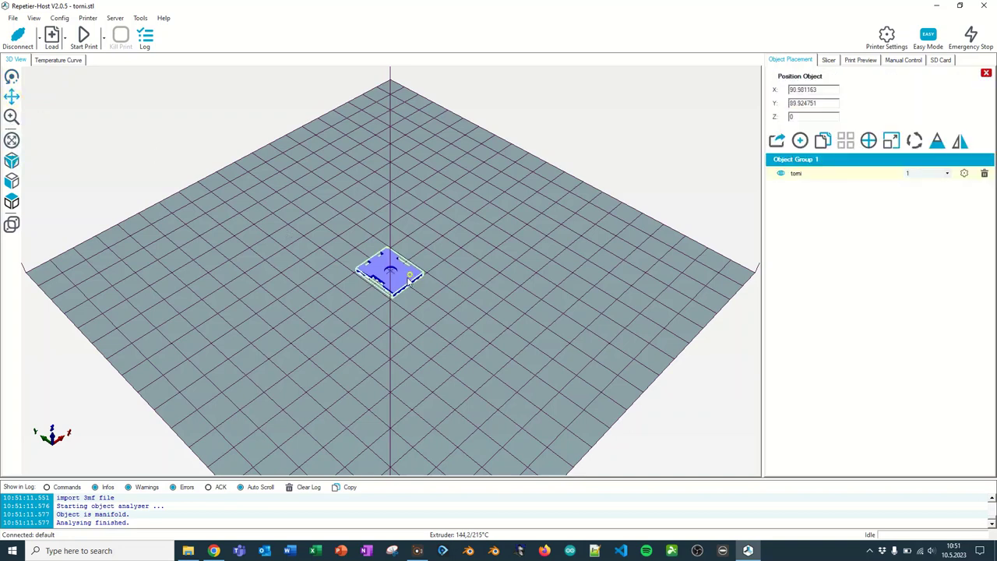
drag(390, 273, 405, 222)
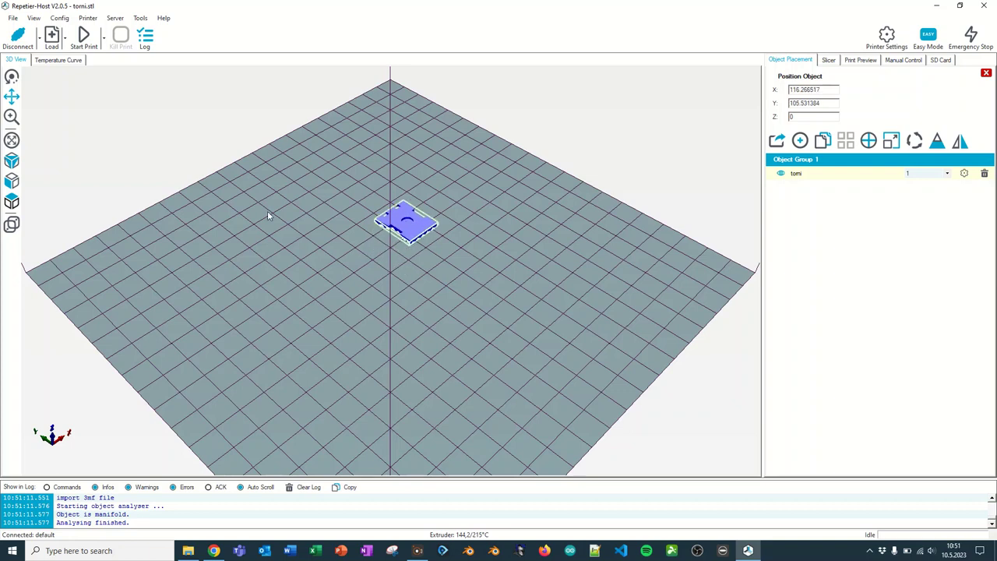
mouse_move(10, 140)
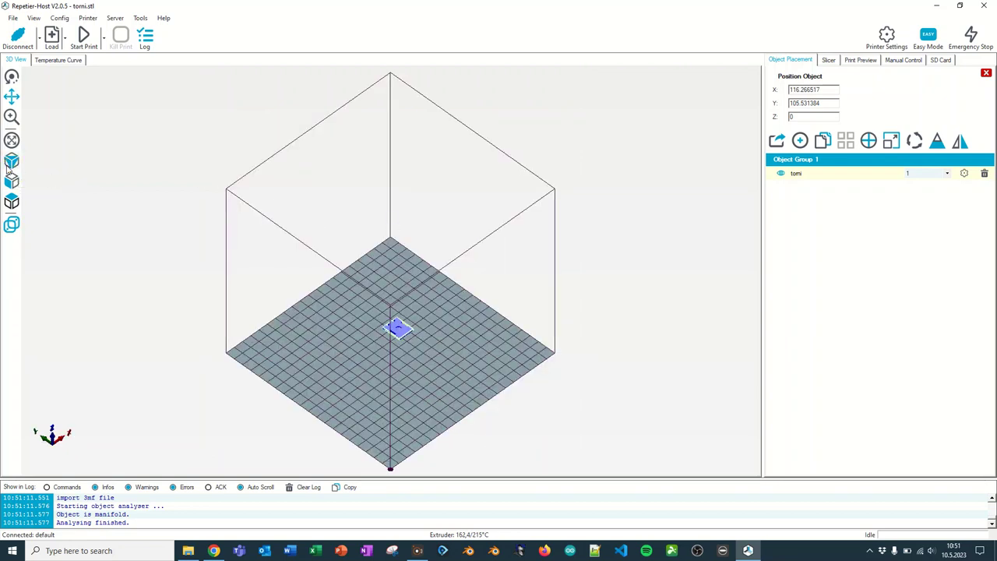
click(11, 181)
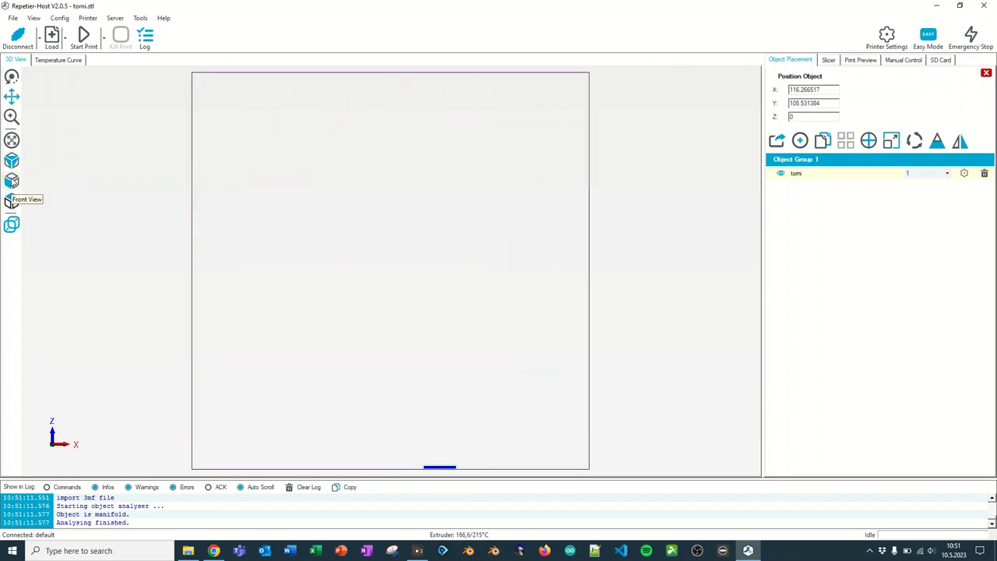
click(12, 162)
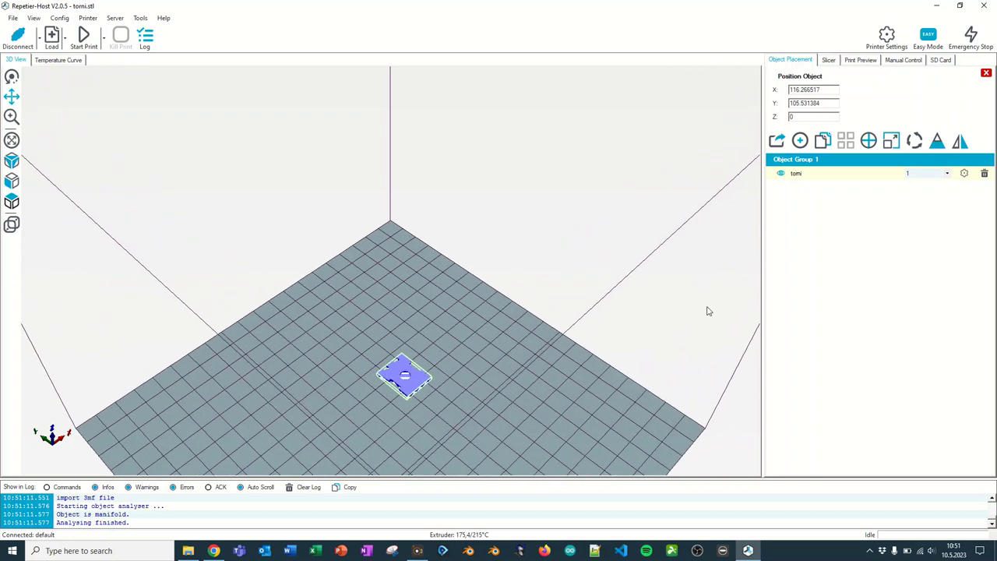
mouse_move(775, 141)
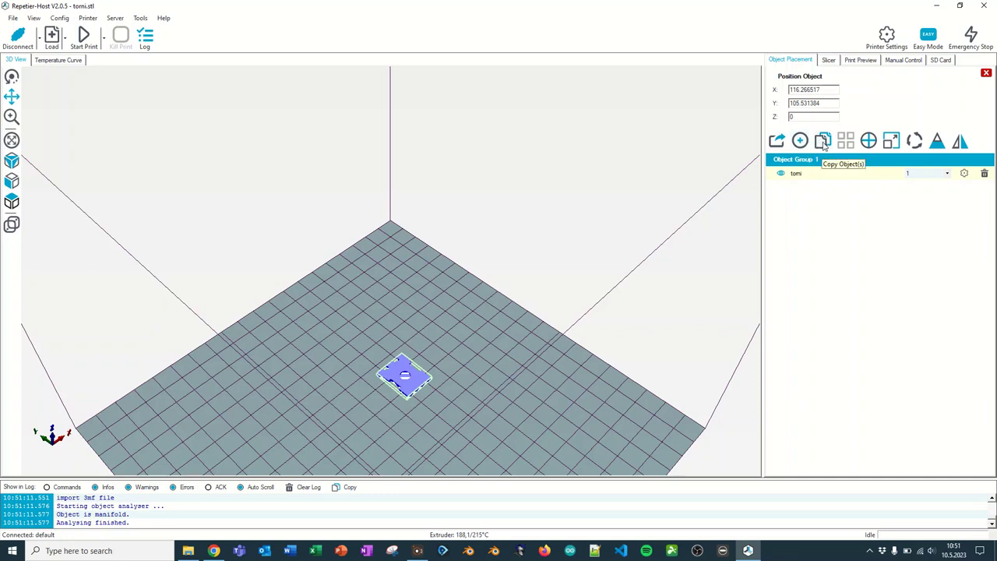
Step: Cancel Copy Object(s) and recentre the part at about X 91.5, Y 90.0
click(823, 140)
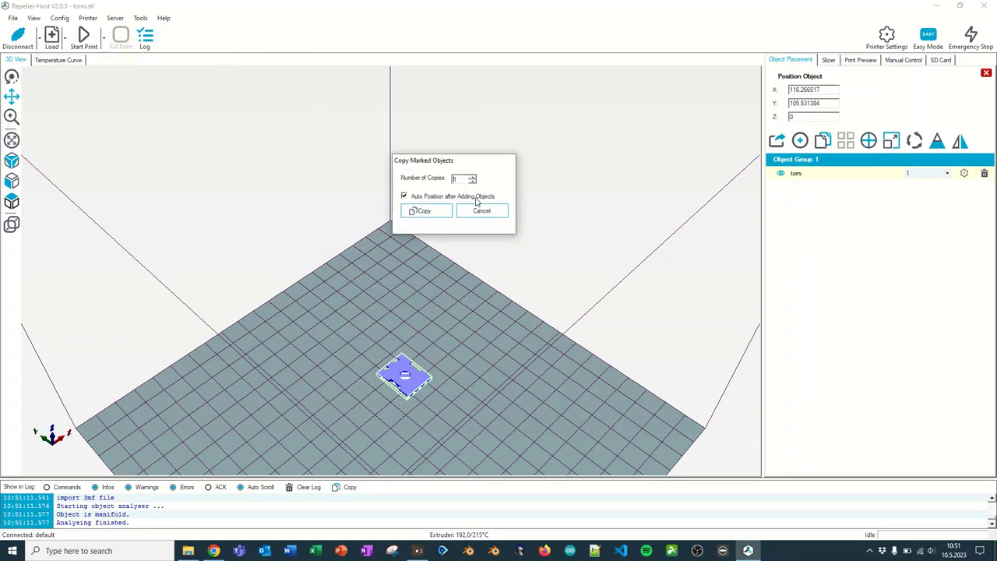
click(481, 210)
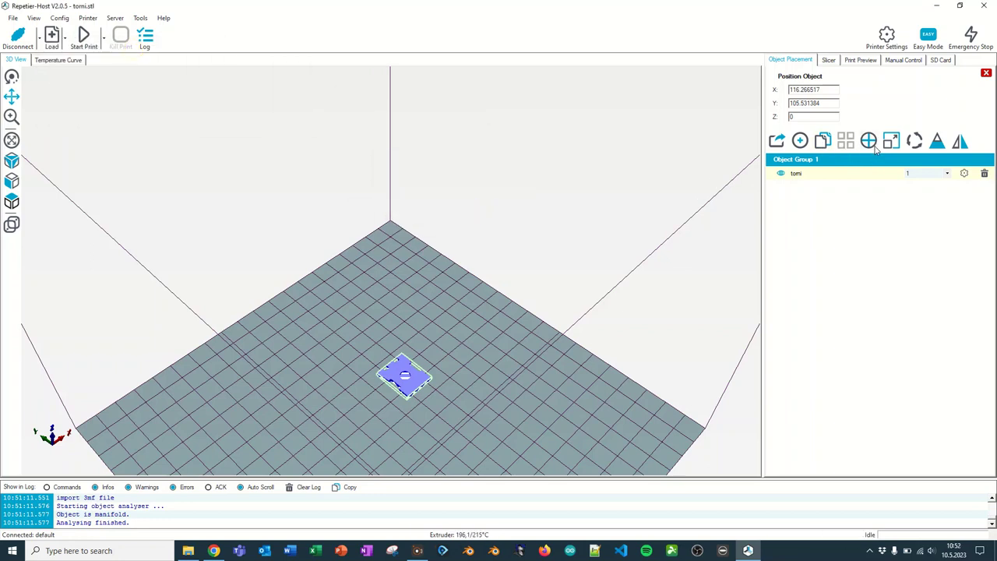
click(869, 141)
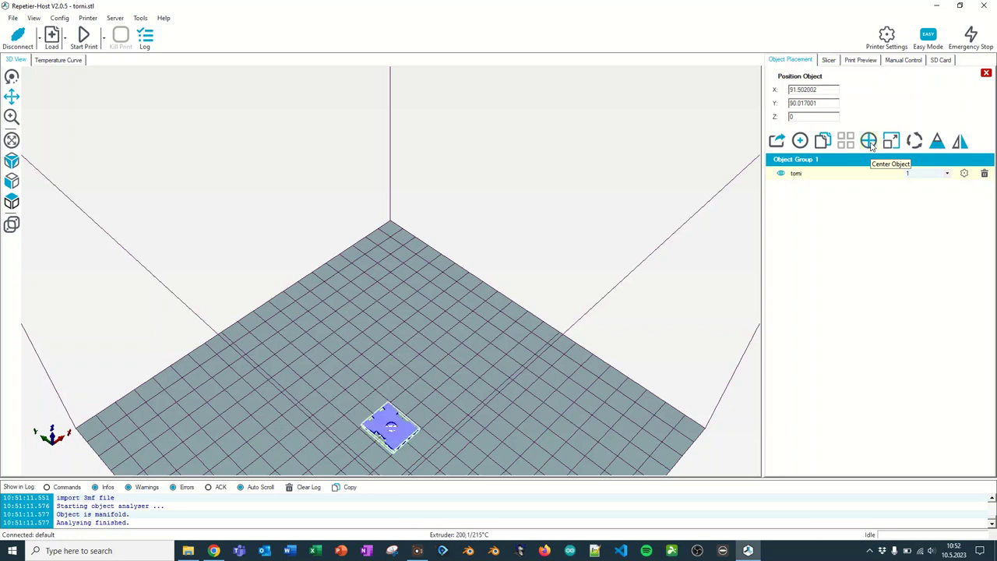
click(868, 141)
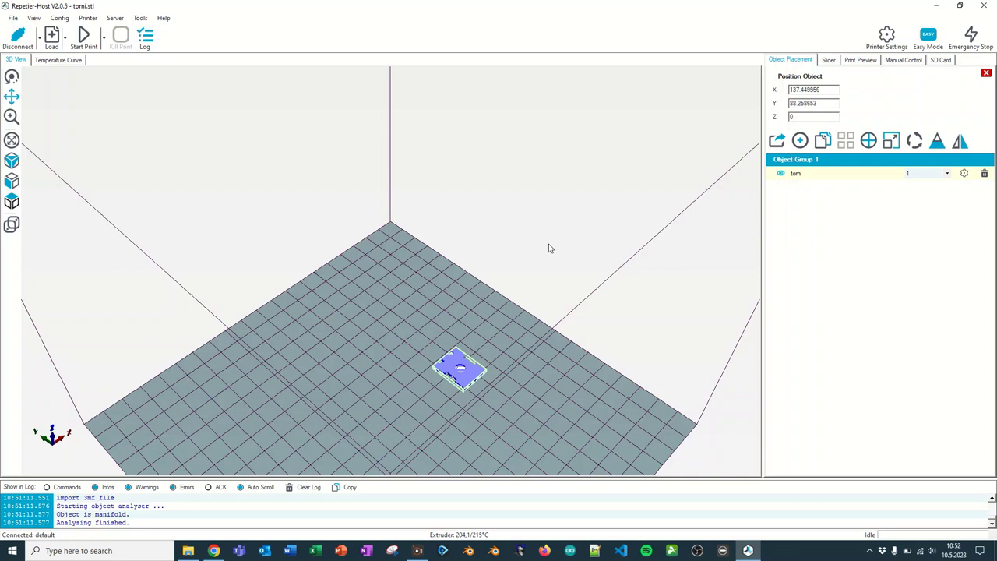
drag(460, 370, 391, 423)
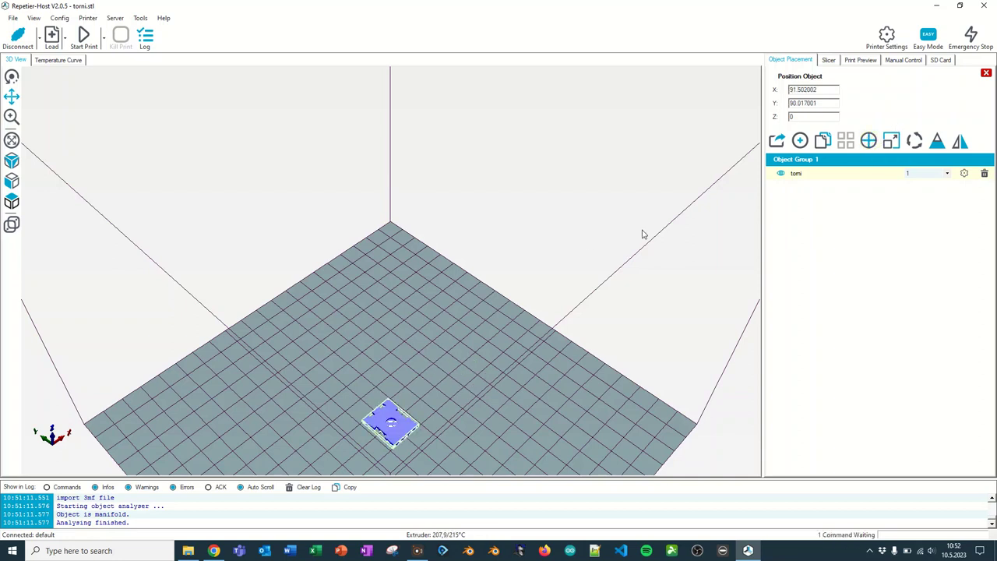
Step: Unlock uniform scaling, scale the part to X 5, Y 5, Z 2, and fit the view
click(892, 142)
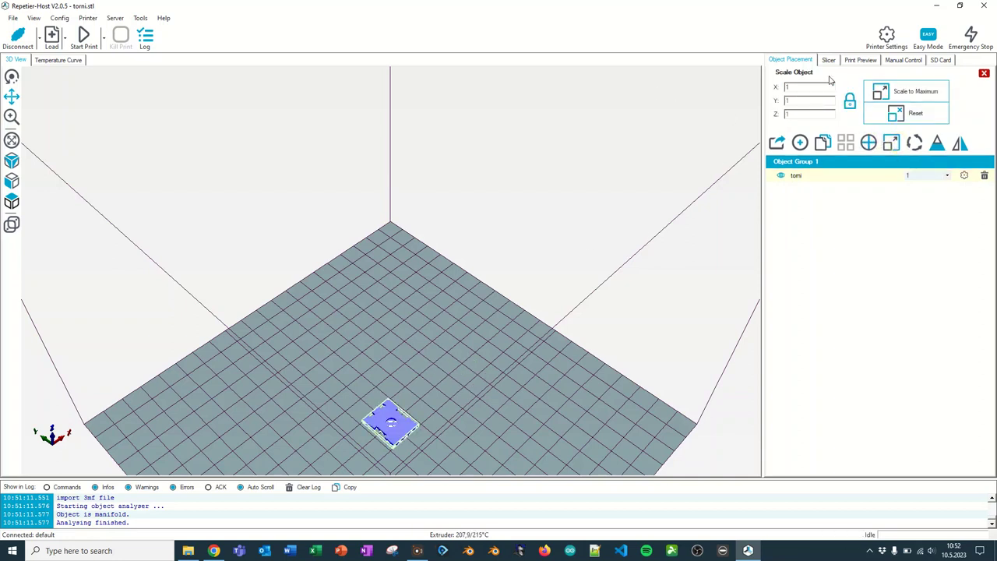
click(915, 91)
text(2)
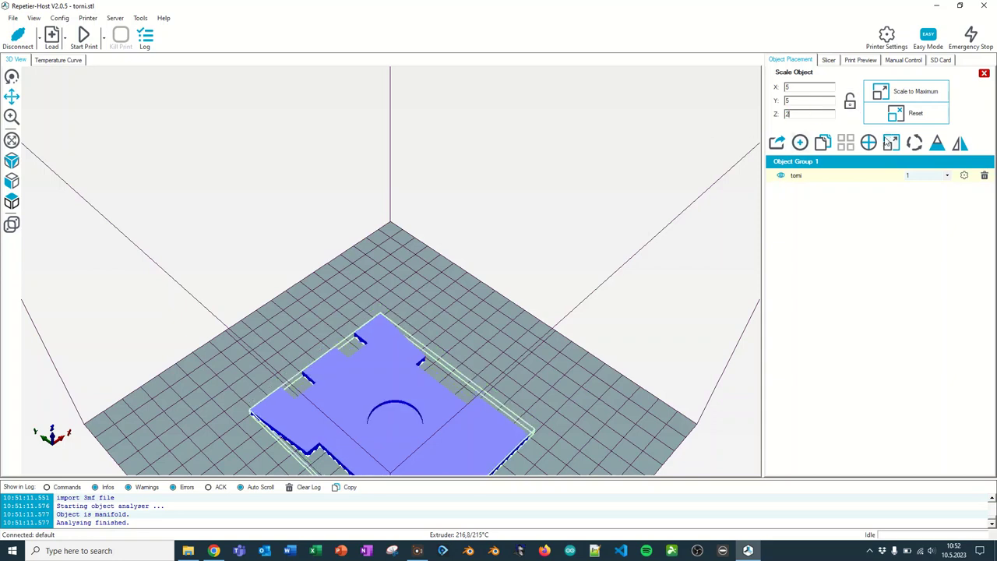
mouse_move(460, 244)
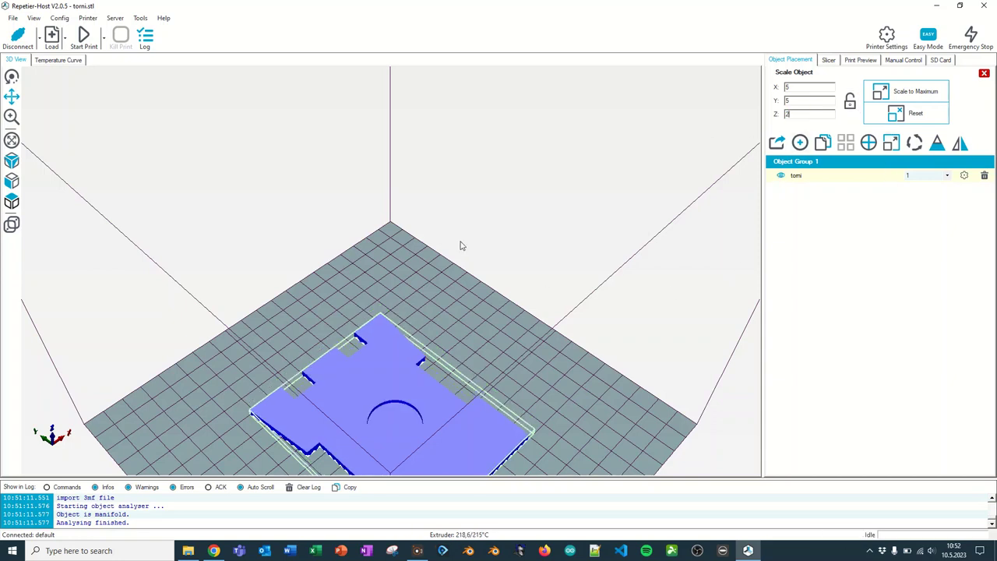
mouse_move(10, 96)
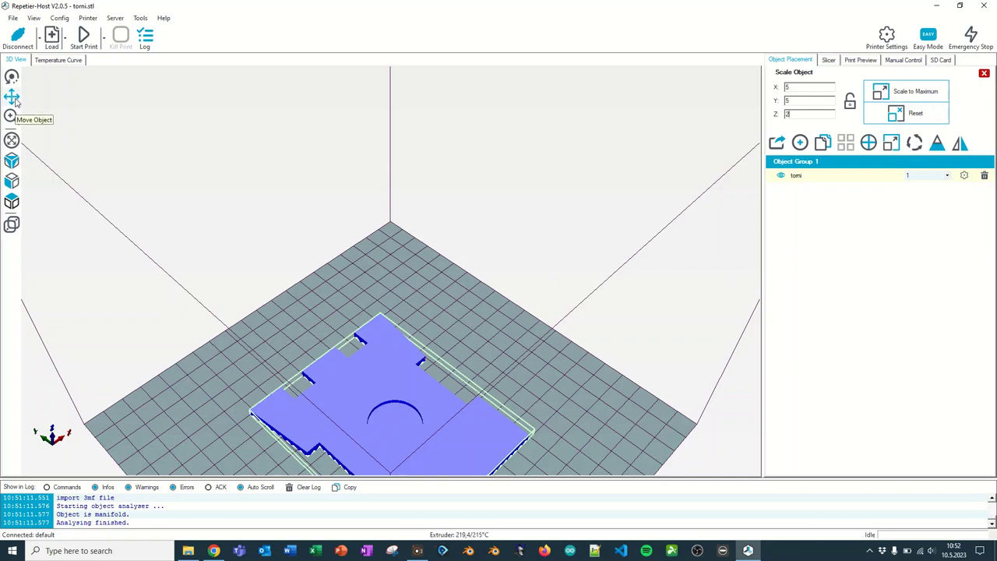
mouse_move(12, 140)
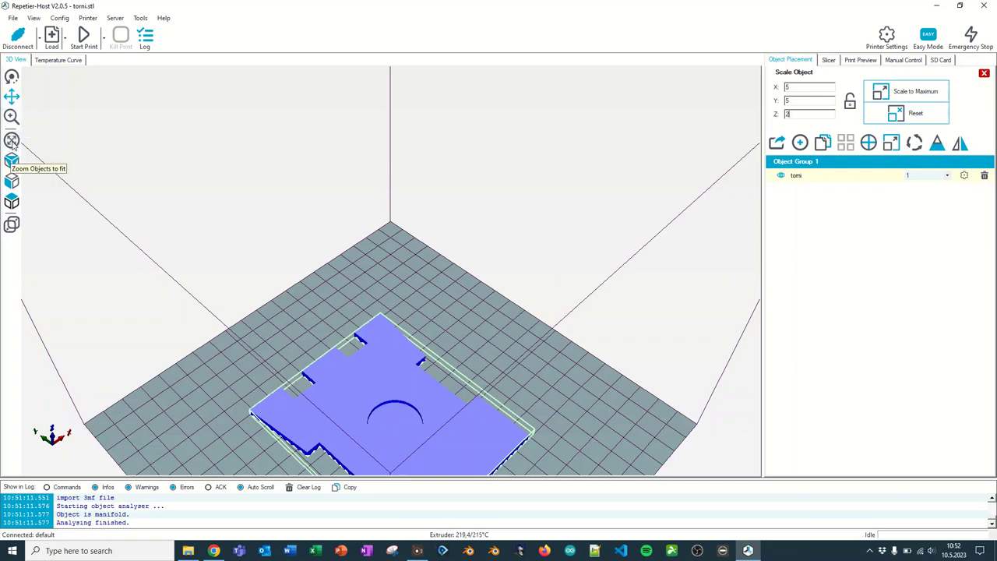
click(11, 141)
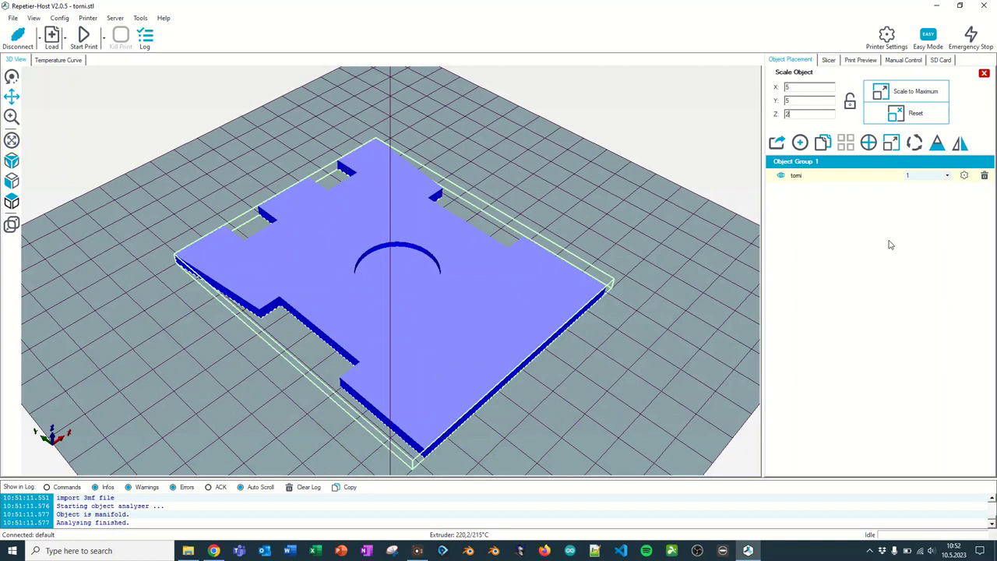
Step: Open Rotate Object, turn the part 90° about Z, then reset it to 0°
click(914, 144)
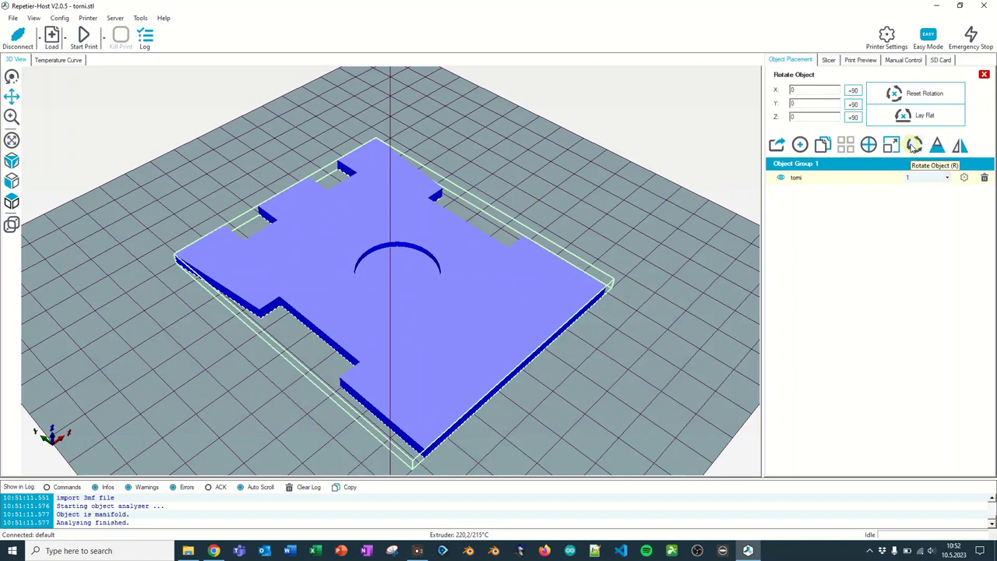
click(852, 117)
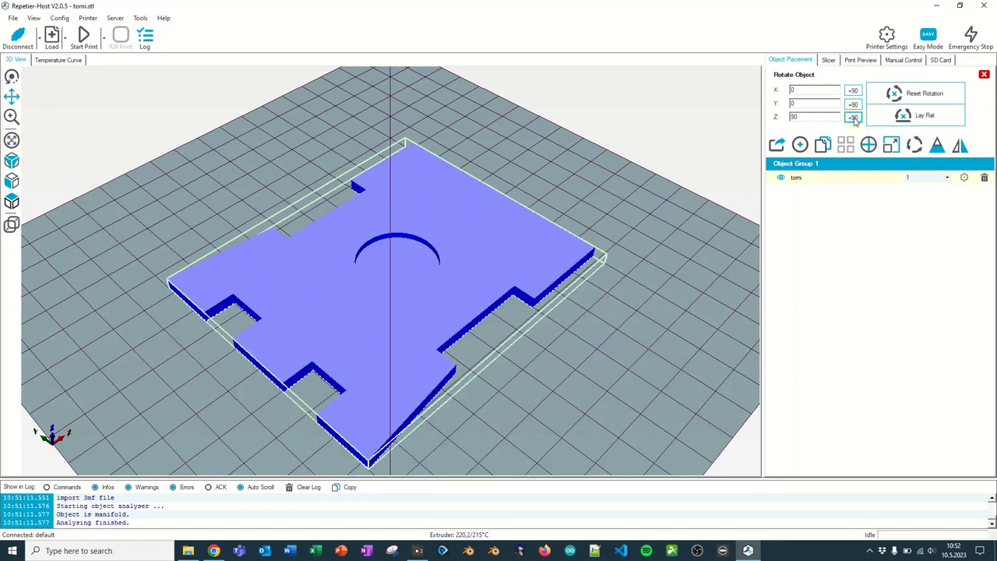
click(853, 118)
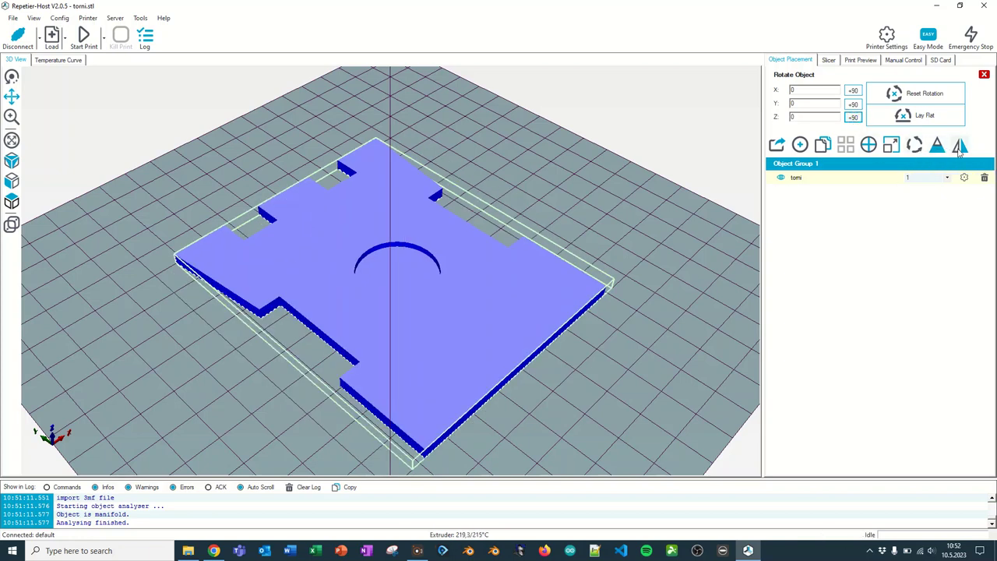
mouse_move(960, 147)
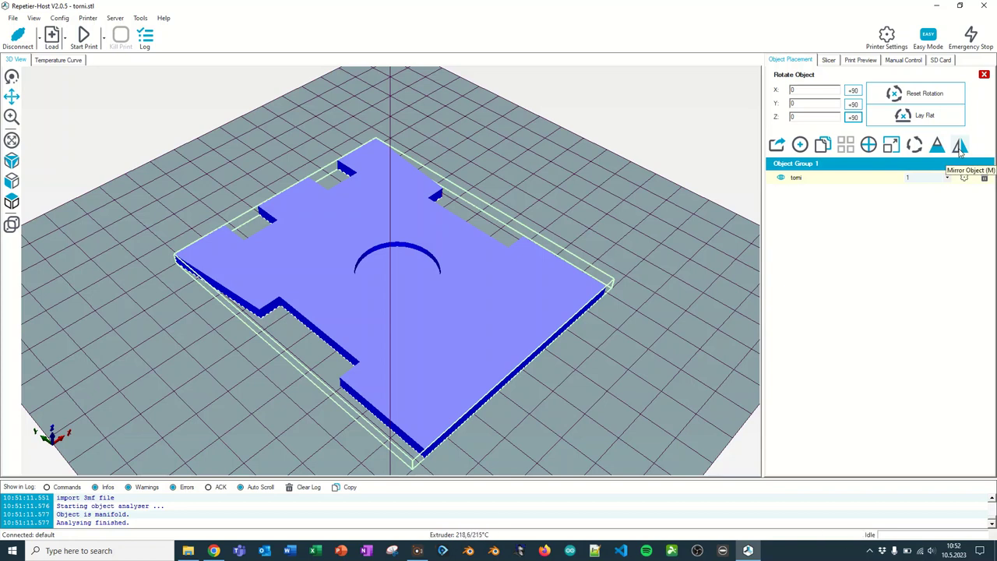
mouse_move(879, 257)
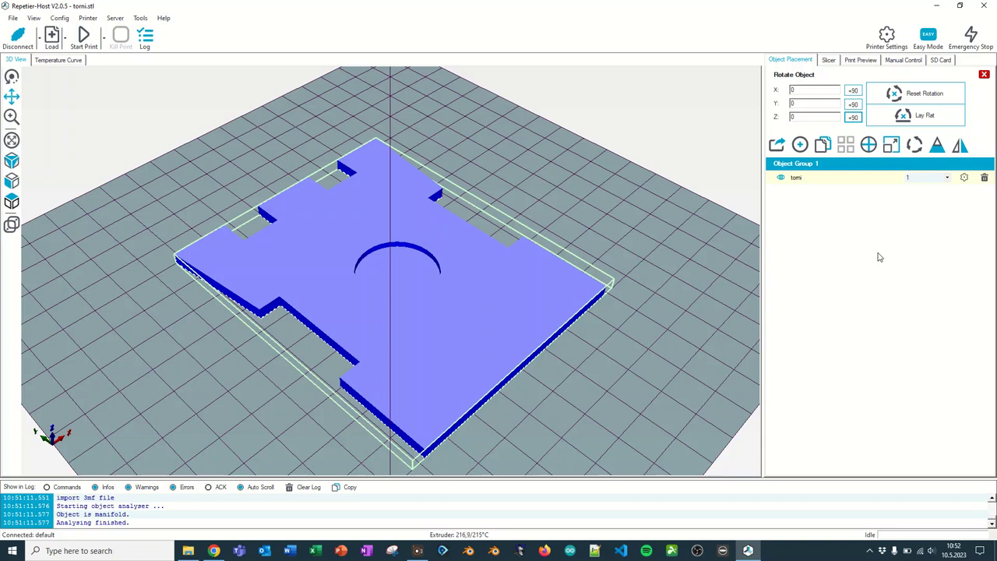
Step: Select Slic3r with print preset default 0.3 20 recti and filament default 215
click(827, 60)
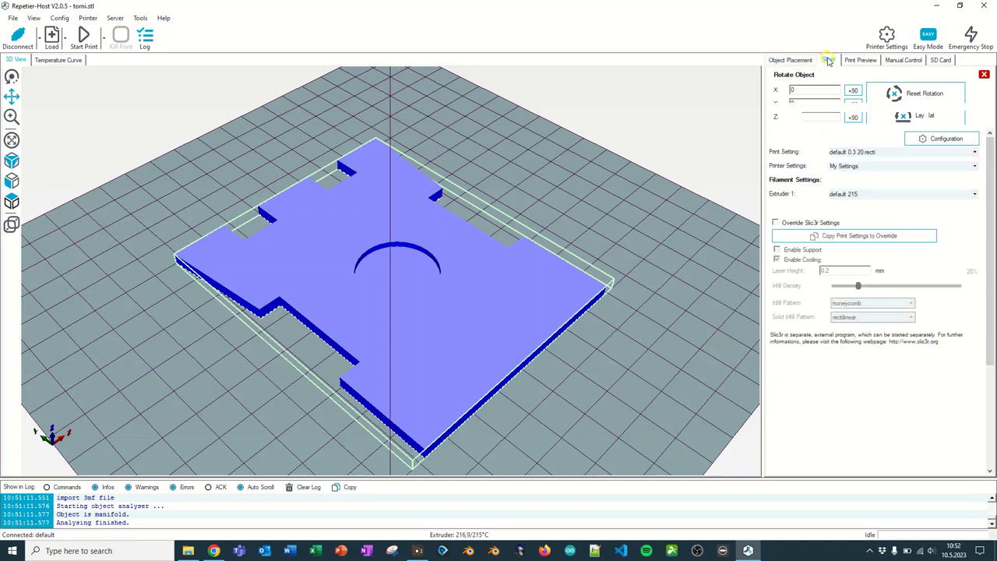
click(829, 60)
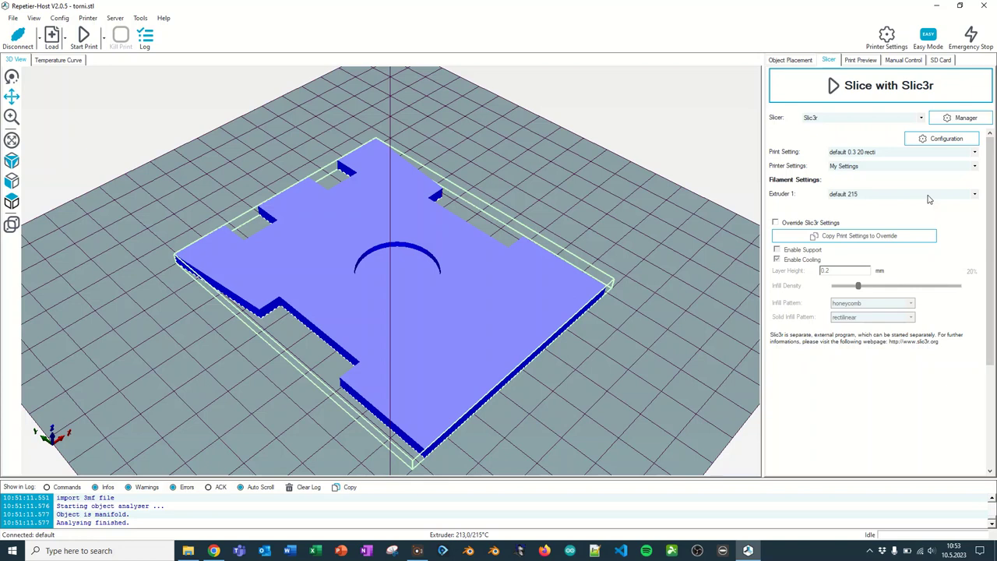
mouse_move(975, 153)
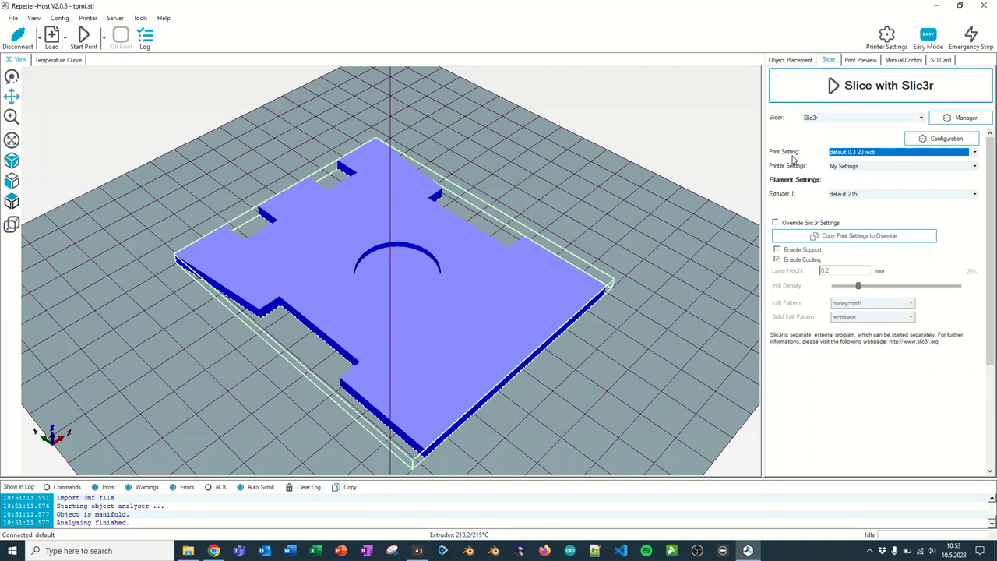
mouse_move(865, 199)
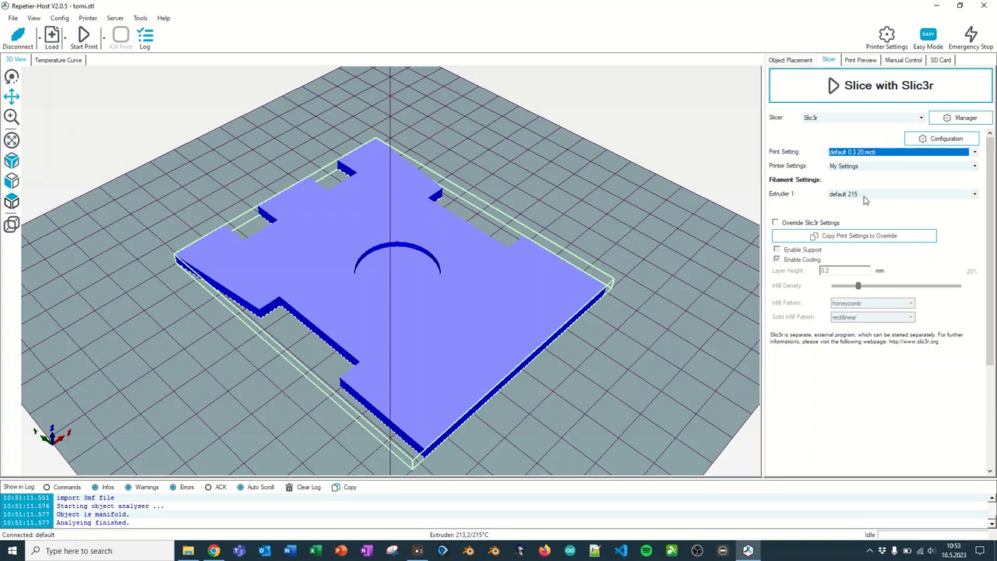
click(895, 193)
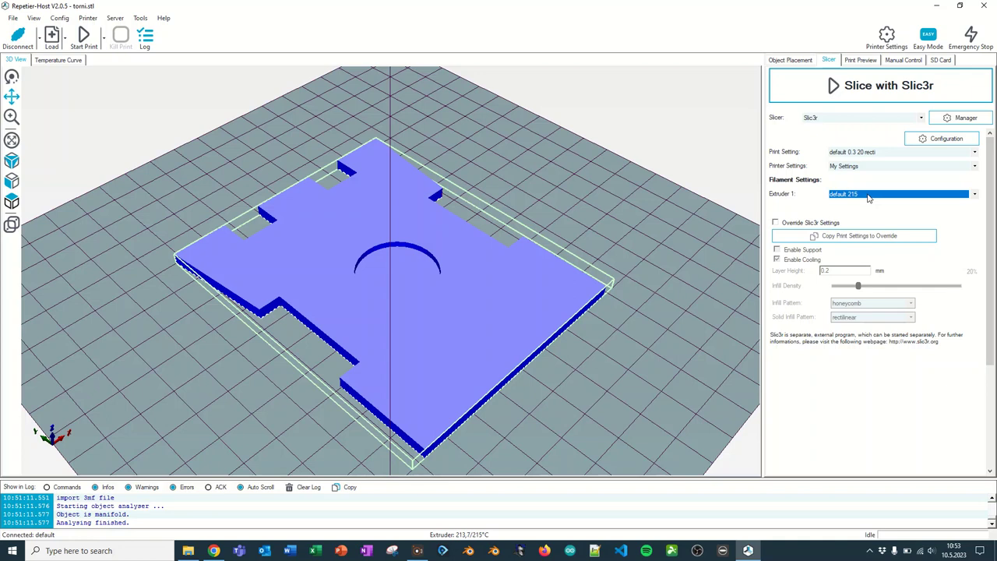
mouse_move(879, 143)
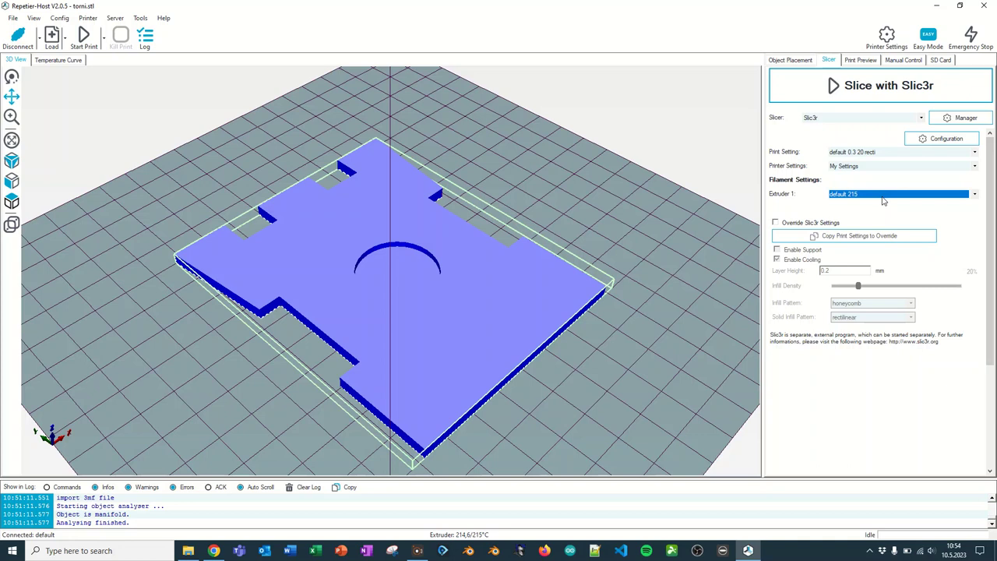
mouse_move(911, 169)
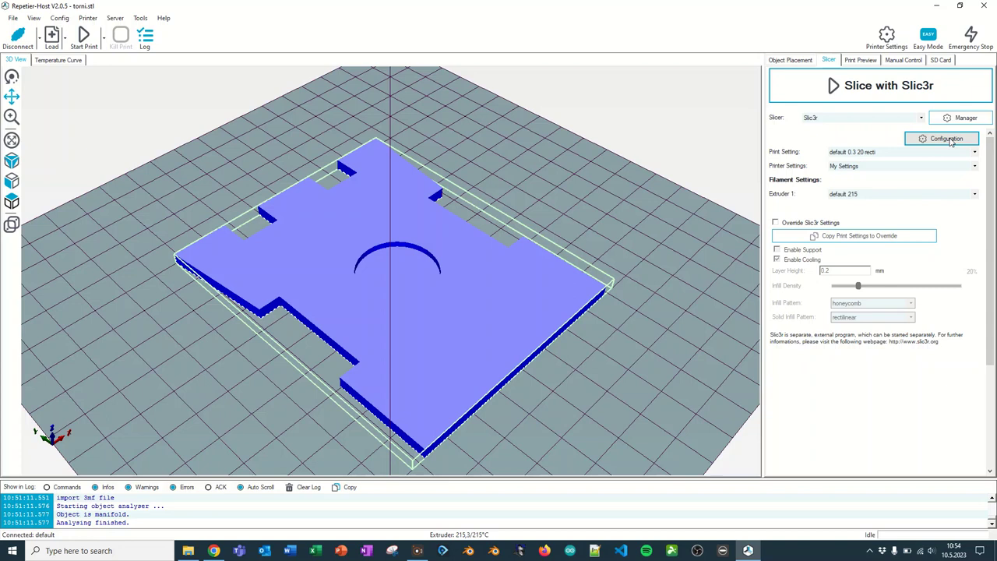
Step: Launch Slic3r from Configuration, maximize it, and go to Settings > Print Settings
click(947, 138)
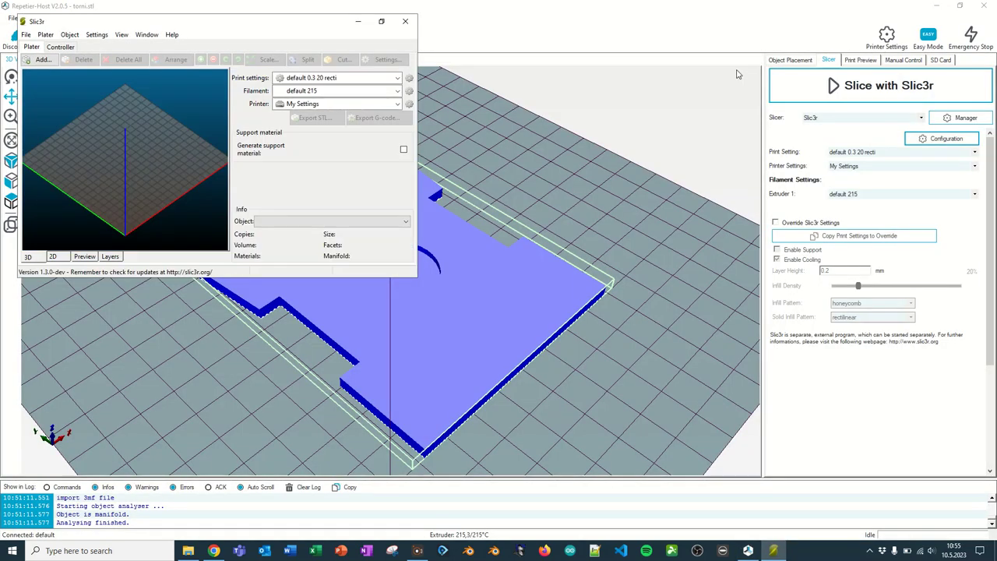
click(375, 21)
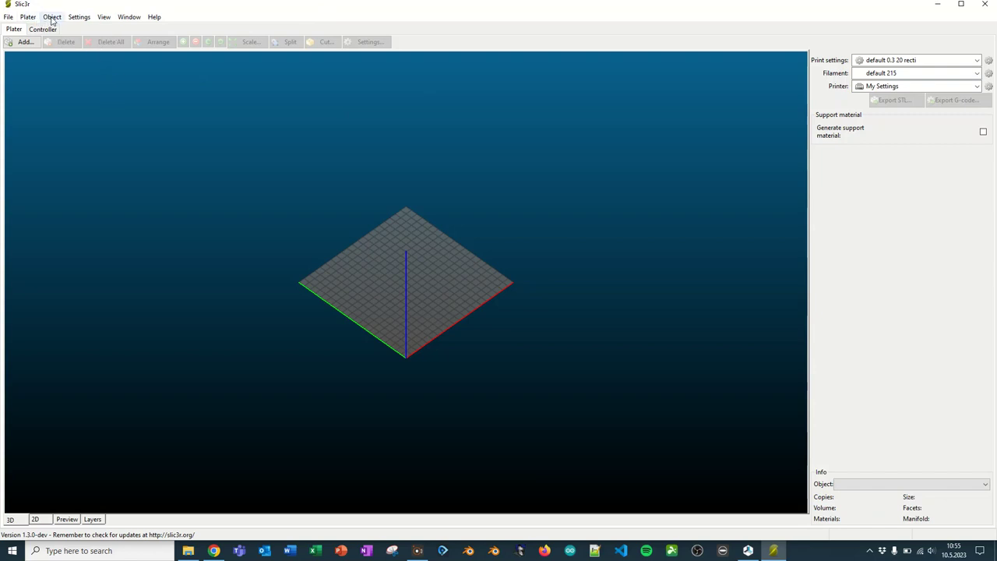
click(81, 16)
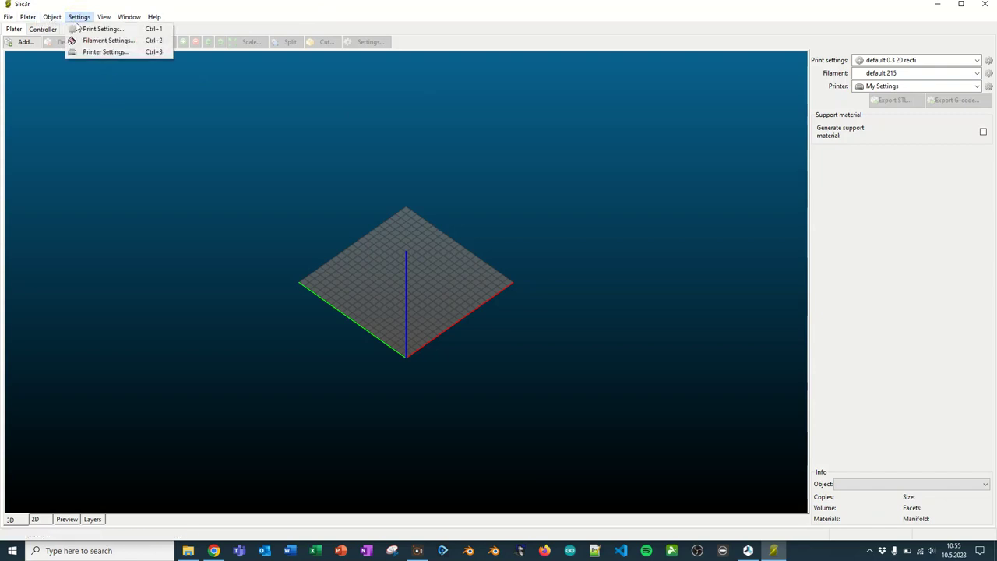
mouse_move(111, 39)
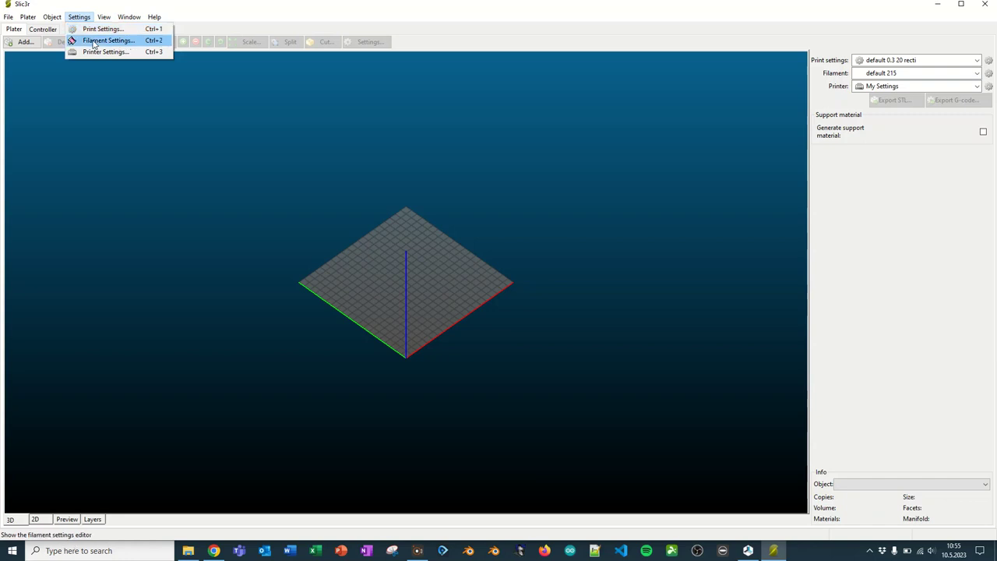
mouse_move(96, 60)
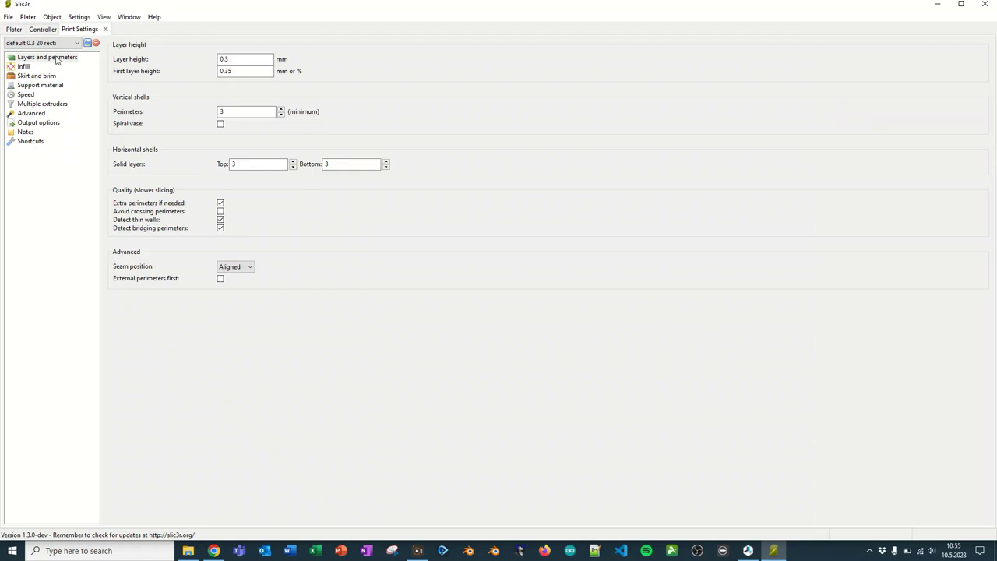
mouse_move(54, 59)
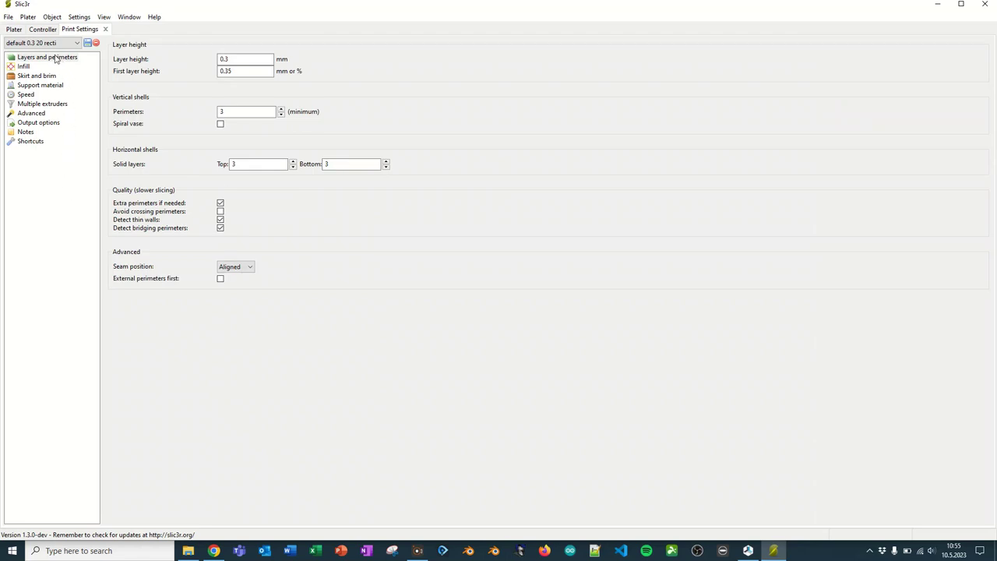
click(26, 66)
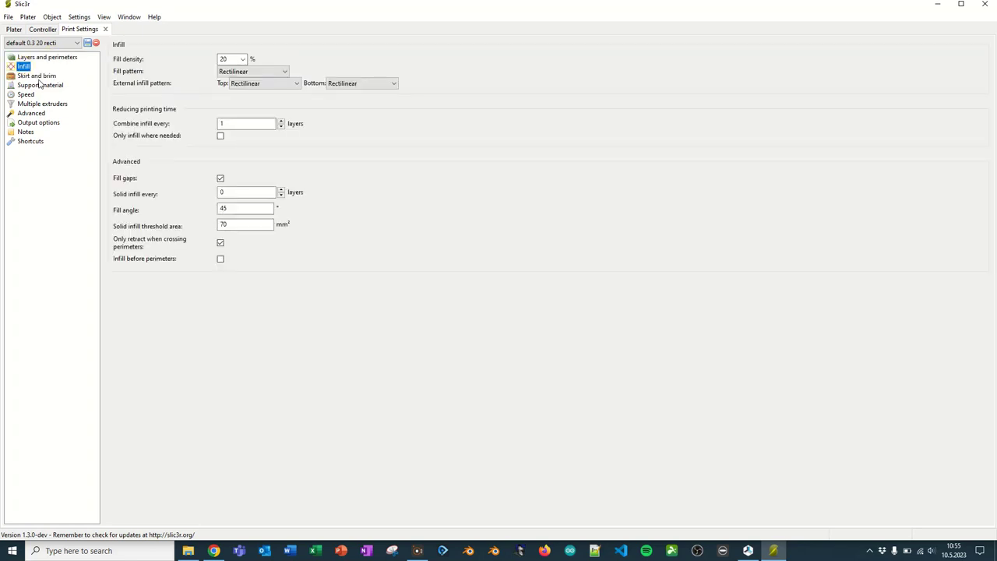
click(45, 84)
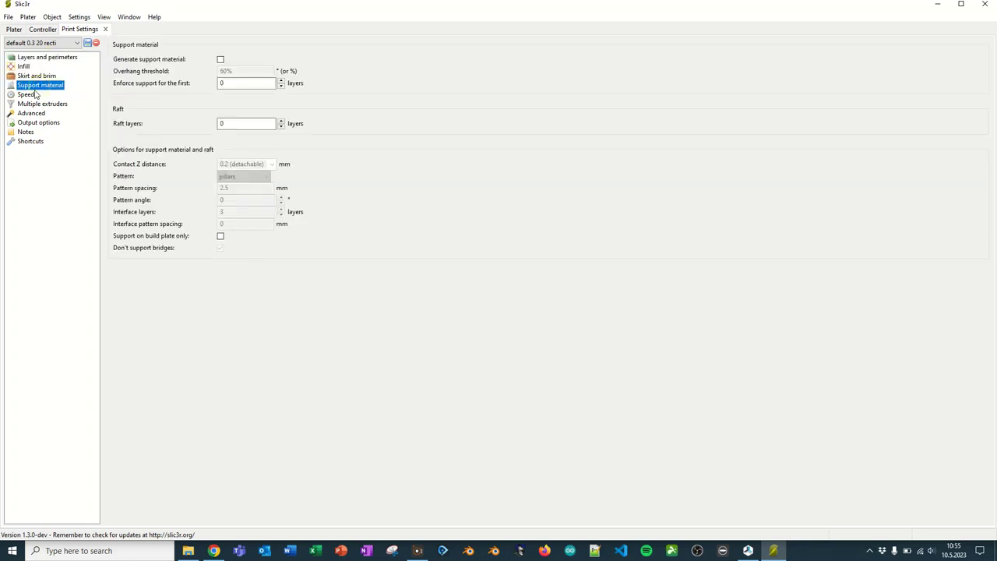
click(25, 96)
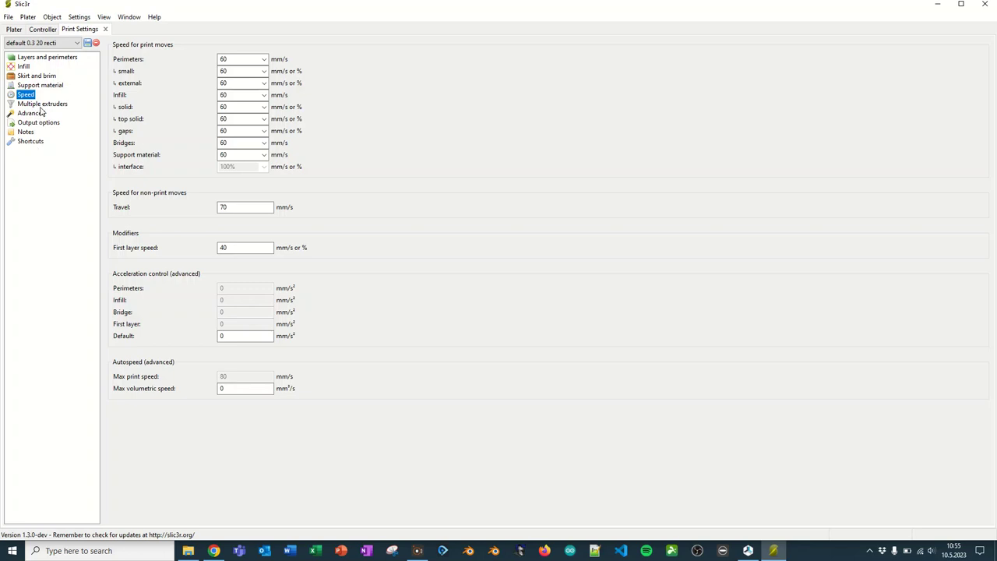
mouse_move(37, 148)
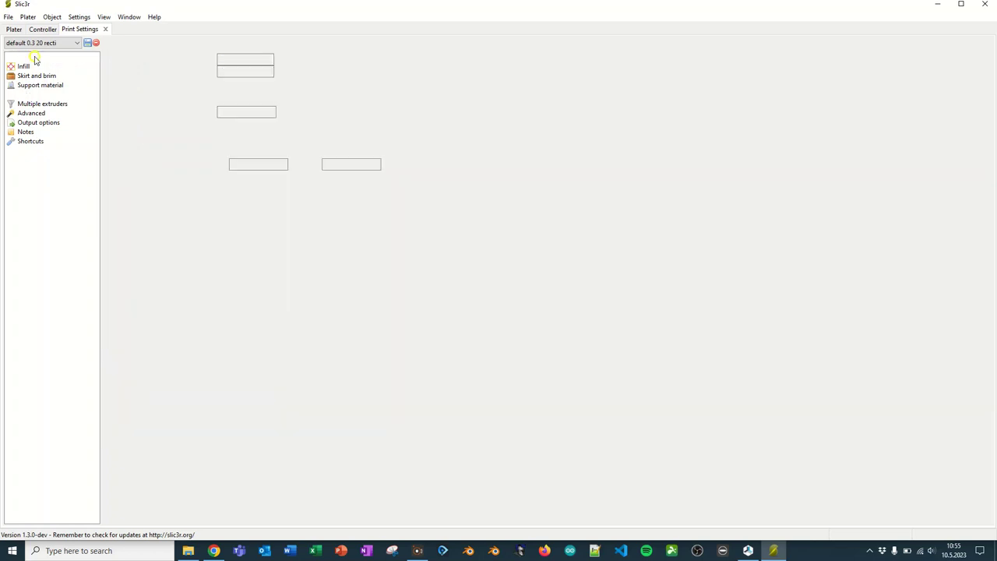
Step: Set layer height 0.2 mm, first layer height 0.3 mm, and seam position Random
click(43, 56)
text(0)
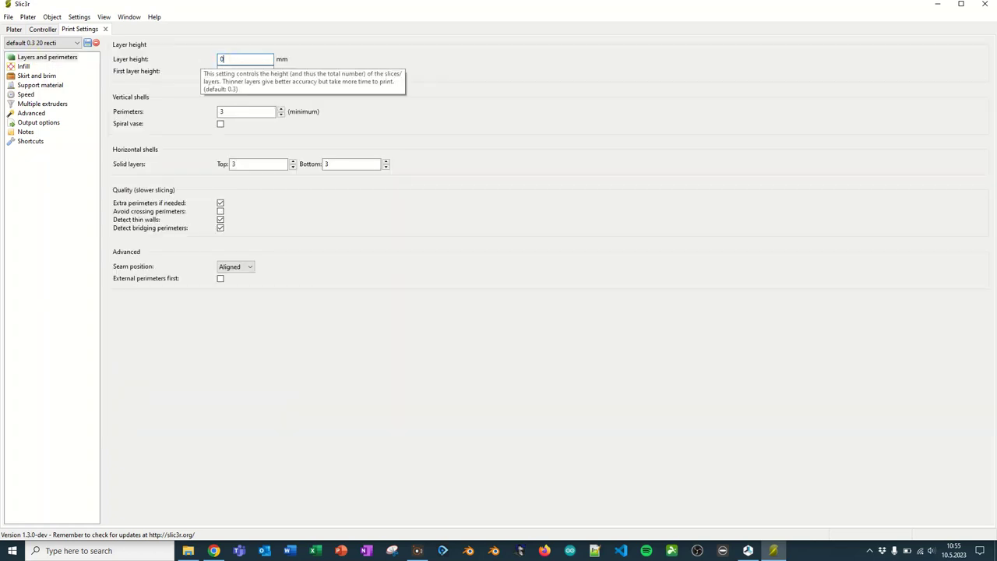
text(.2)
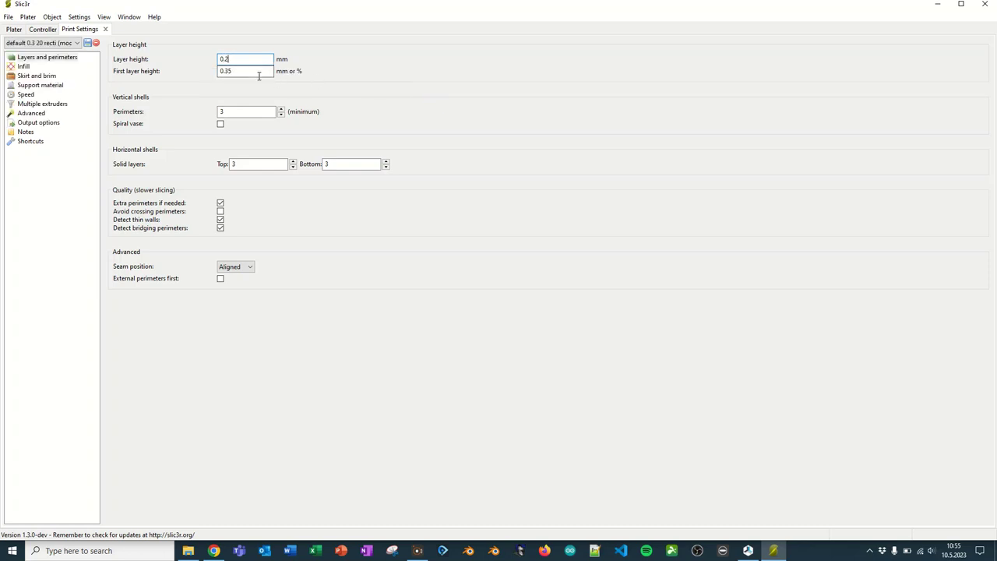
click(237, 72)
text(0.3)
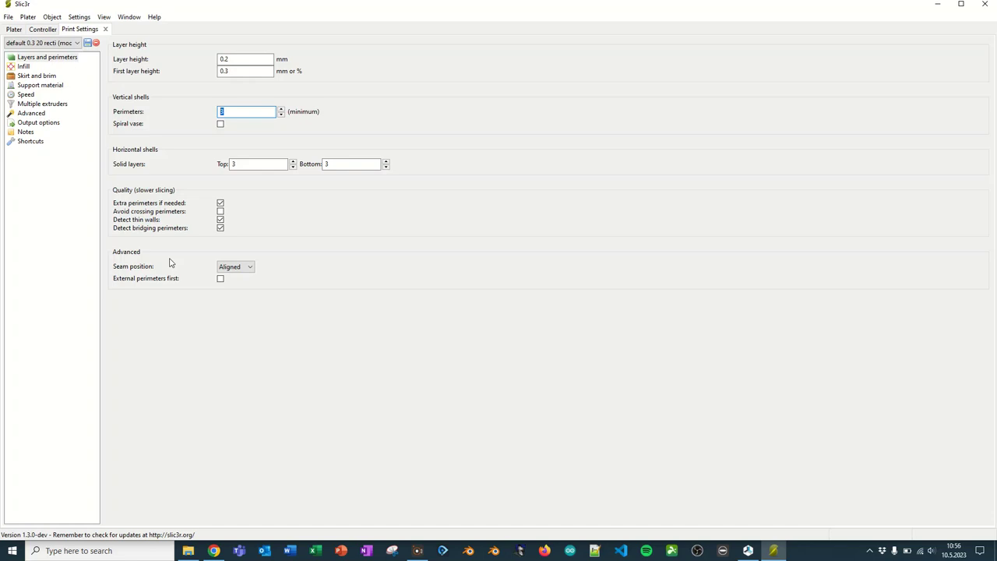
mouse_move(263, 245)
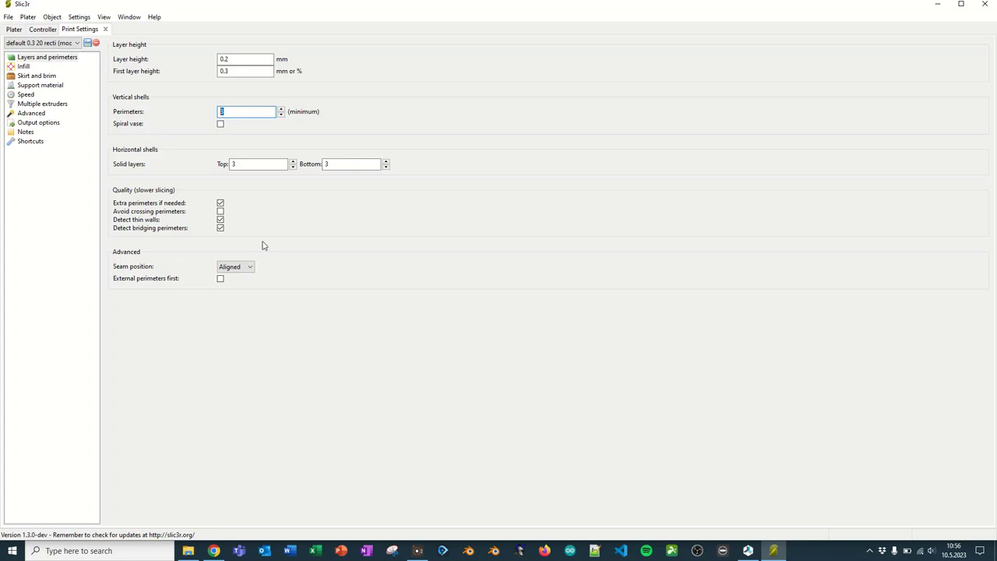
mouse_move(257, 164)
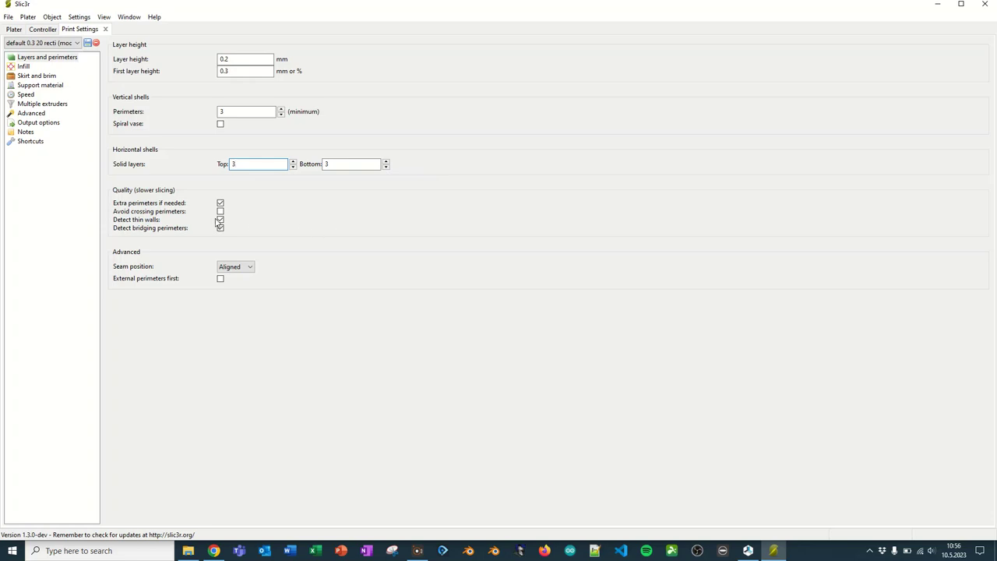
click(234, 267)
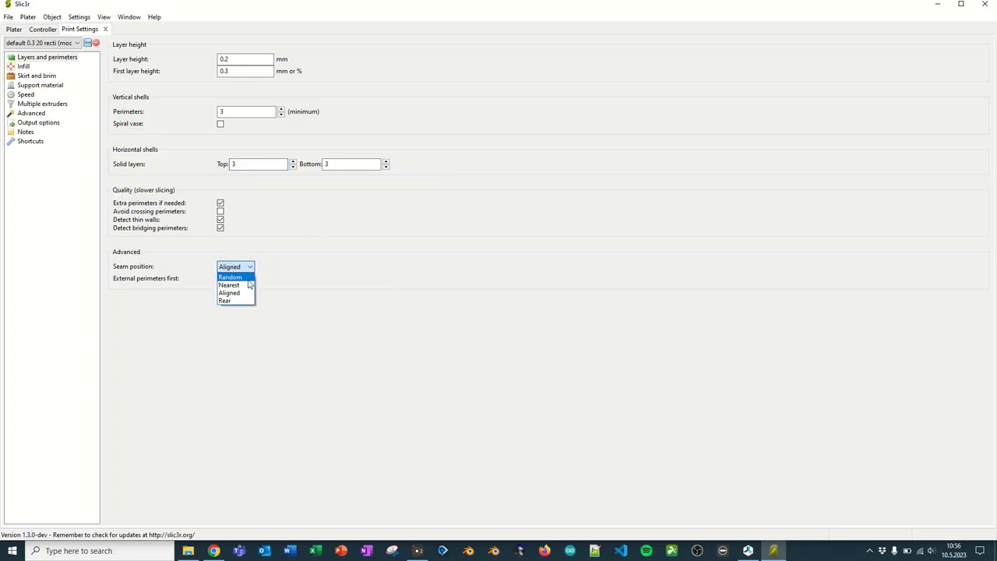
click(230, 276)
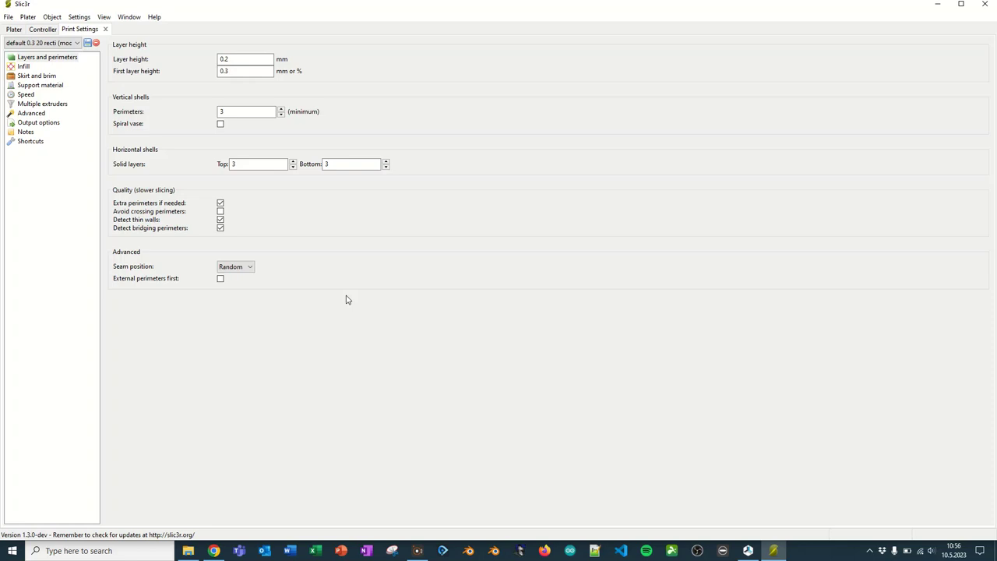
mouse_move(436, 290)
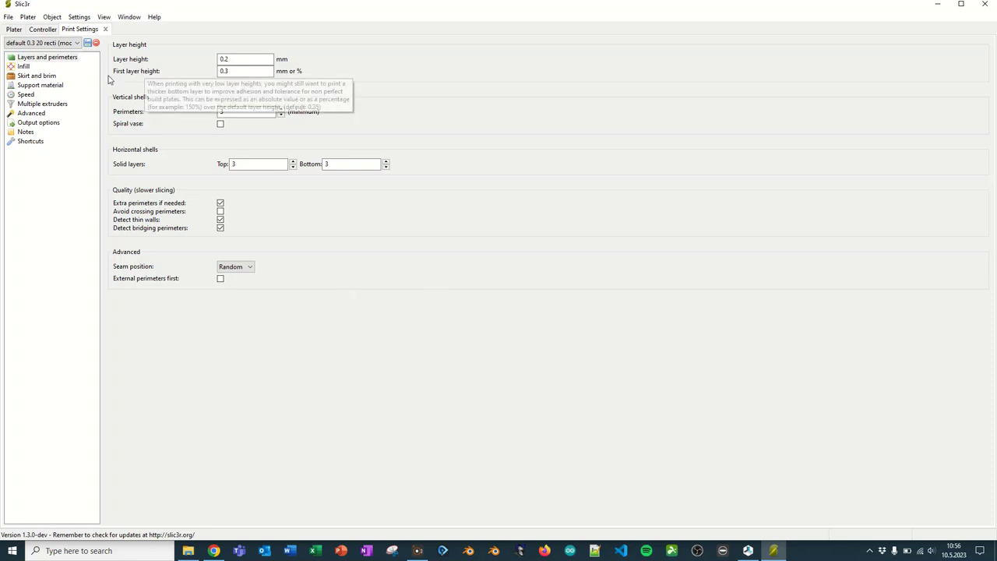
Step: Set the infill fill density to 15%
click(26, 73)
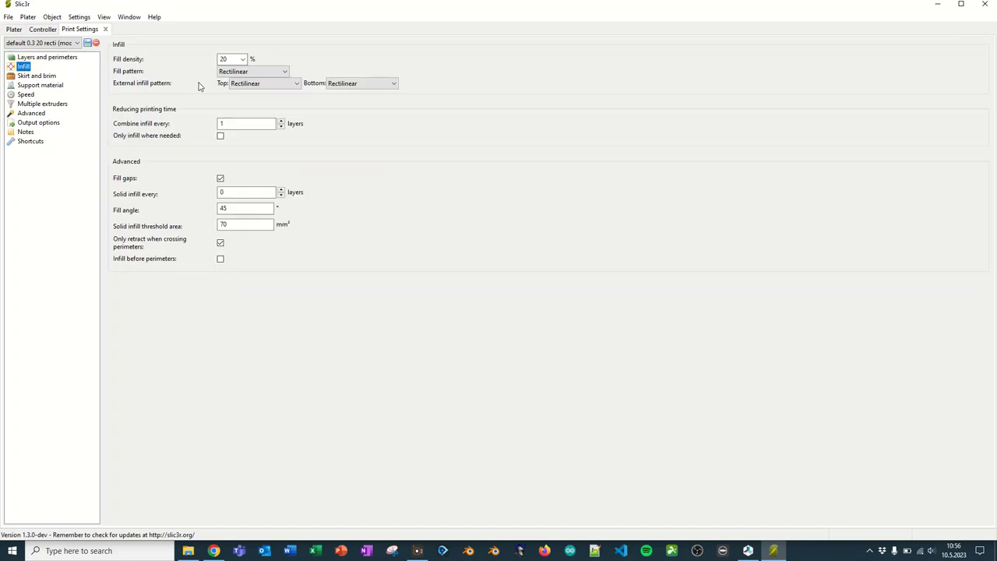
click(243, 59)
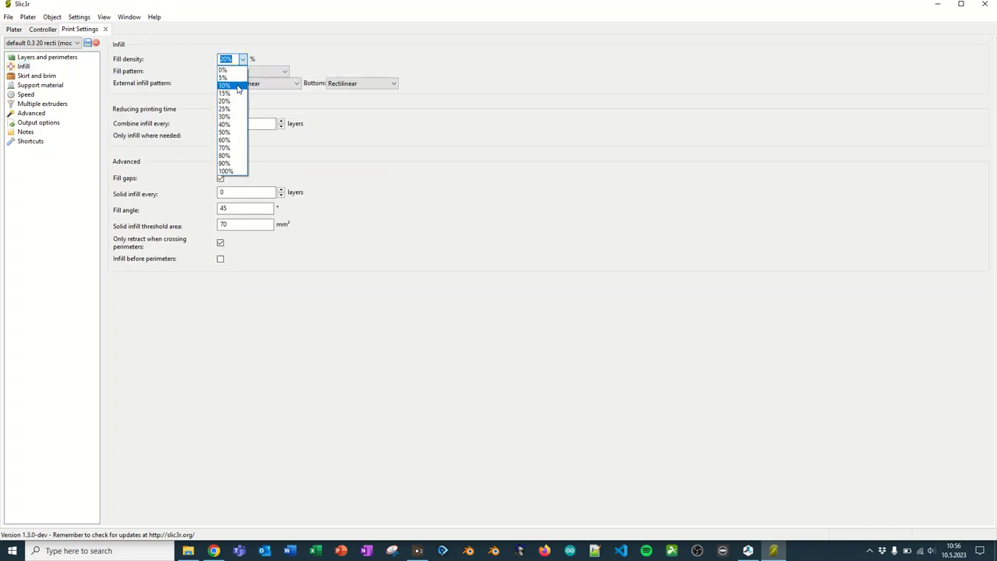
click(225, 93)
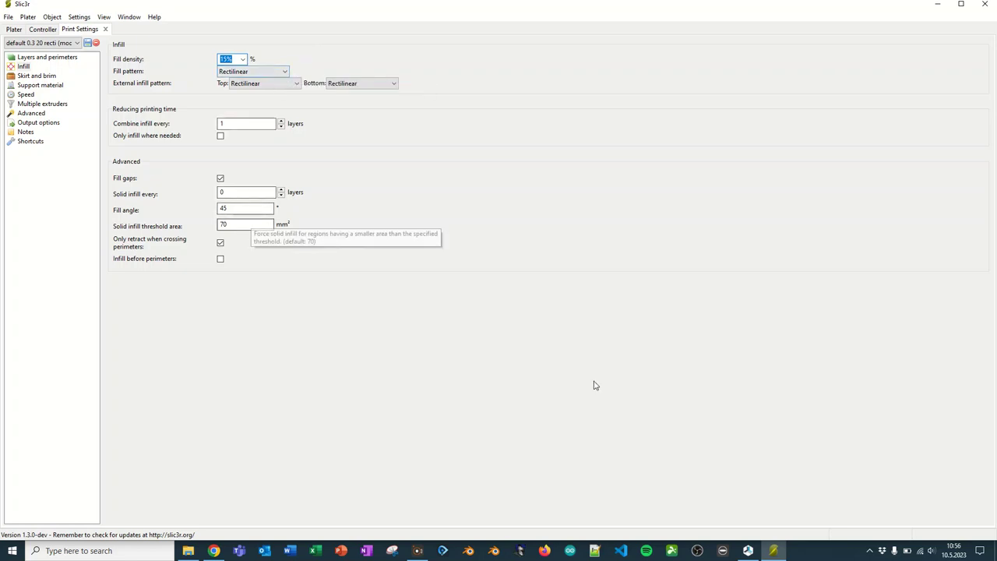
mouse_move(560, 256)
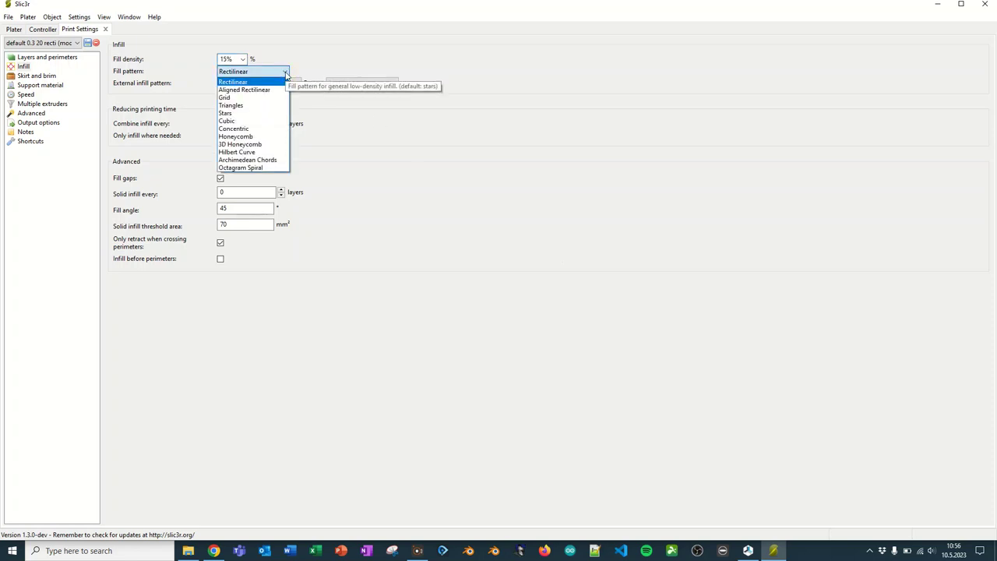
mouse_move(276, 85)
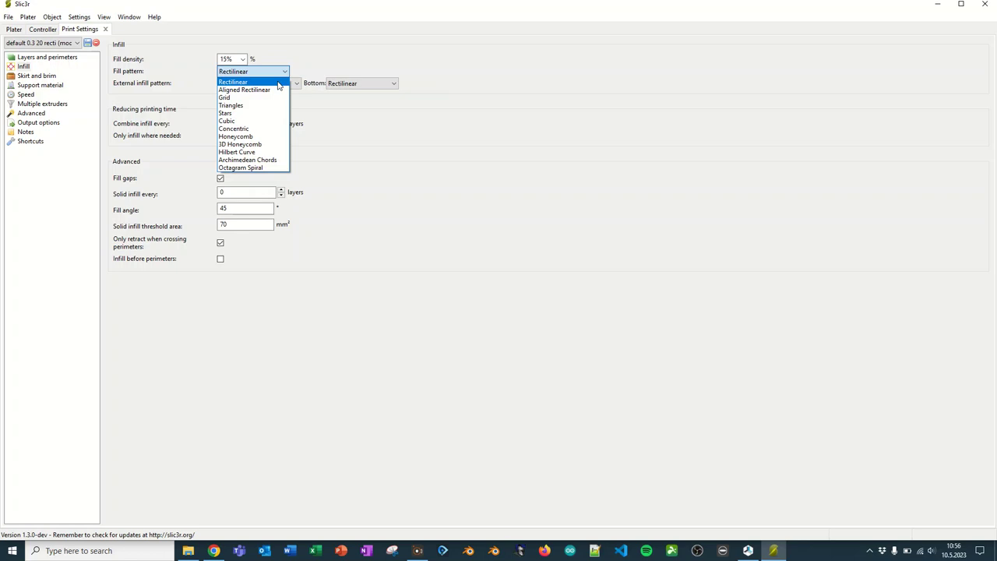
mouse_move(249, 152)
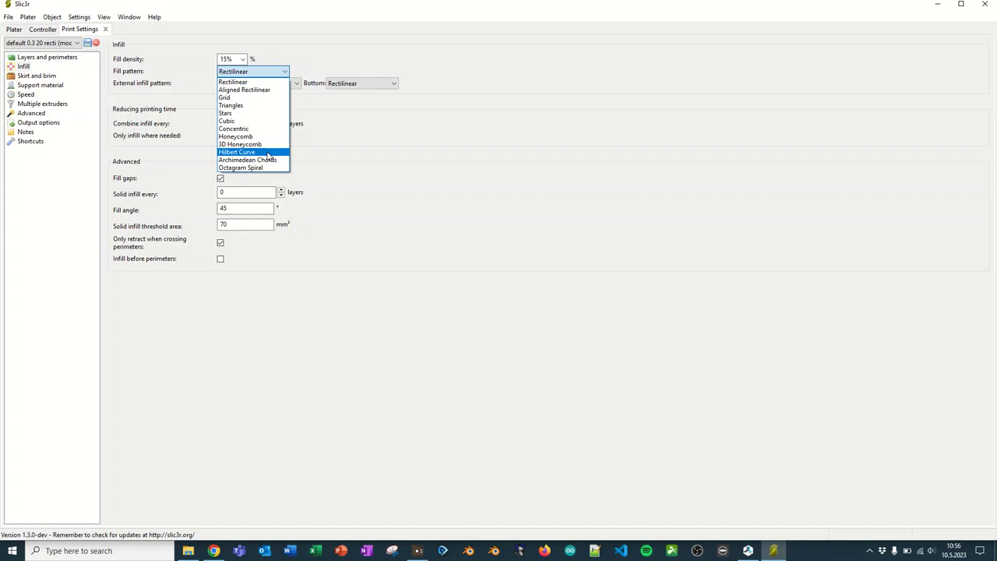
mouse_move(268, 92)
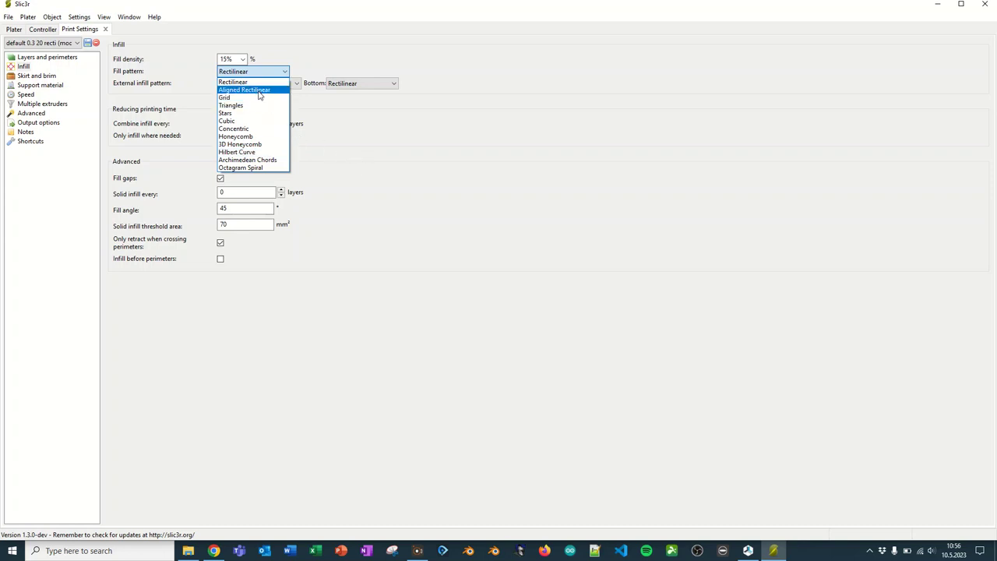
mouse_move(238, 121)
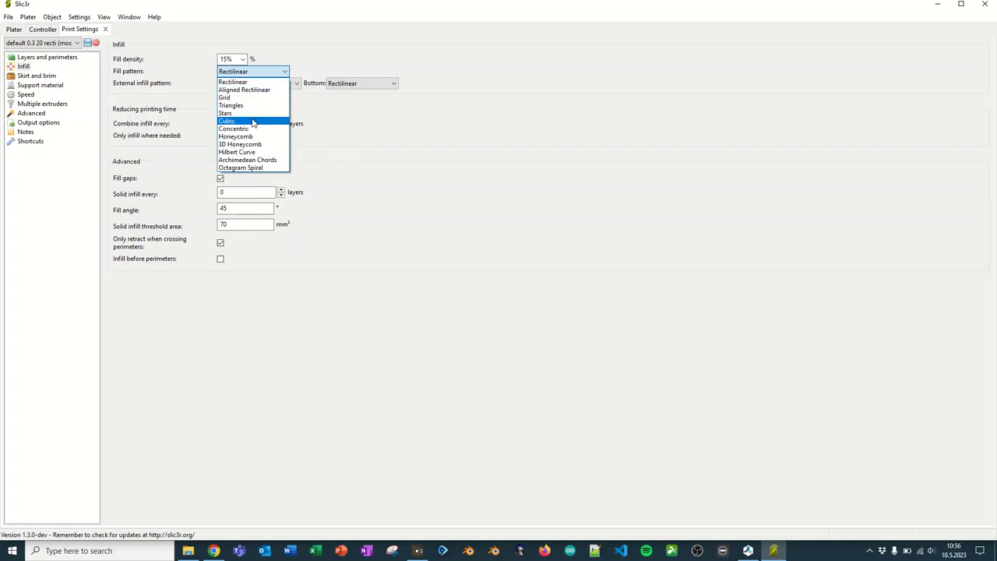
mouse_move(257, 136)
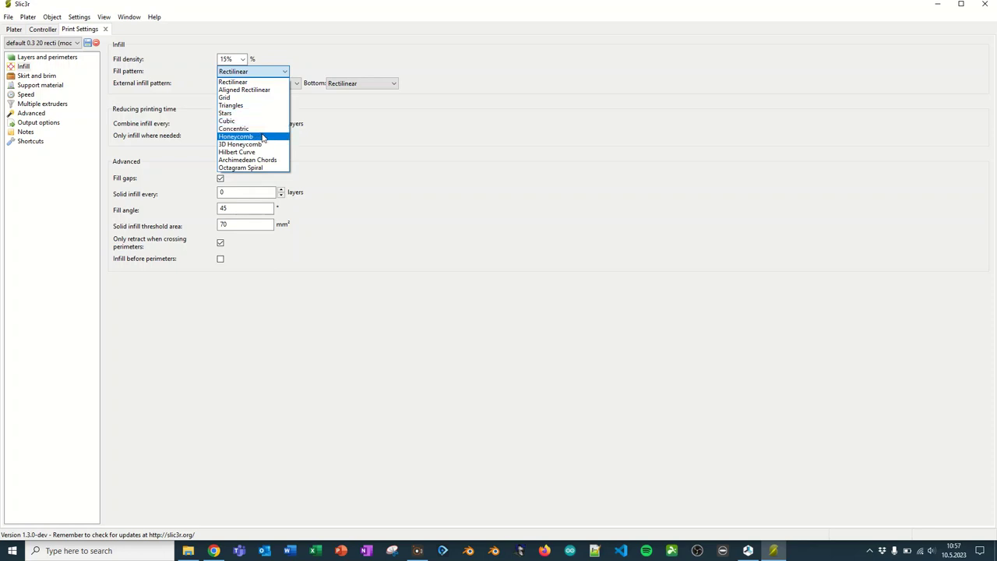
mouse_move(261, 121)
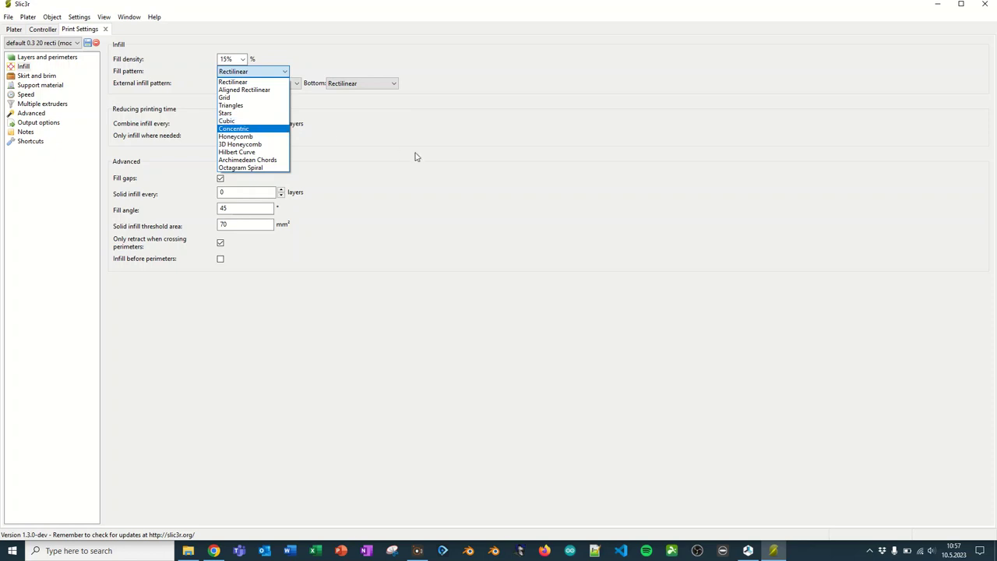
Step: Keep Rectilinear as both the top and bottom external infill patterns
click(241, 82)
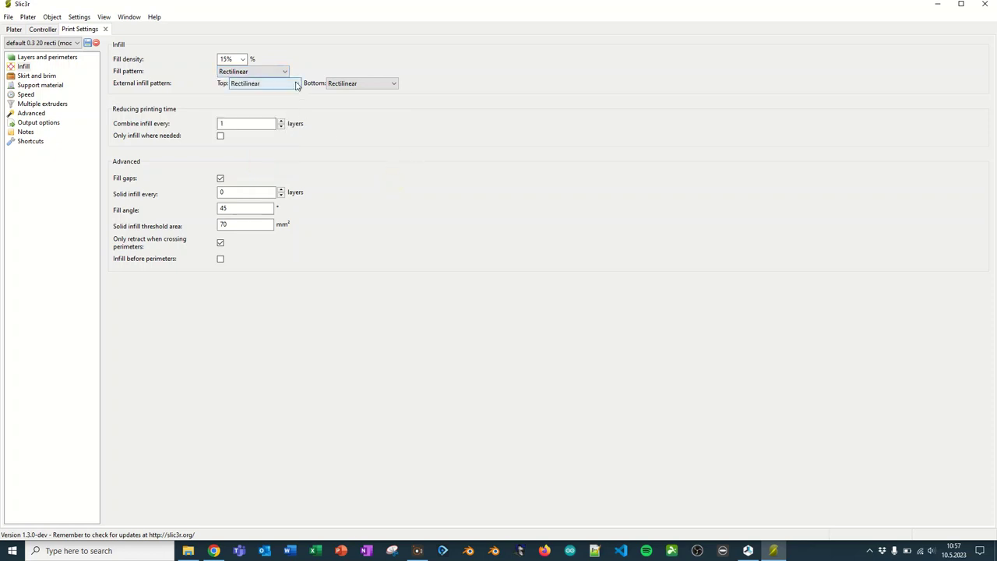
click(298, 84)
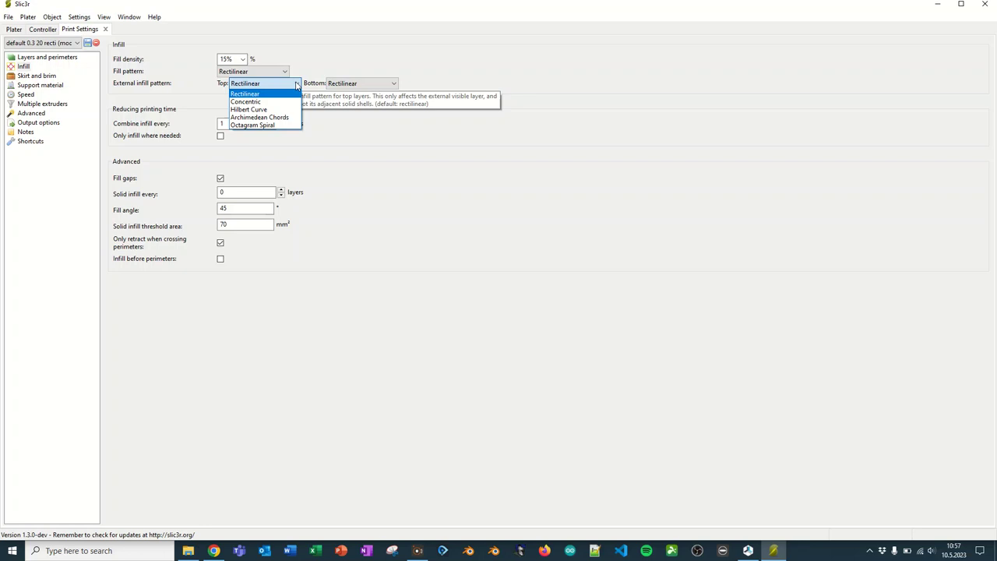
click(394, 83)
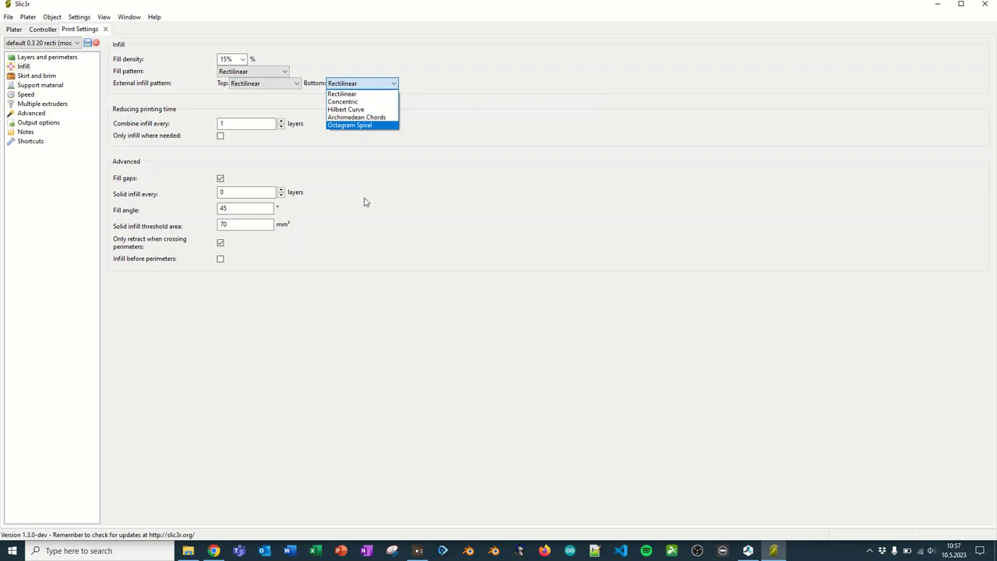
click(343, 93)
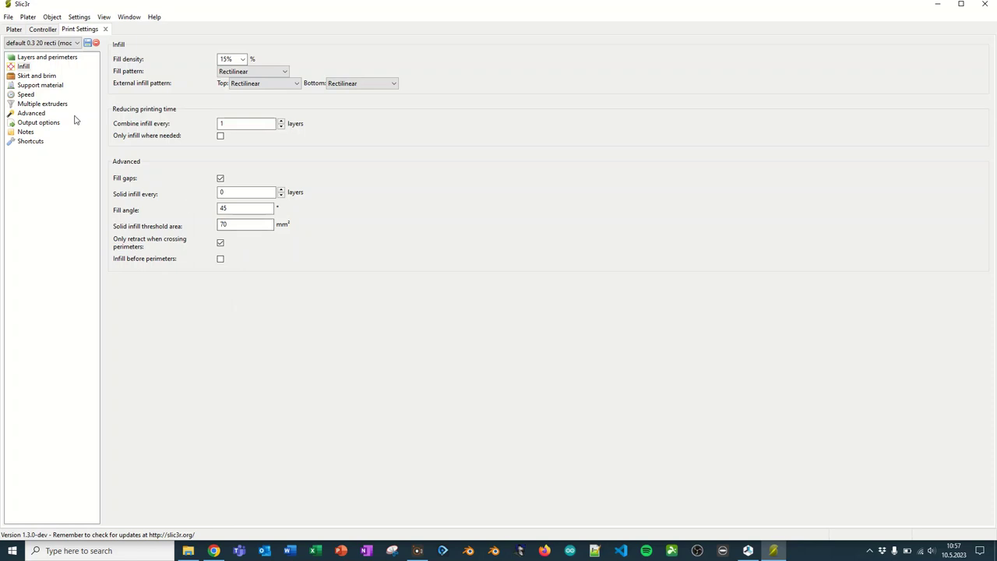
mouse_move(49, 76)
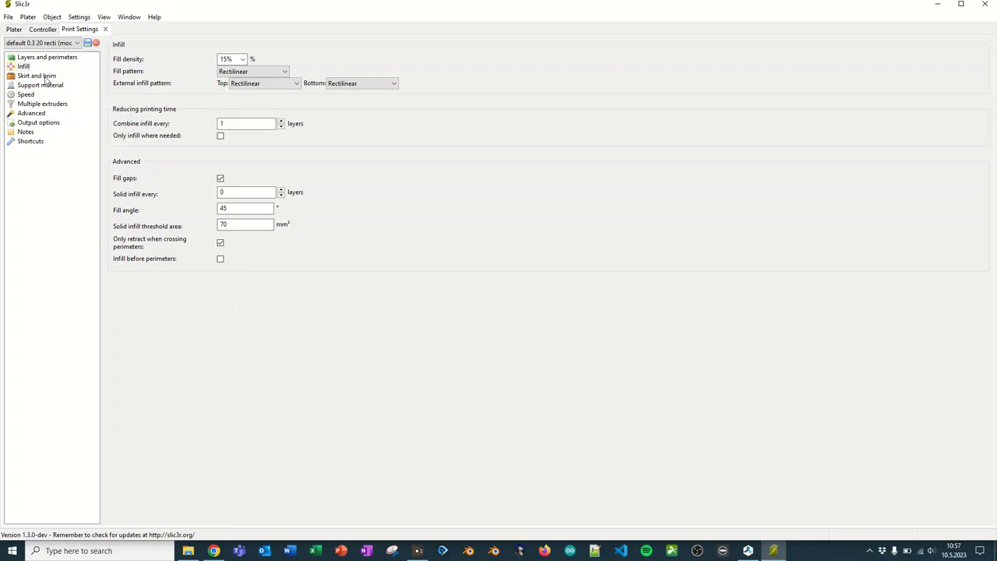
Step: Change the exterior brim width on the Skirt and brim page from 4 to 5 mm
click(41, 66)
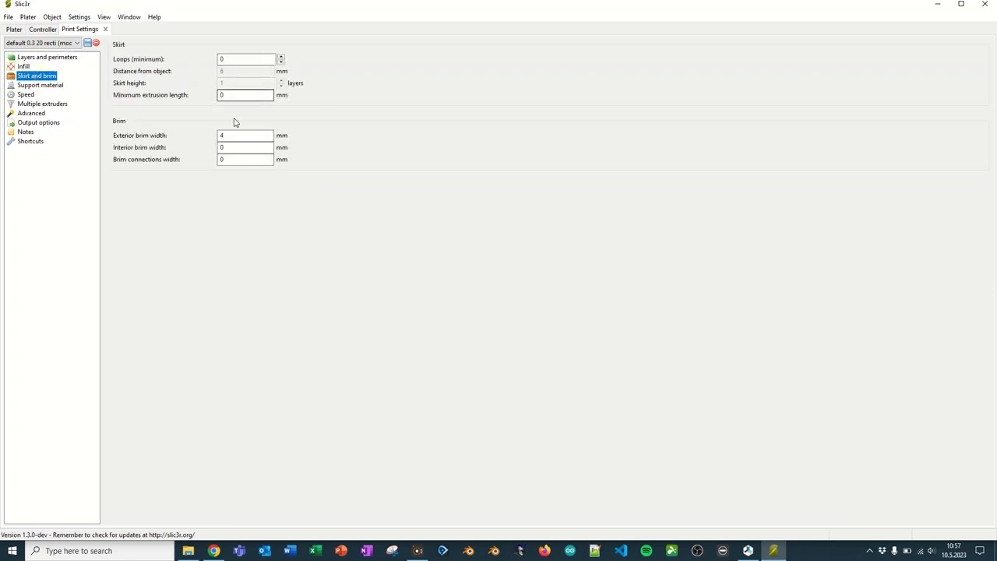
mouse_move(233, 134)
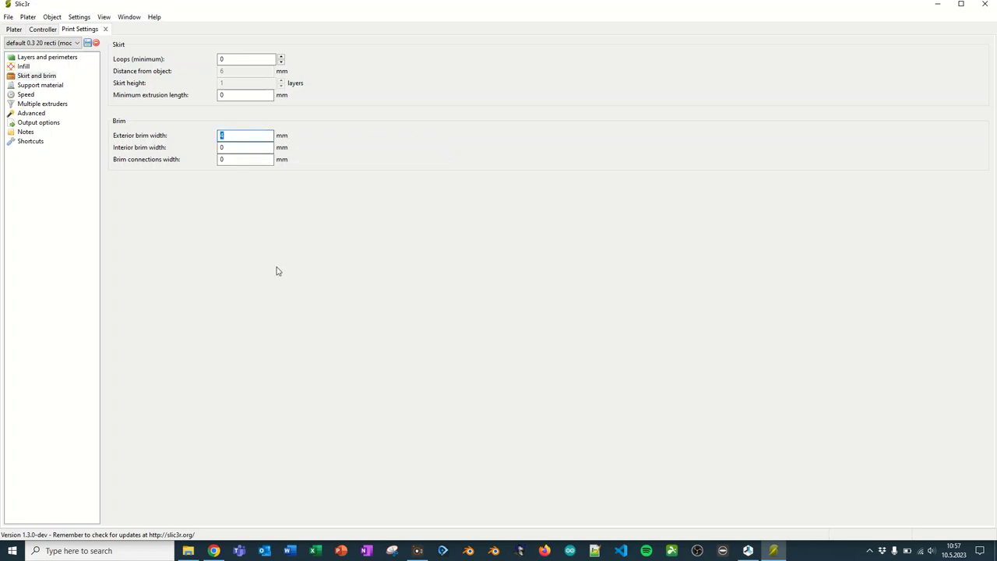
text(5)
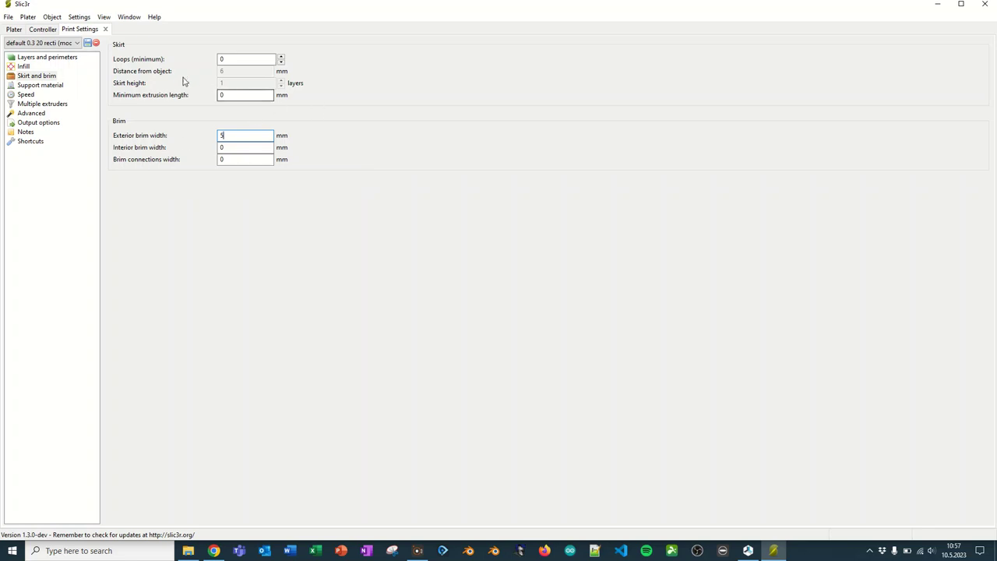
mouse_move(199, 99)
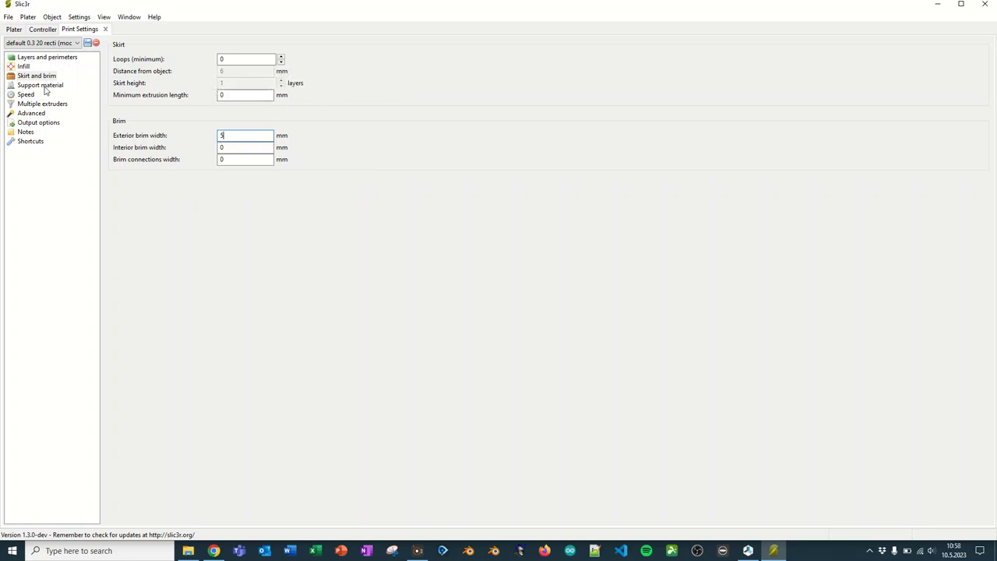
Step: Tick Generate support material and edit the overhang threshold to 60
click(40, 85)
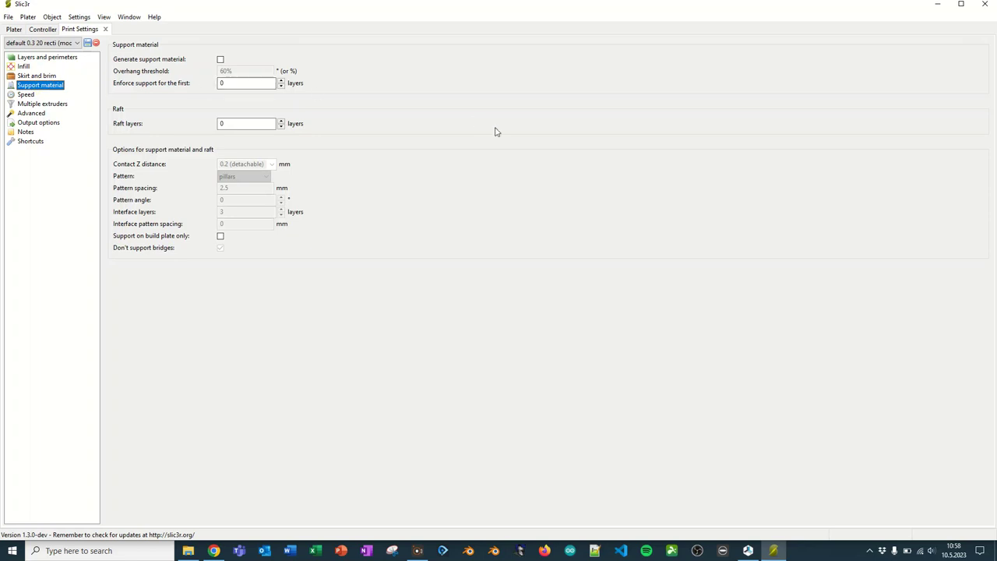
click(220, 60)
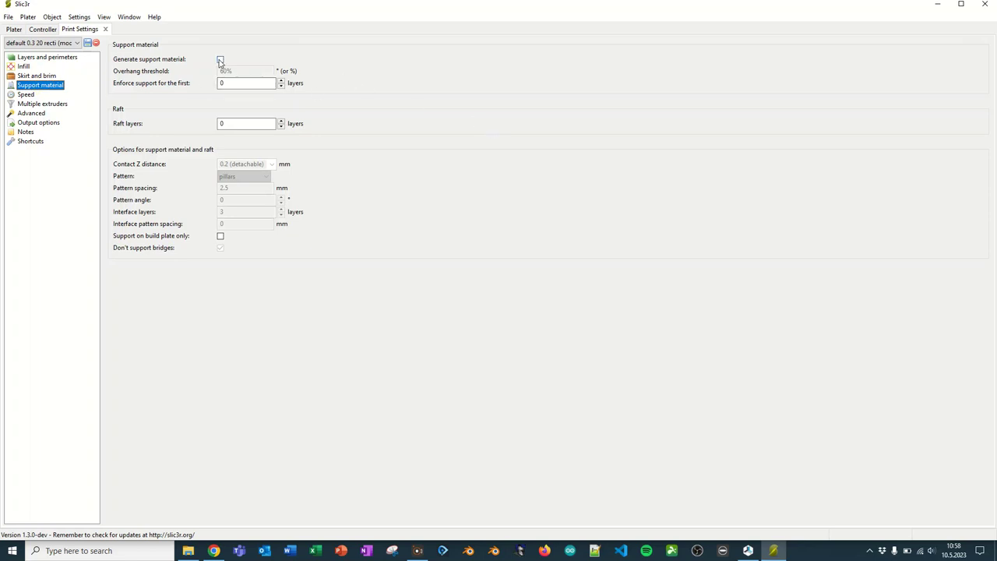
click(221, 60)
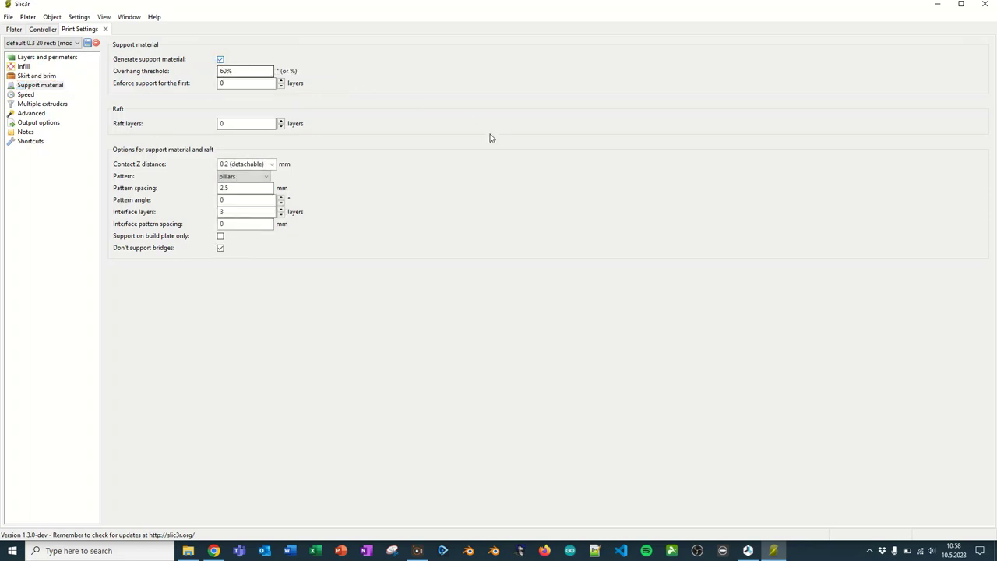
click(241, 84)
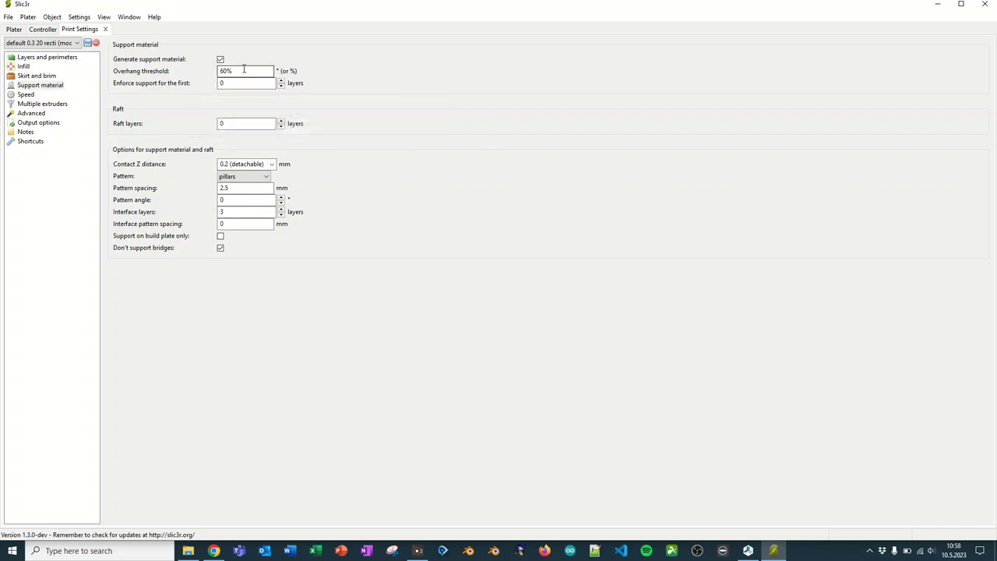
mouse_move(244, 72)
text(60)
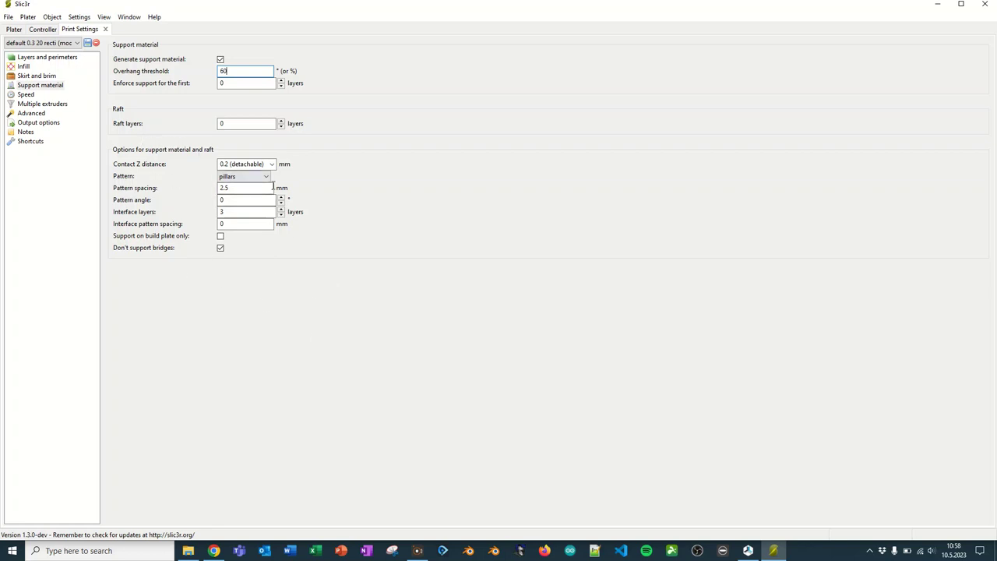
click(26, 94)
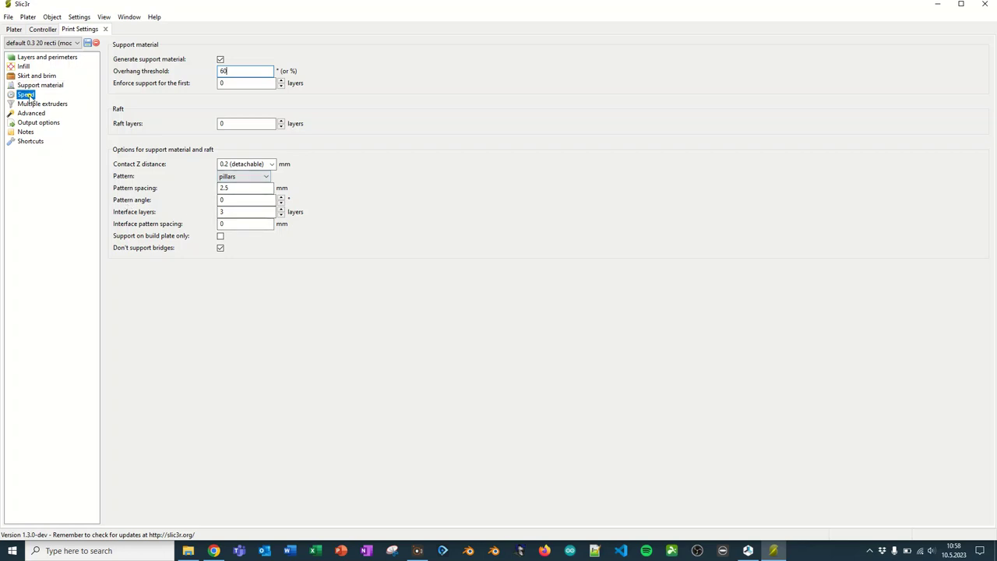
Step: Show the Speed page with print moves 60 mm/s, travel 70 mm/s, first layer 40
click(29, 95)
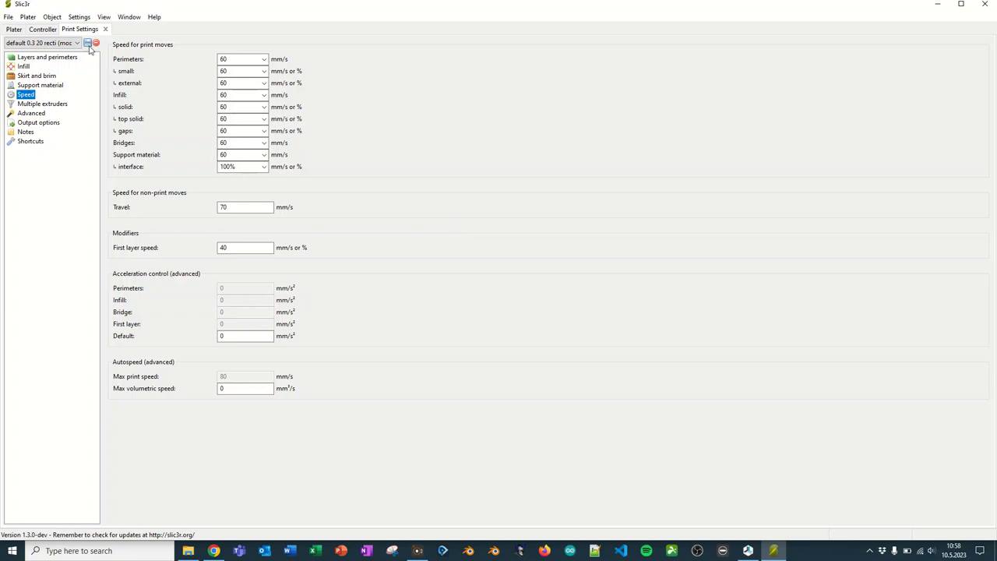
Step: Store the edited print settings as the active preset '0.2 15 recti 60'
click(89, 44)
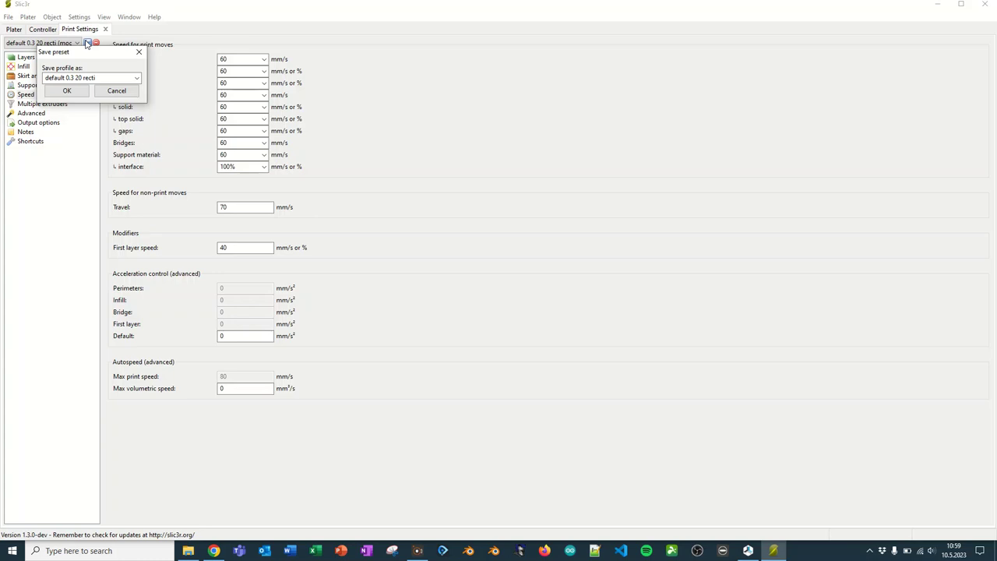
click(89, 78)
text(0.2 15)
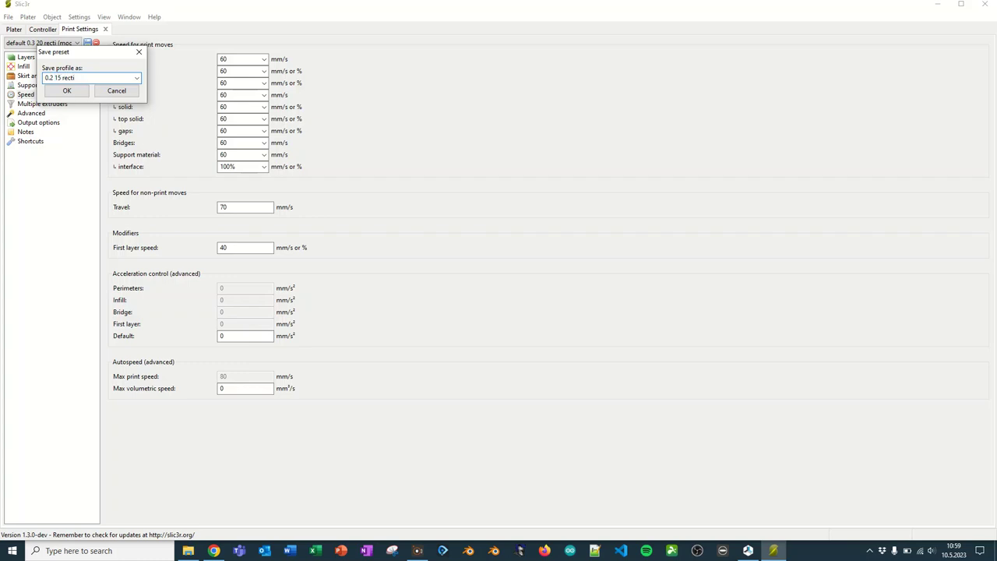
text(60)
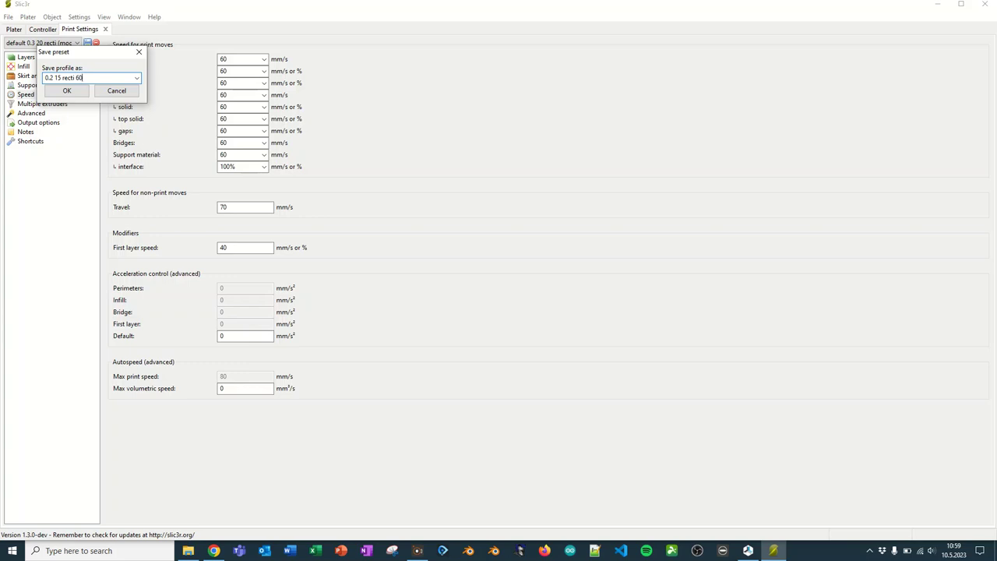
mouse_move(191, 51)
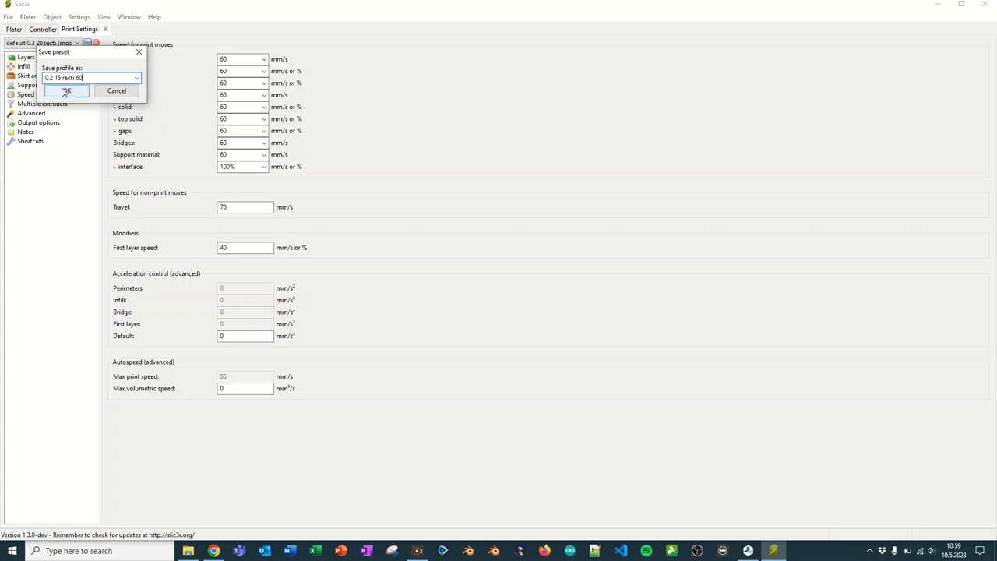
click(72, 90)
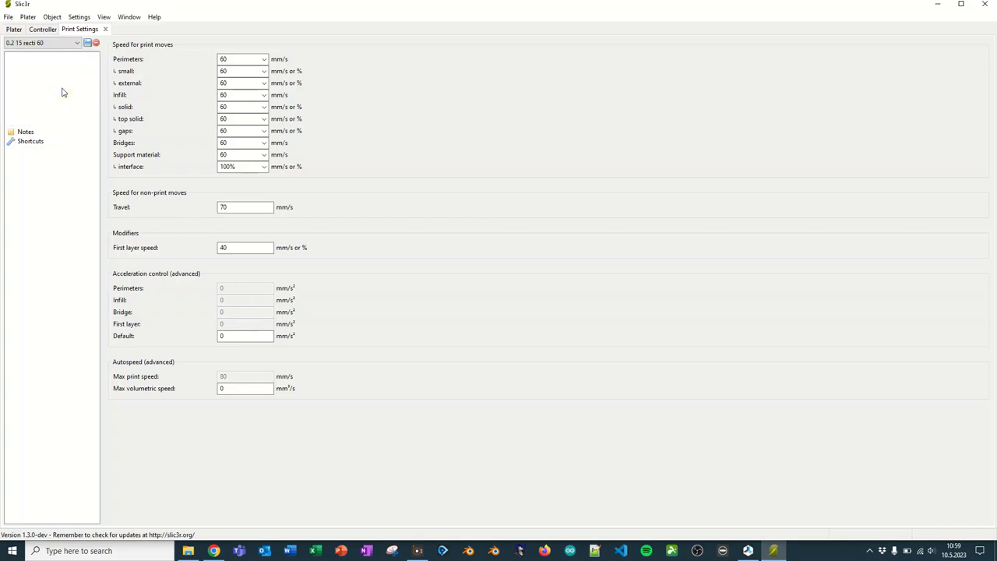
click(78, 14)
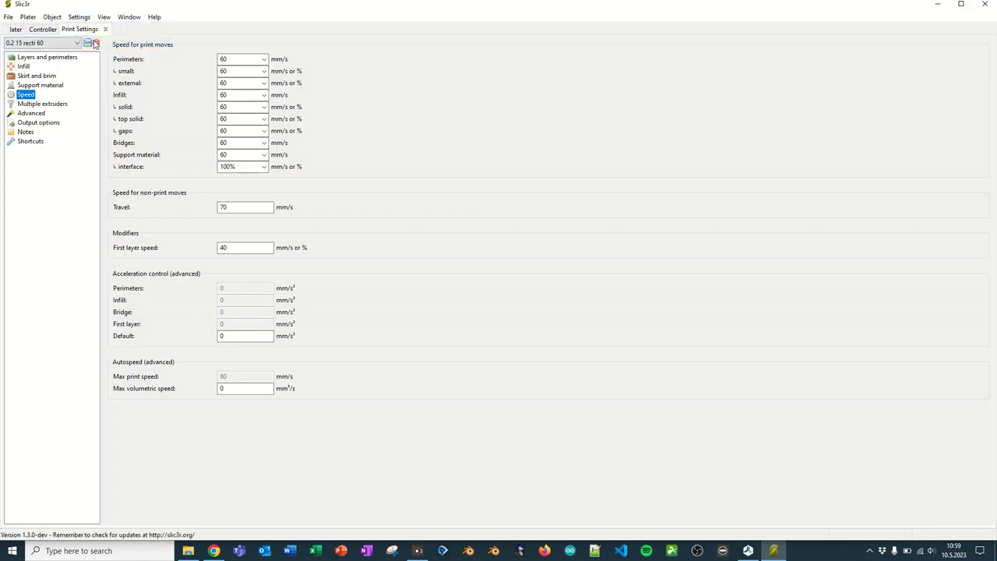
Step: Set the filament extruder temperature to 225 °C for first and other layers
click(129, 29)
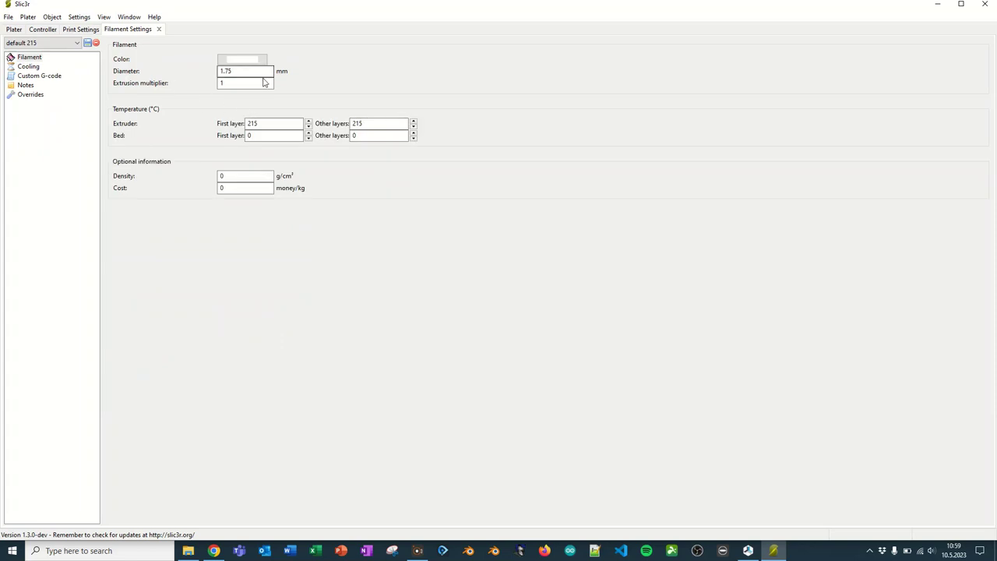
triple_click(237, 71)
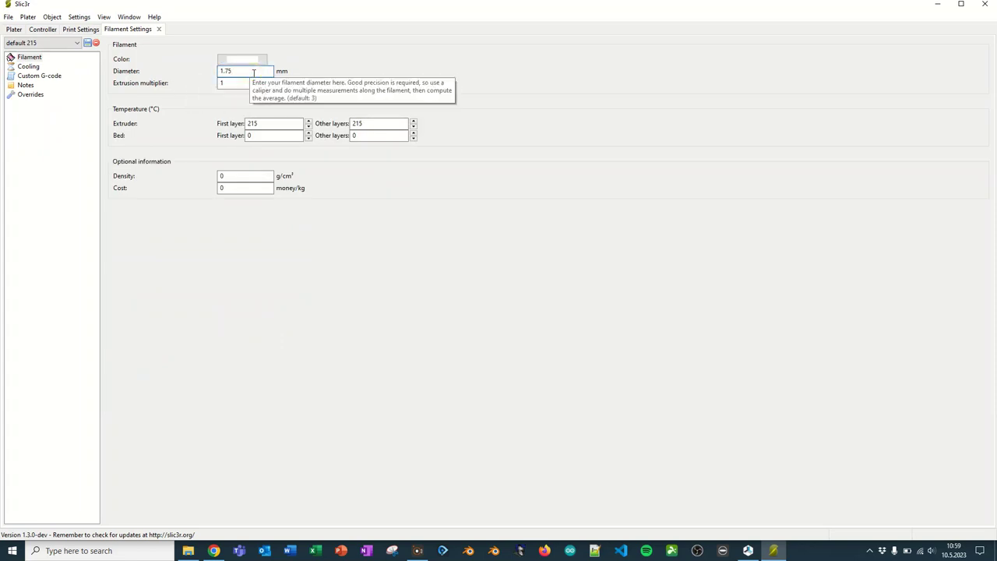
mouse_move(336, 75)
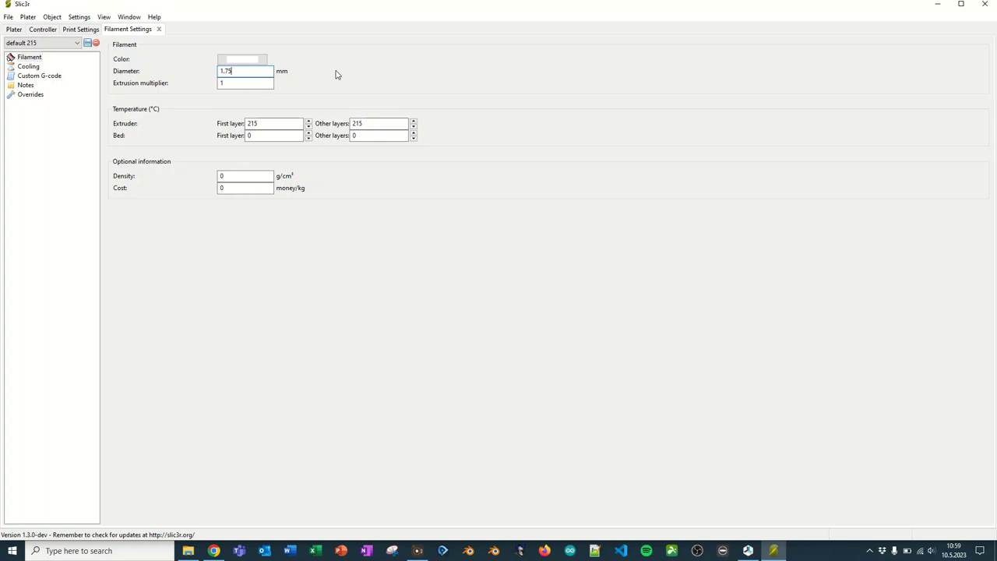
mouse_move(234, 83)
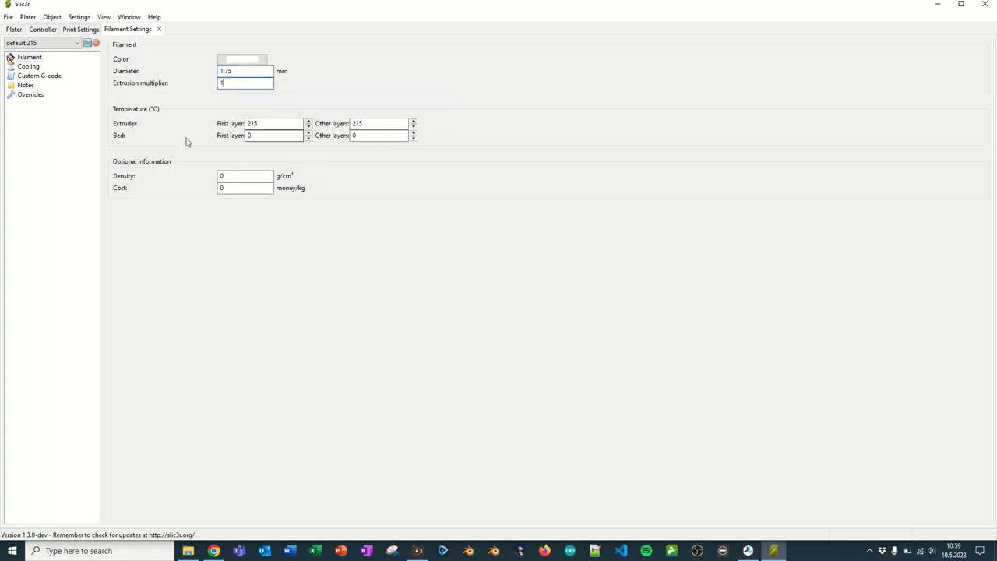
mouse_move(264, 123)
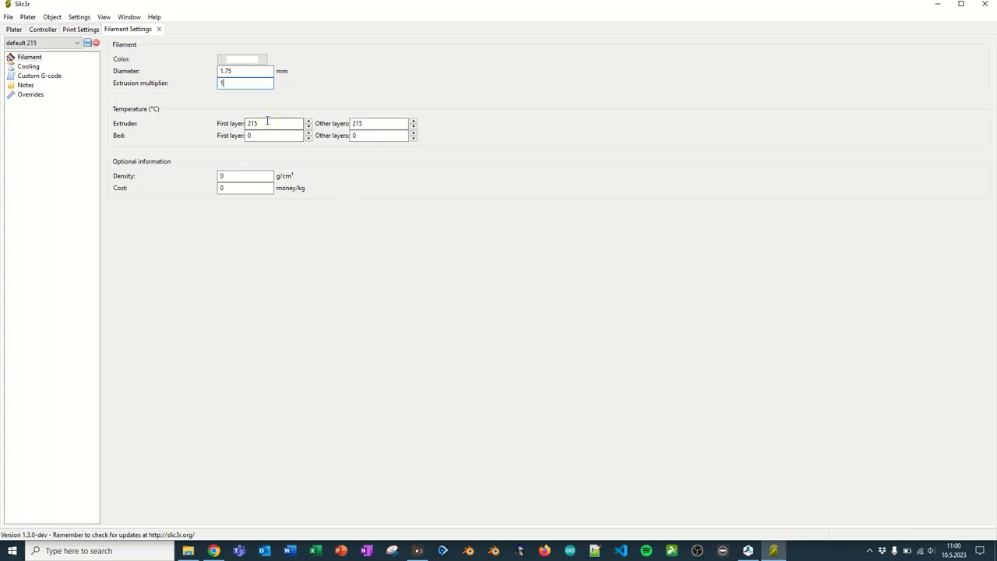
text(225)
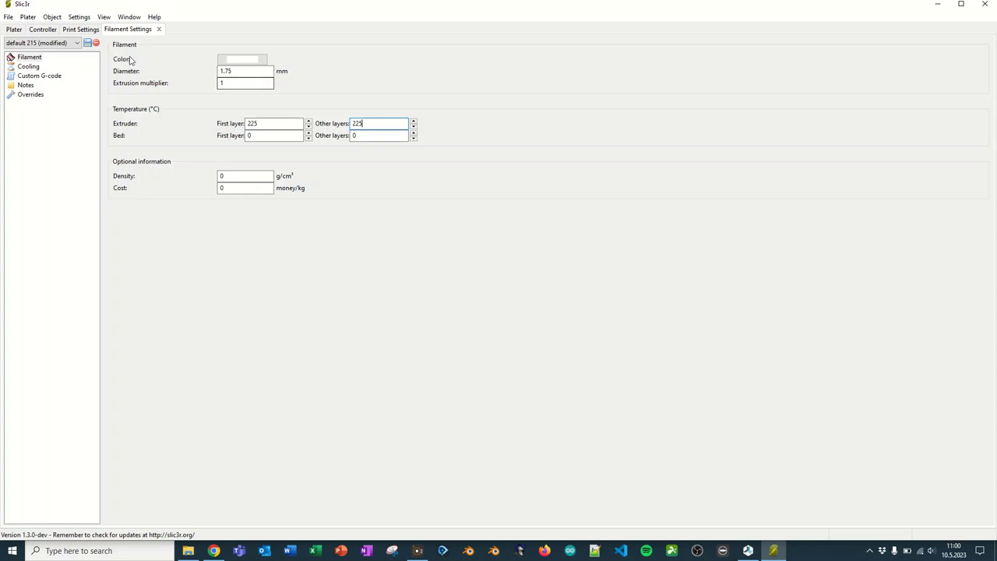
Step: Store the modified filament settings as the active preset 'pla 225'
click(90, 42)
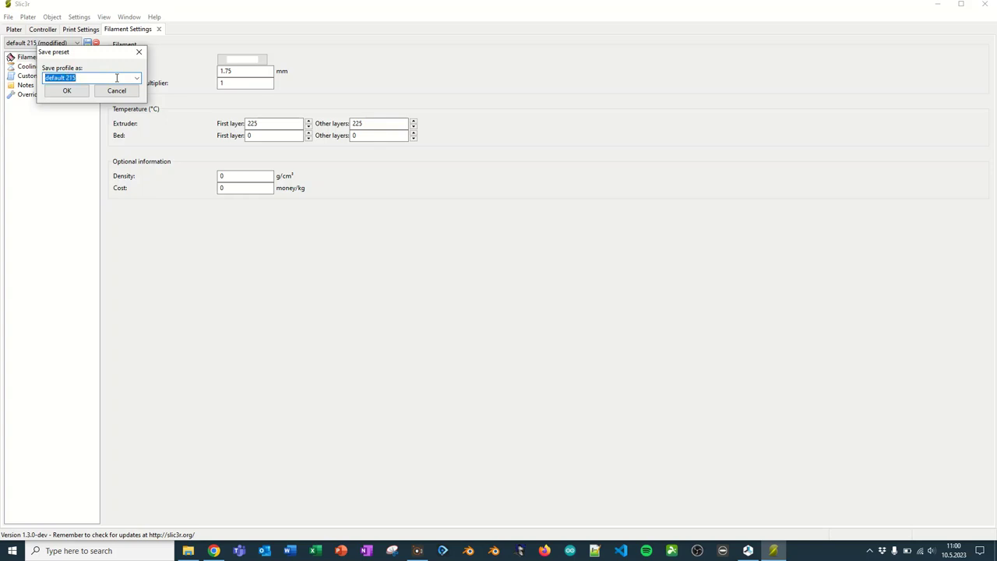
text(pla)
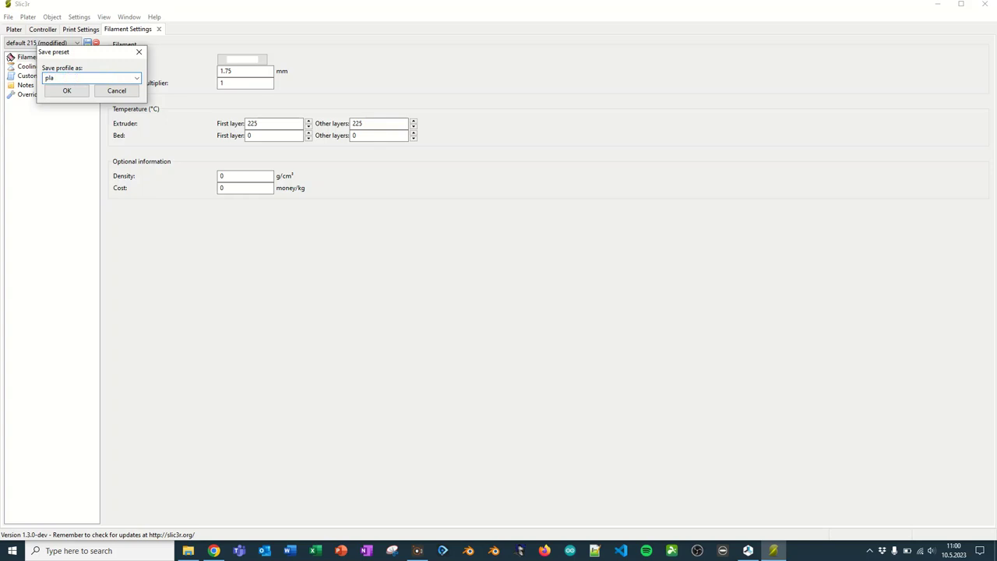
text(225)
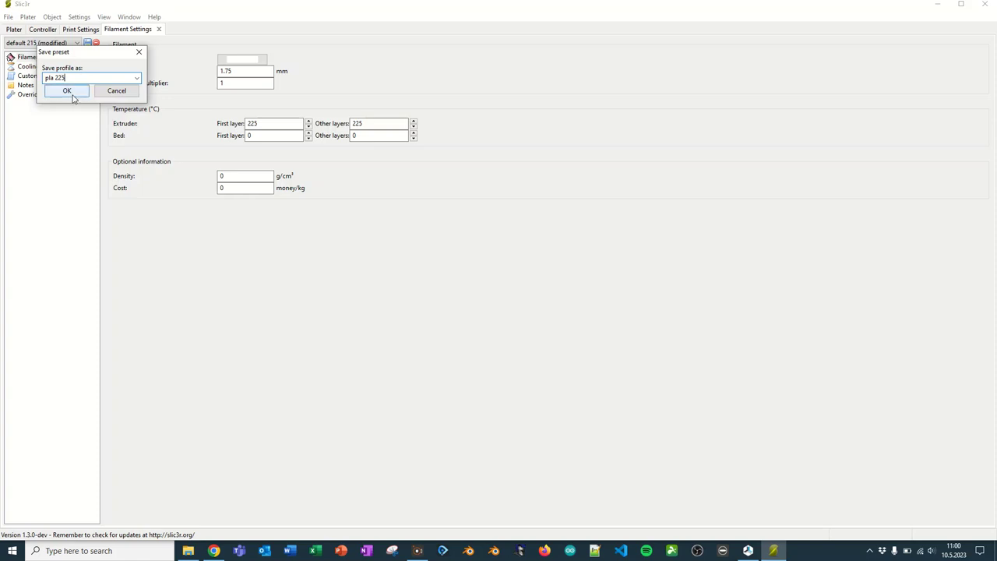
click(60, 92)
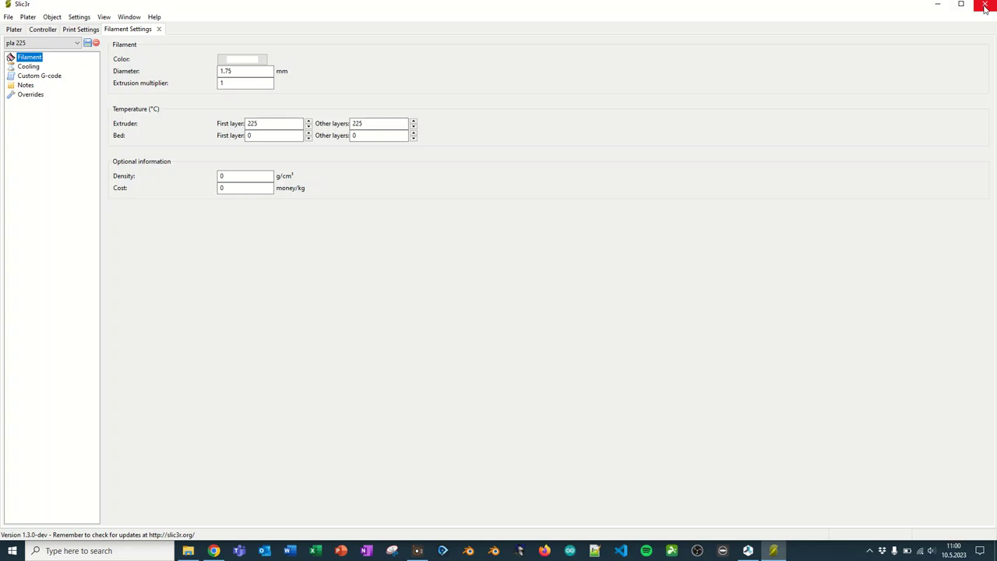
Step: Select print preset '0.2 15 recti 60' and filament 'pla 225', then slice with Slic3r
click(981, 8)
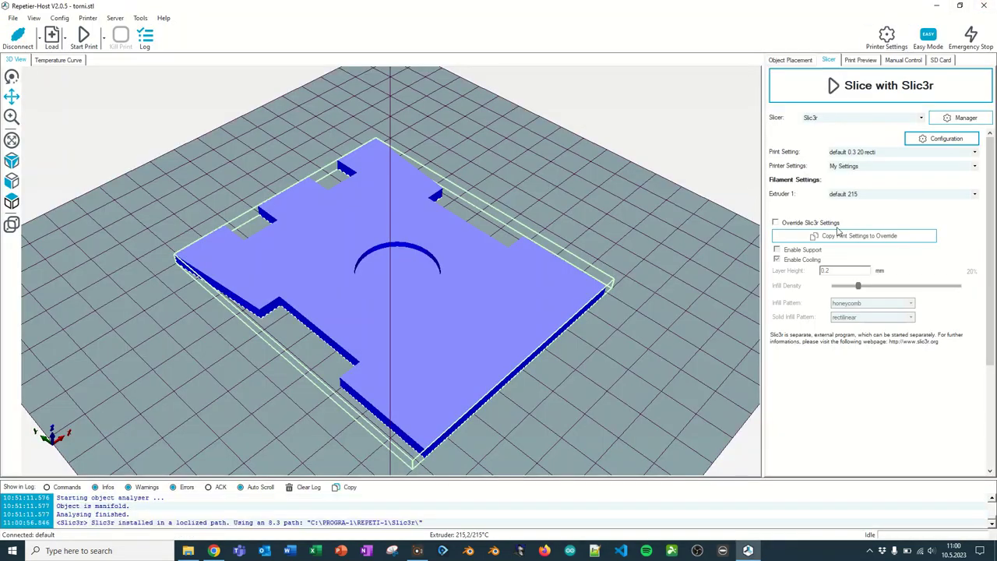
click(899, 151)
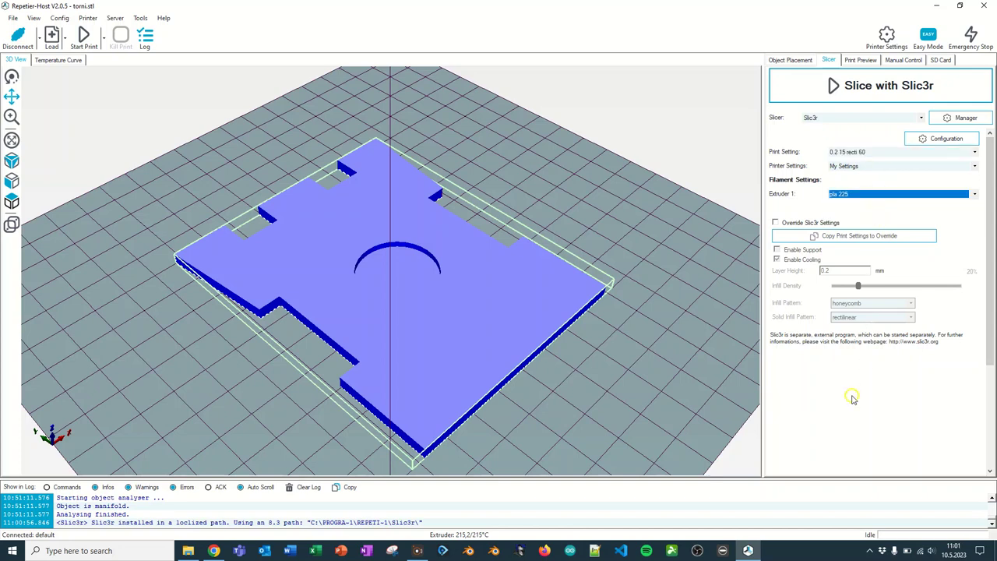
mouse_move(873, 84)
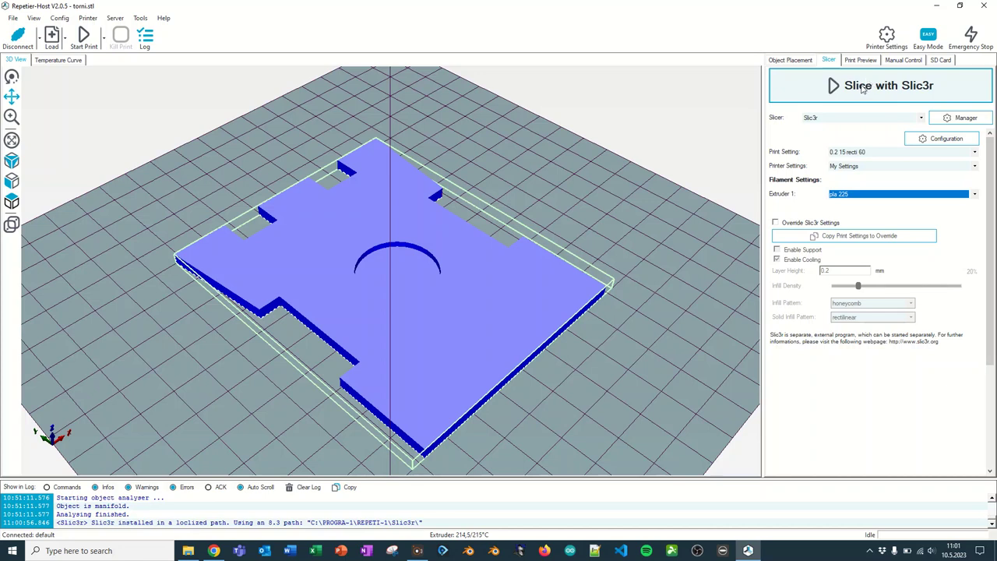
click(875, 86)
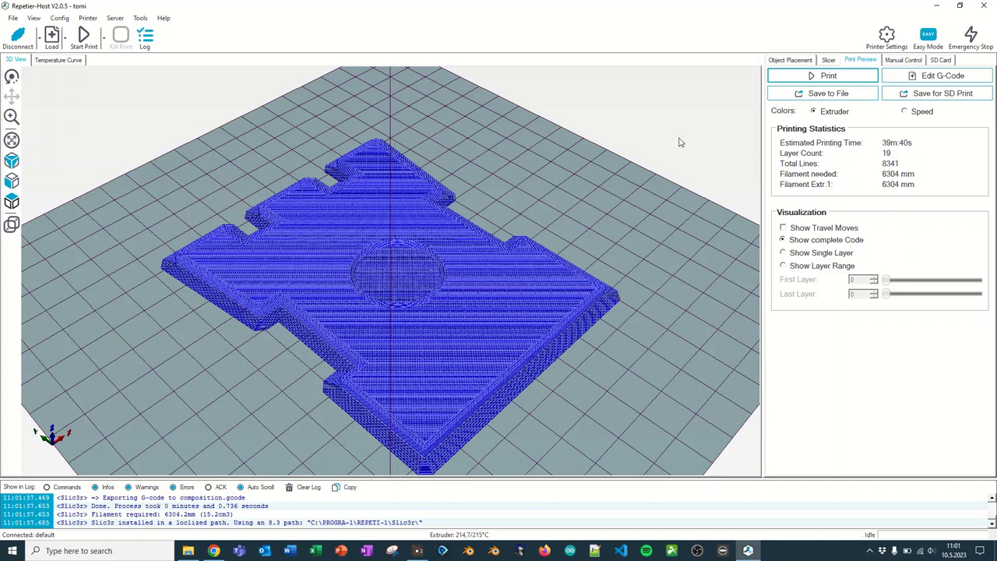
Step: Show a layer range and sweep the last layer through 2, 7, 16, ending at 19
click(782, 266)
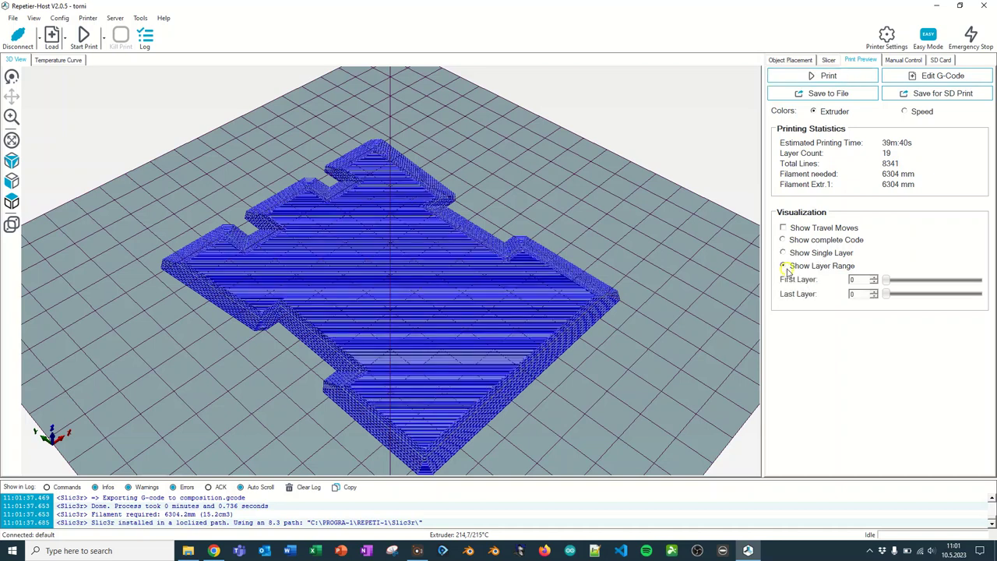
click(782, 266)
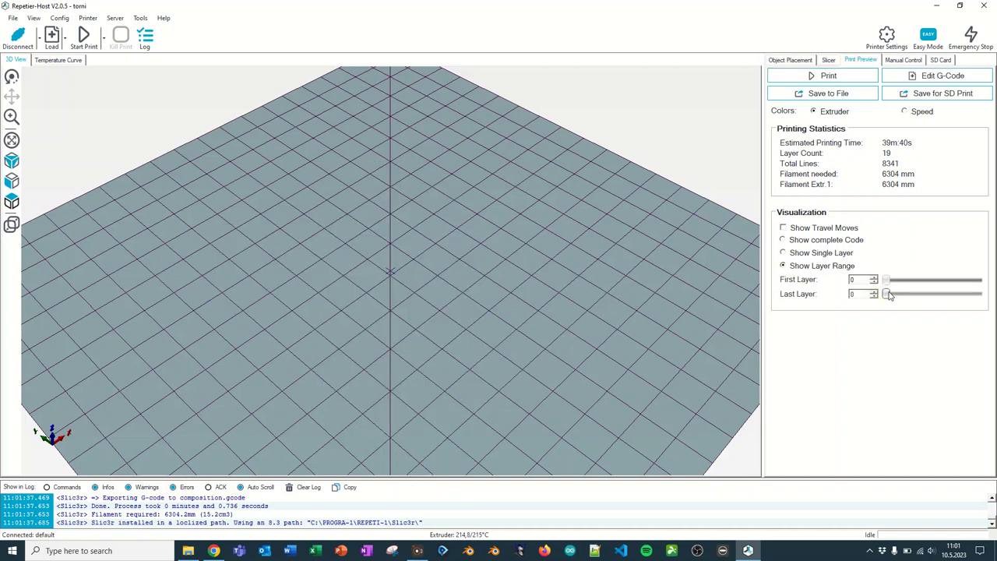
drag(888, 293, 897, 294)
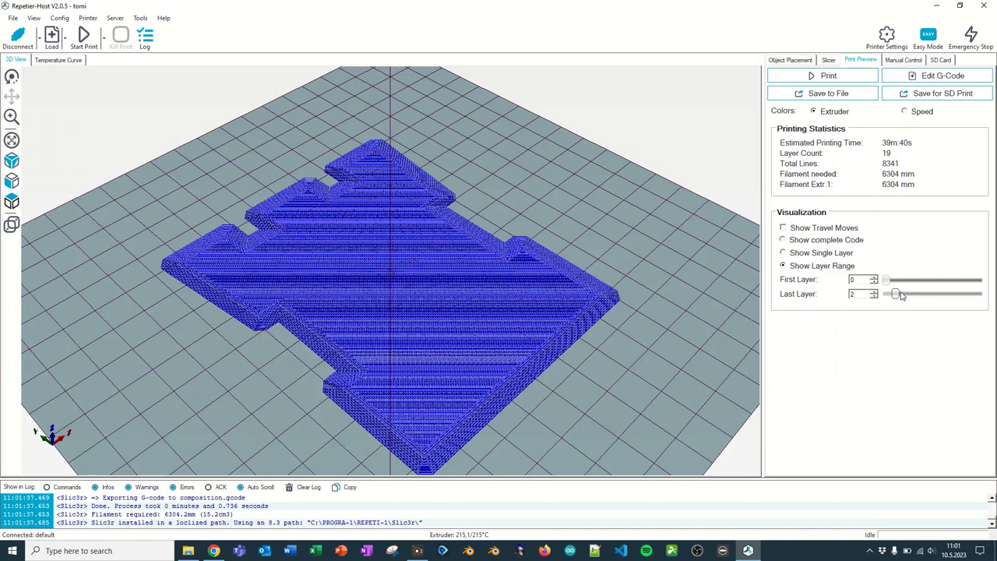
drag(896, 294, 920, 294)
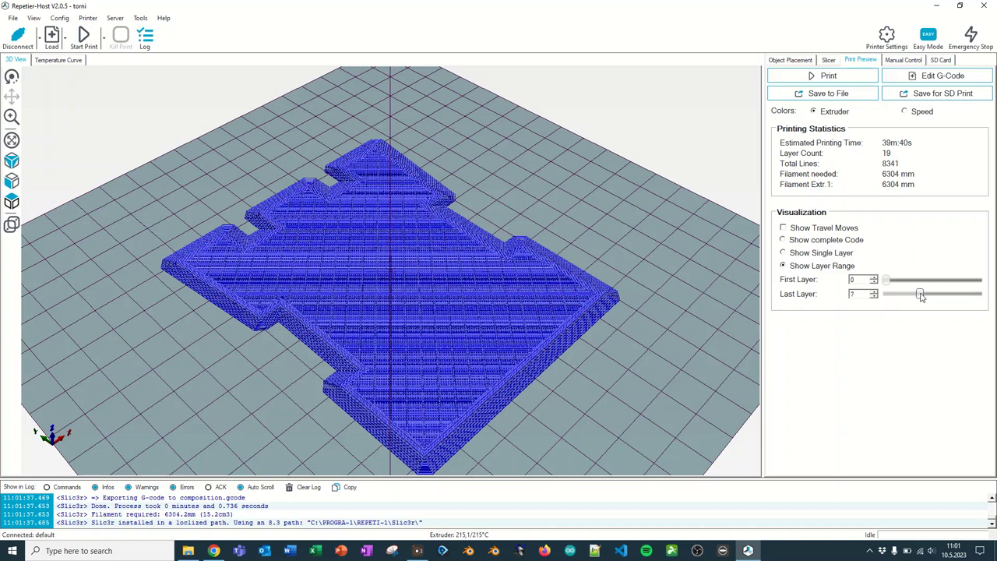
drag(921, 294, 966, 293)
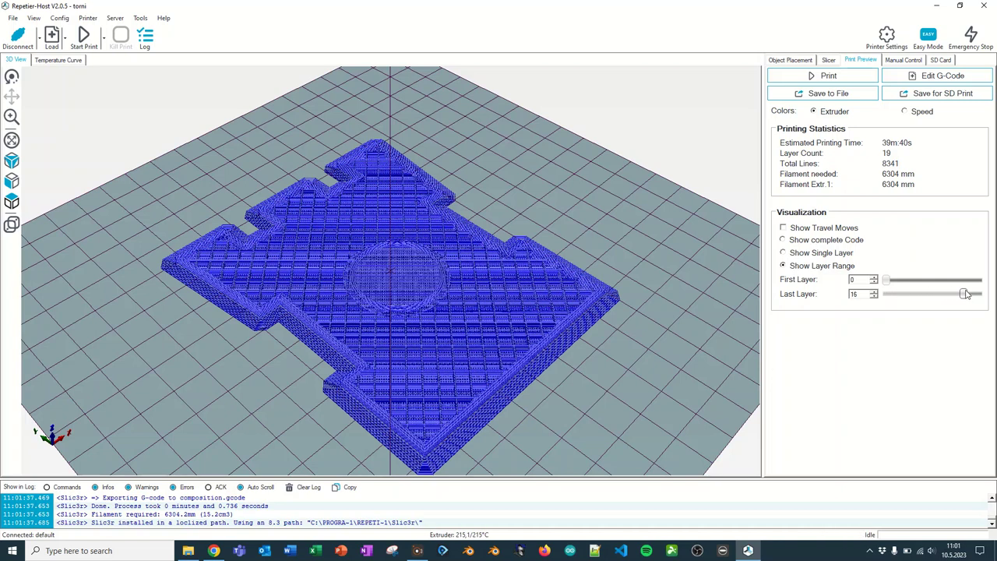
drag(965, 293, 893, 294)
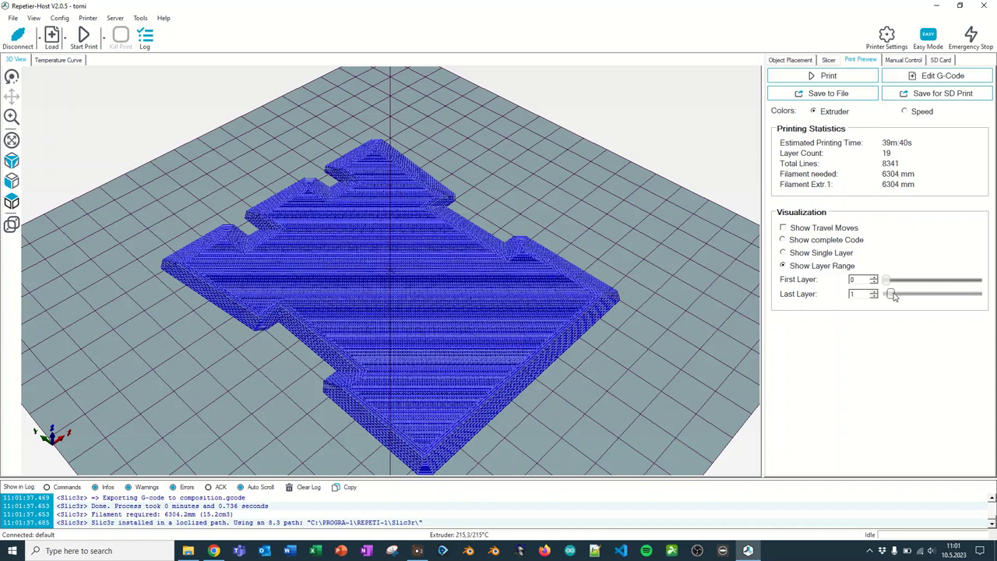
drag(886, 294, 978, 294)
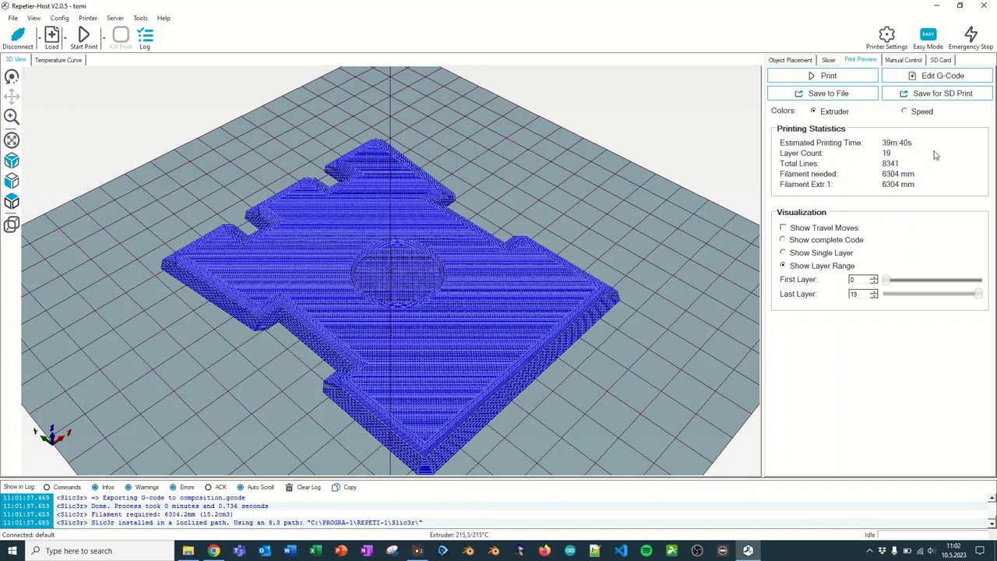
mouse_move(924, 168)
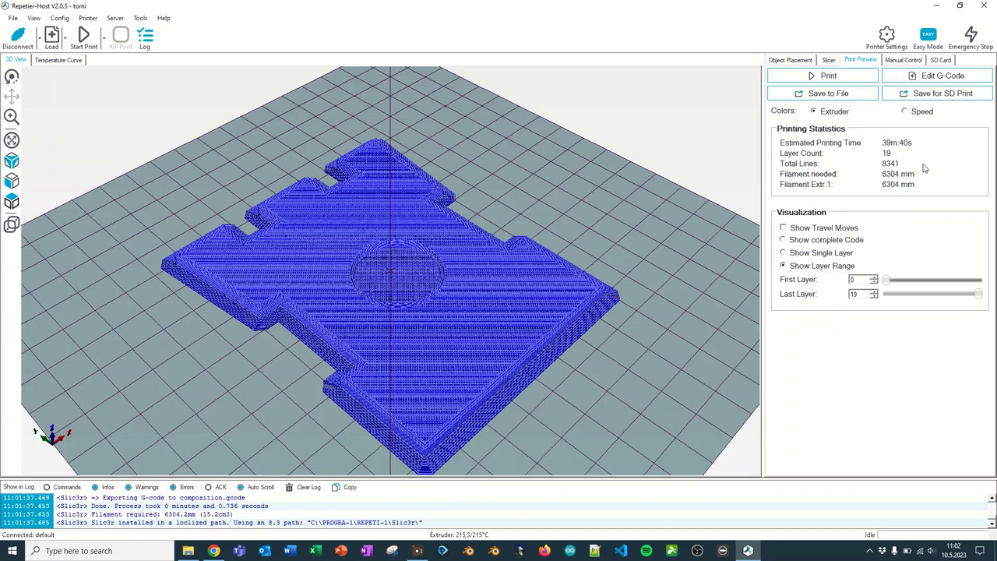
mouse_move(889, 184)
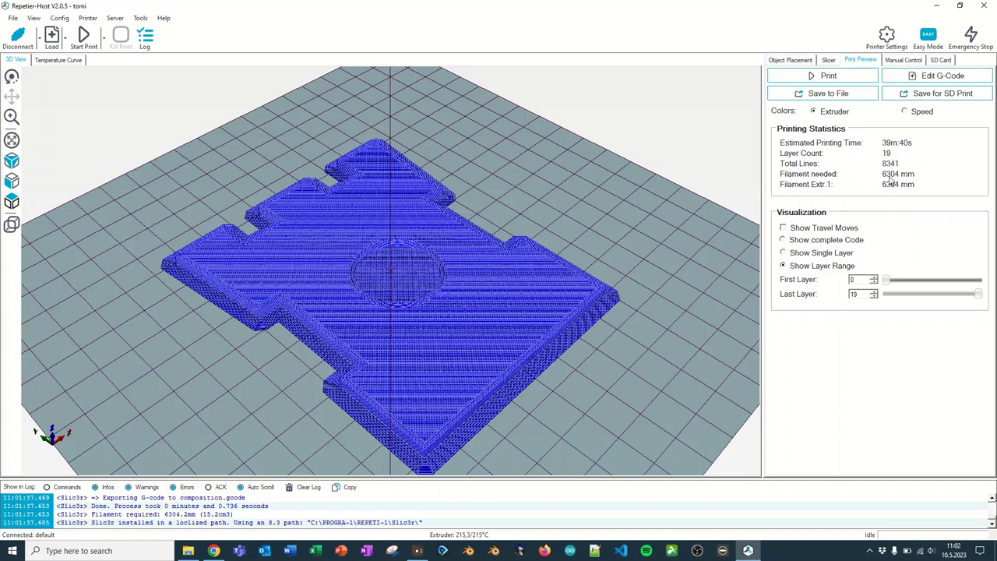
mouse_move(894, 184)
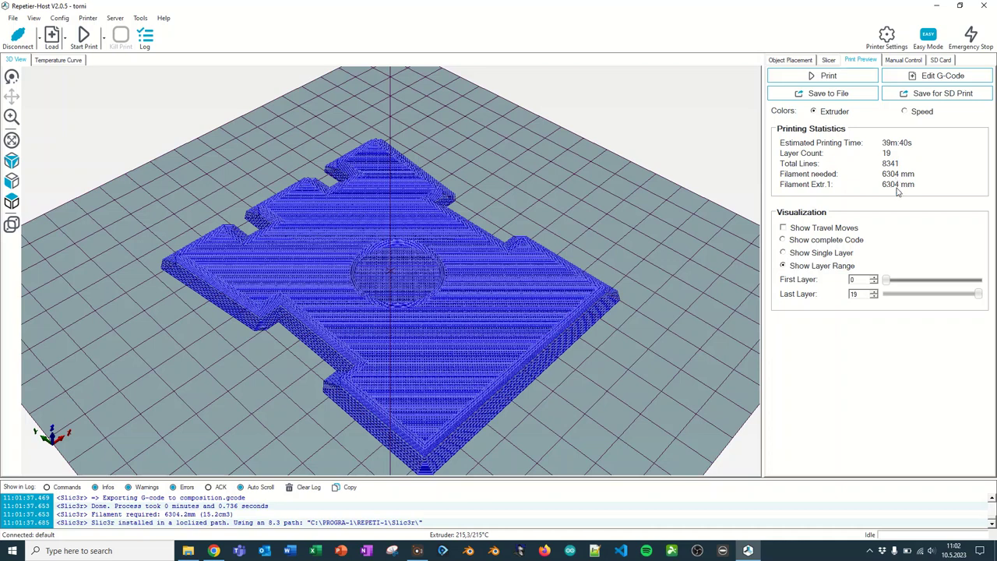
mouse_move(768, 111)
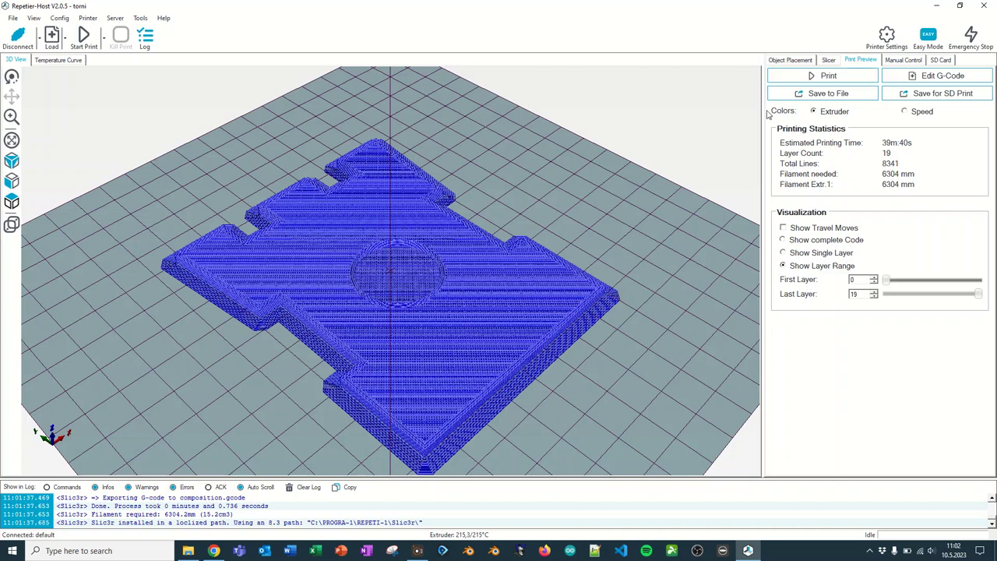
mouse_move(799, 76)
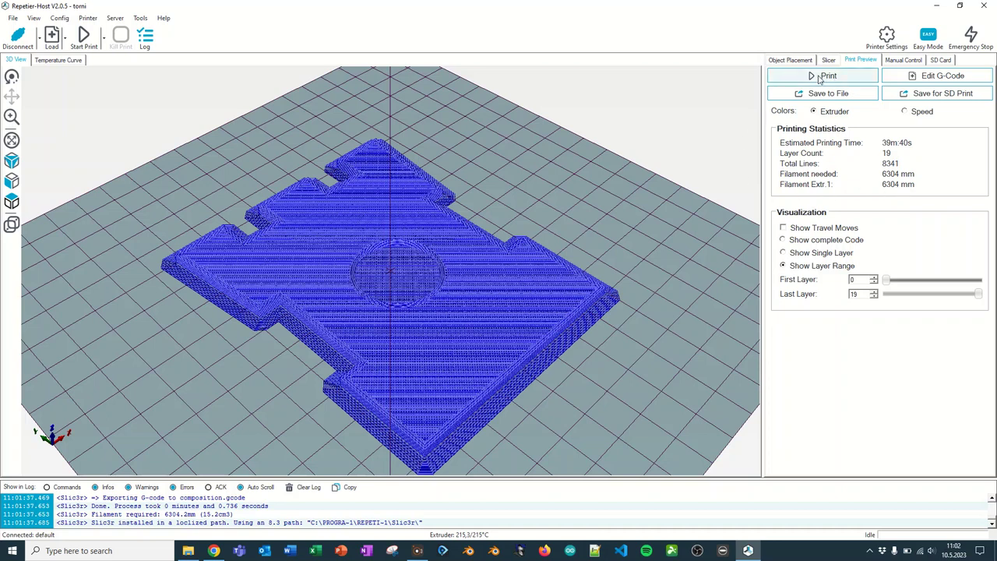
mouse_move(124, 70)
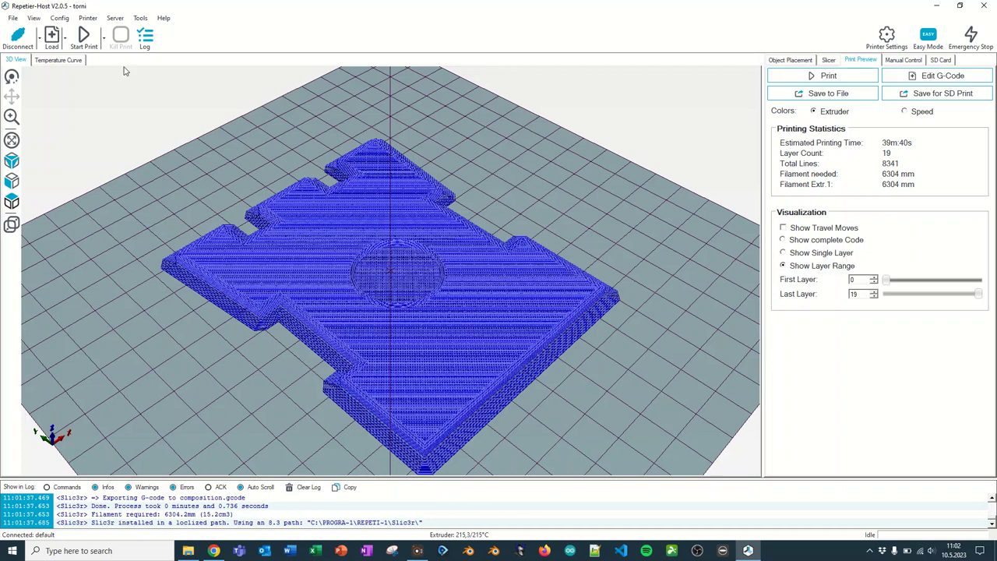
mouse_move(83, 37)
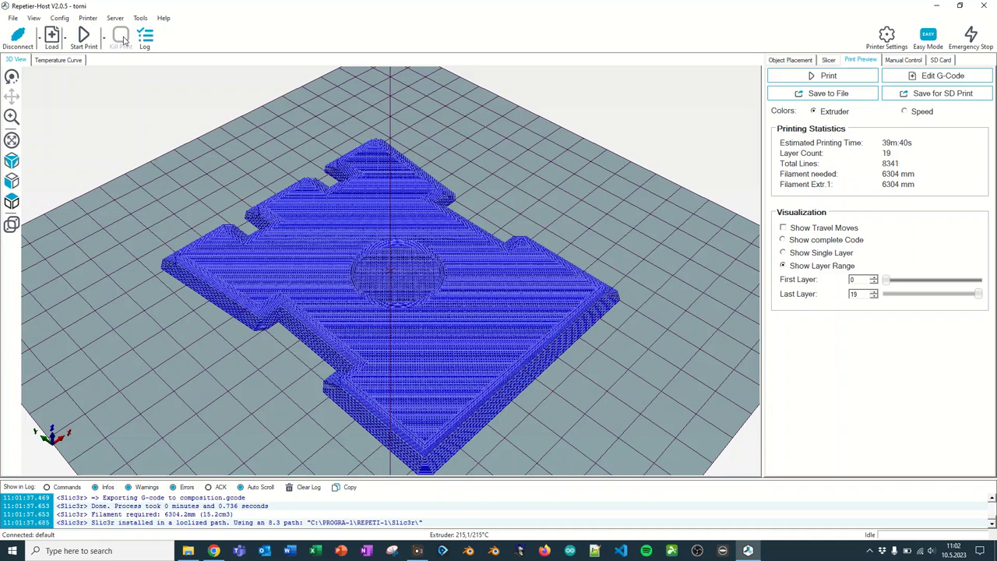
mouse_move(117, 144)
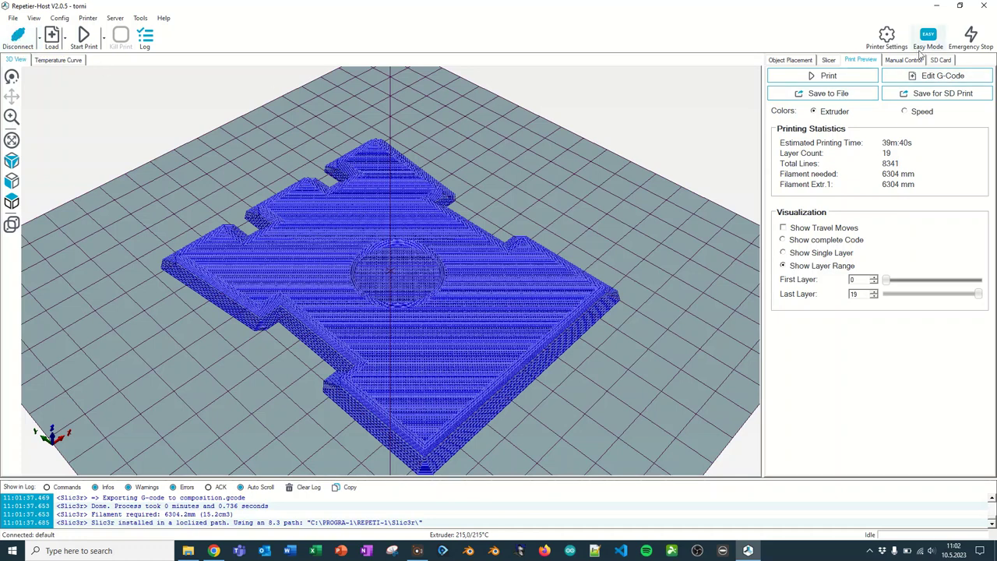
Step: Move through Manual Control and Object Placement back to the Slicer panel
click(905, 60)
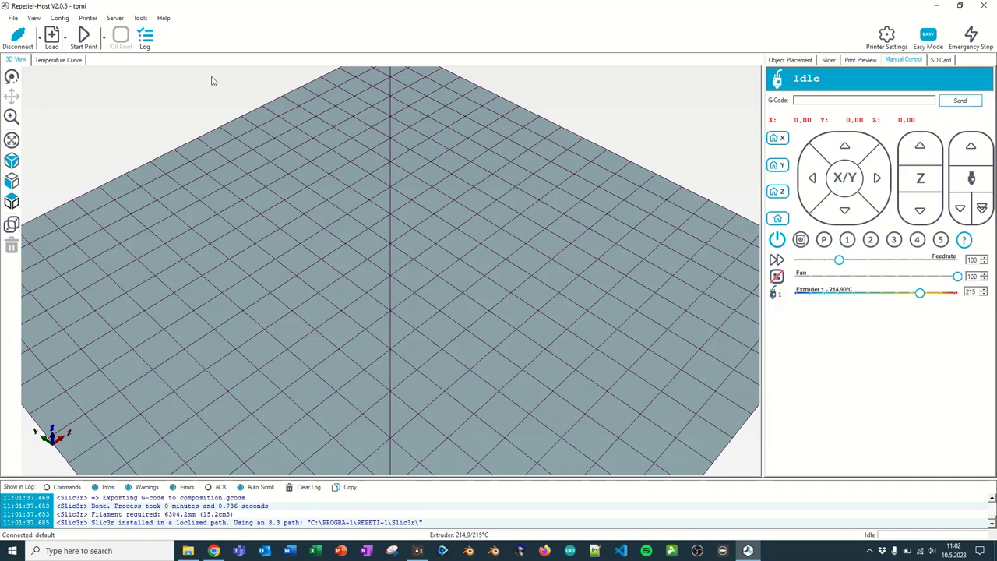
click(12, 17)
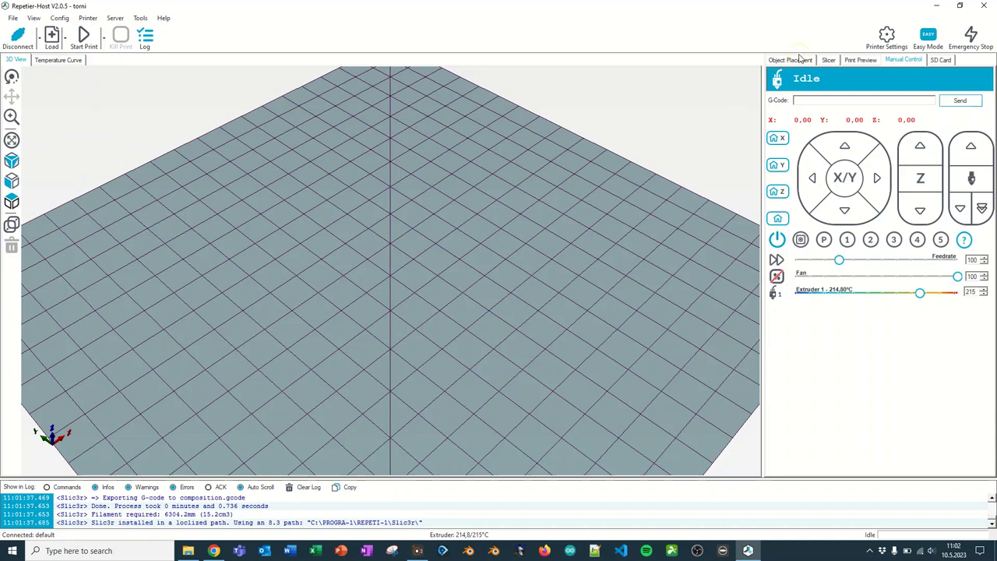
click(789, 59)
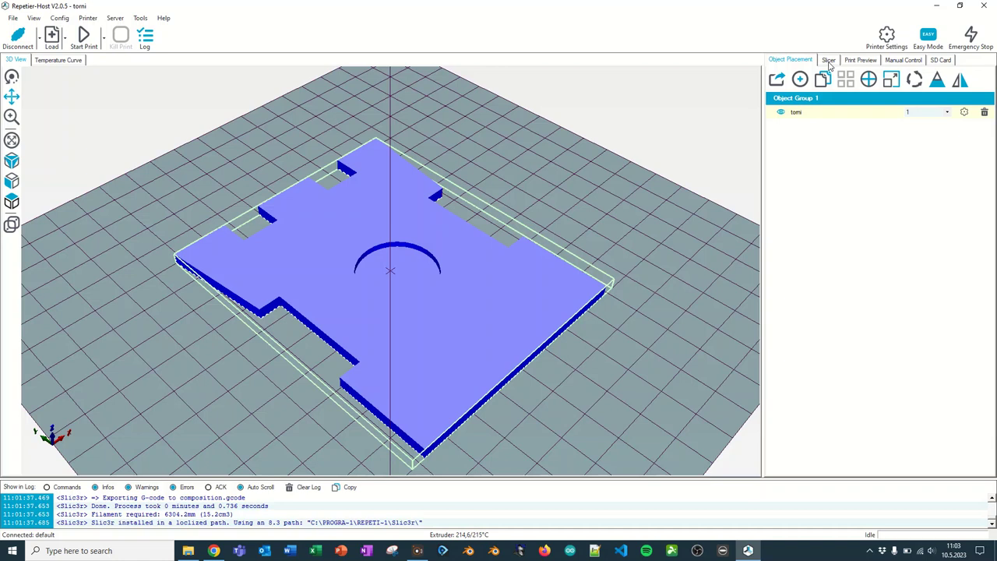
click(830, 60)
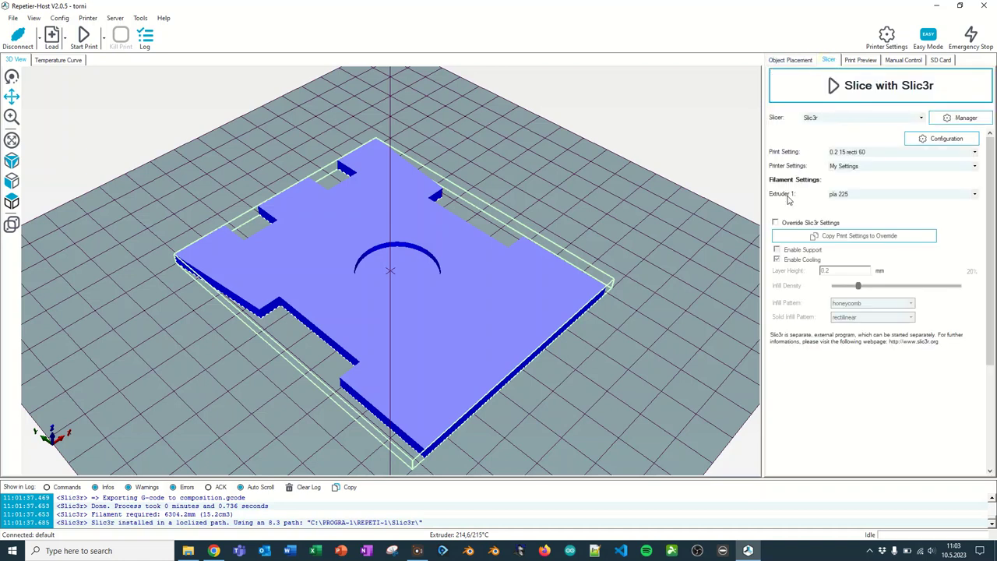
mouse_move(872, 92)
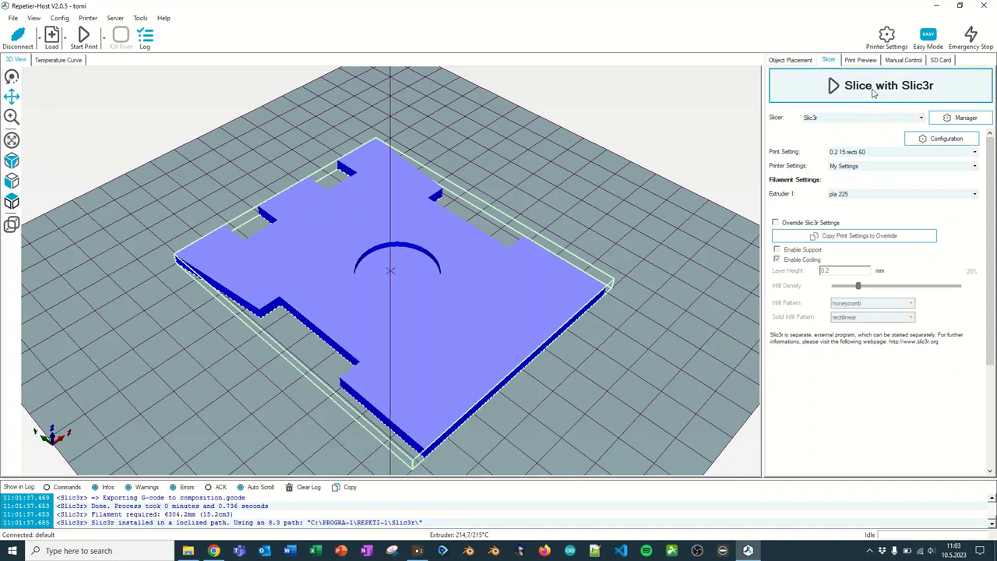
Step: Re-slice the part with Slic3r to get 19 layers, 8341 lines and a 39m40s estimate
click(878, 86)
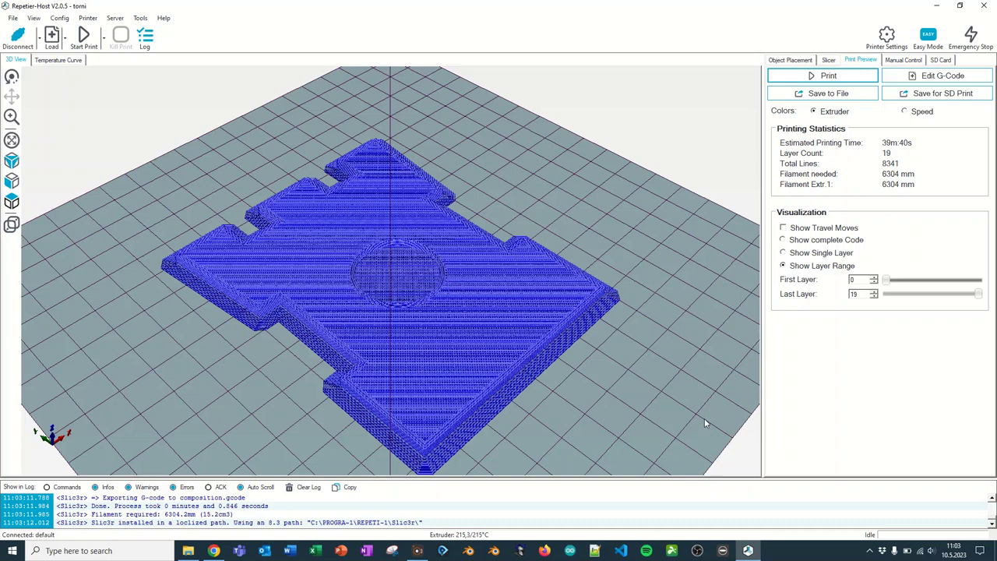
mouse_move(741, 300)
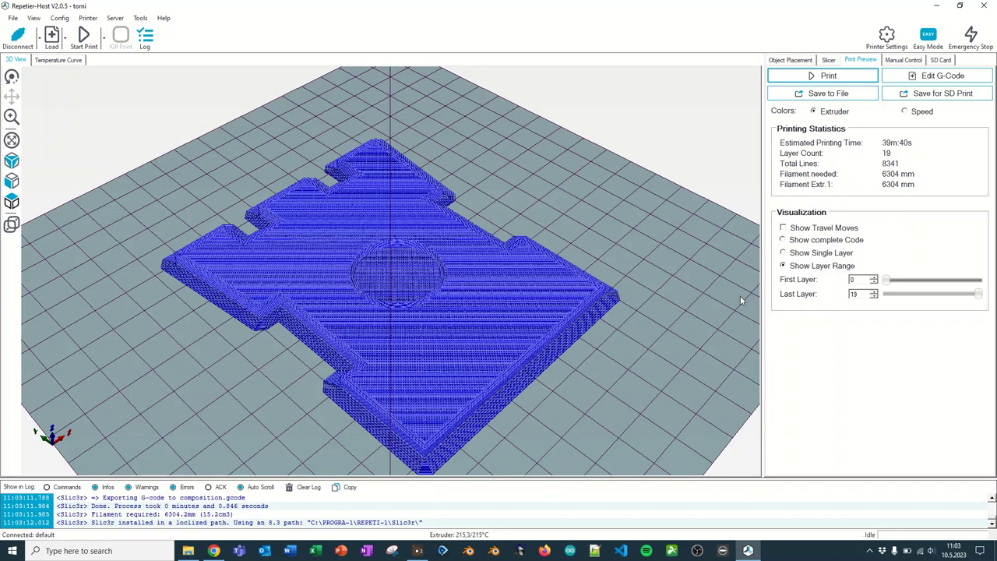
mouse_move(689, 368)
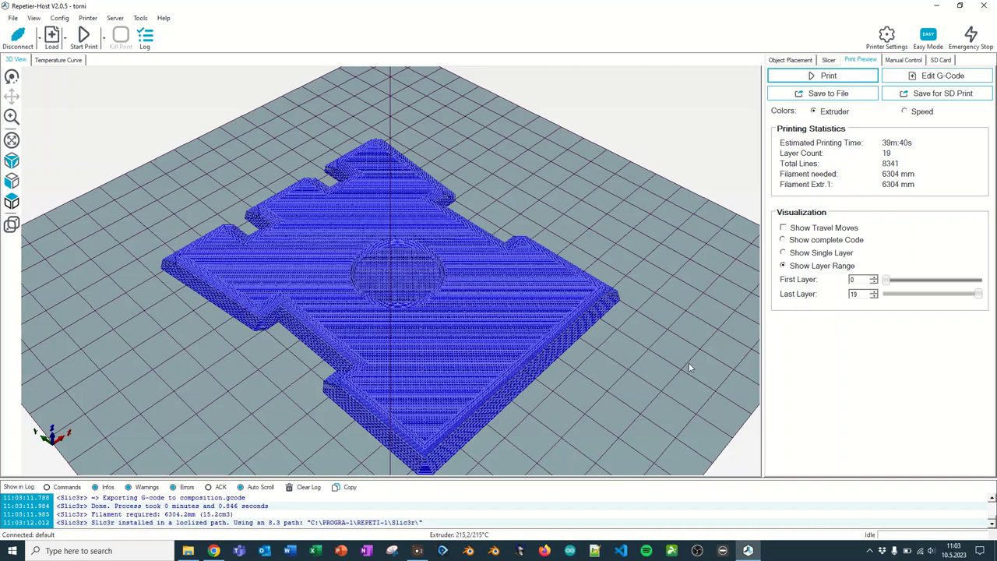